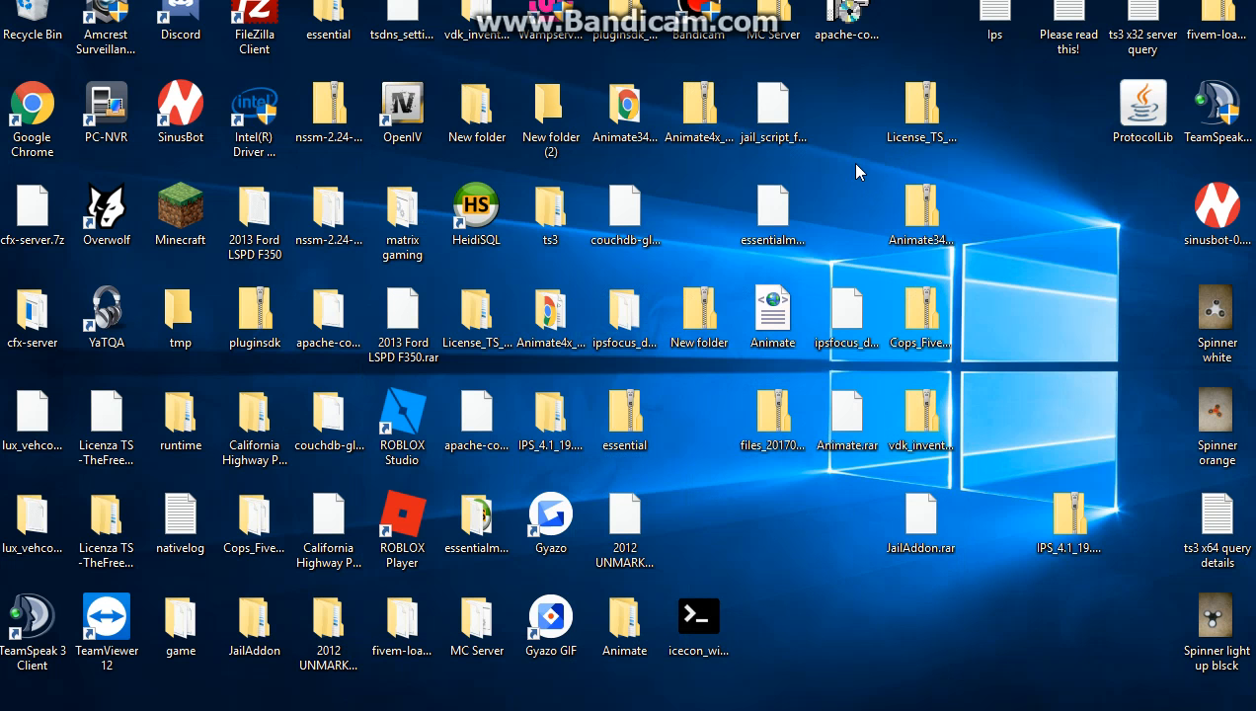
{"action": "mouse_move", "coordinate": [828, 127]}
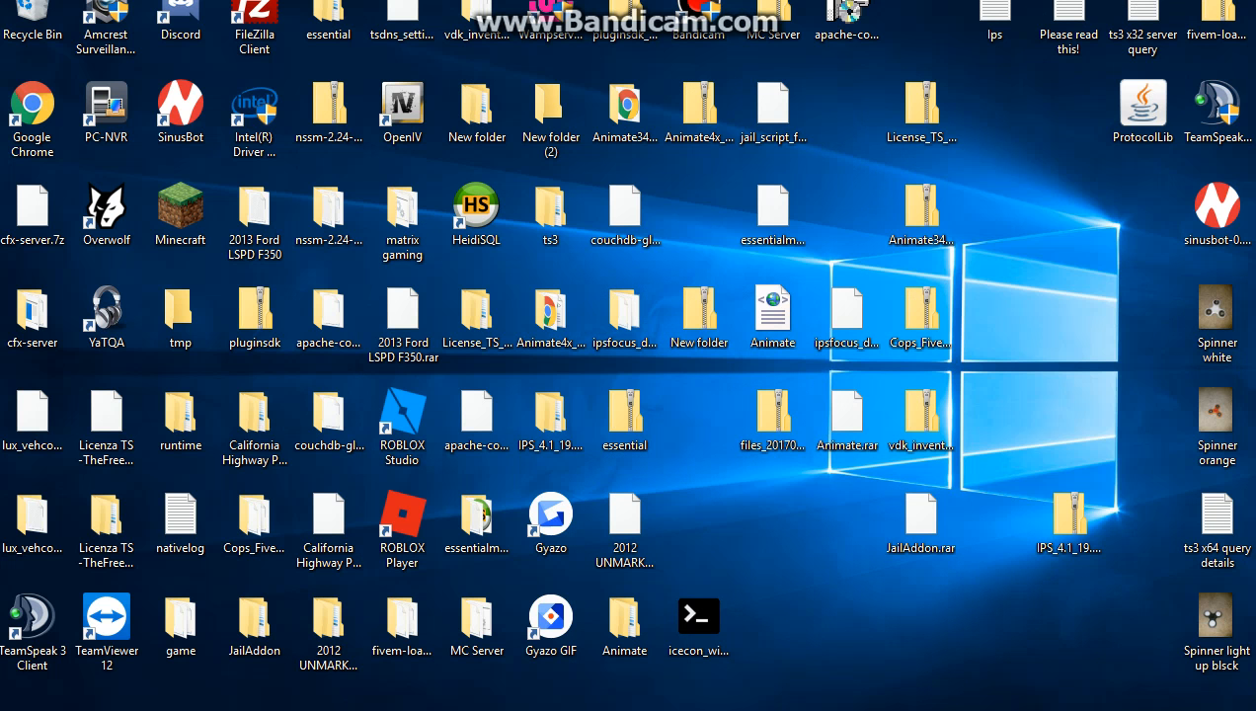
Open the extracted IPS_4.1_19.4_NULLED download folder
{"action": "left_click", "coordinate": [624, 616]}
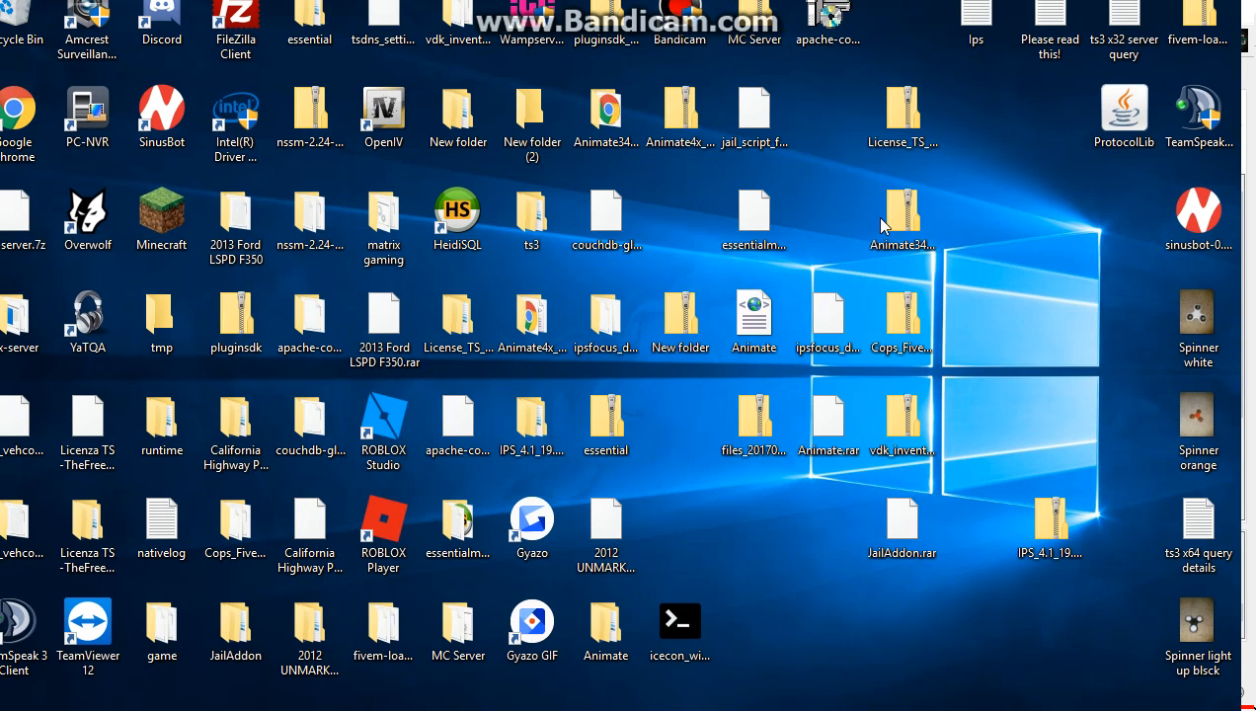
{"action": "left_click", "coordinate": [604, 620]}
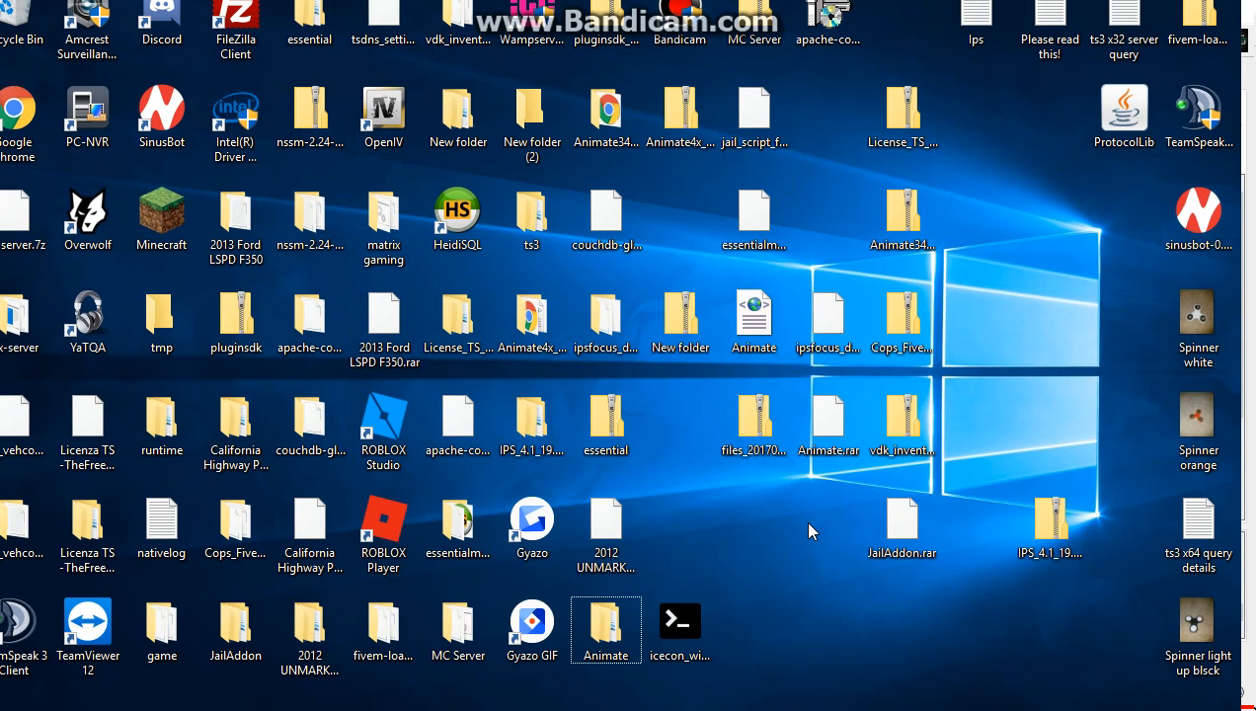
{"action": "mouse_move", "coordinate": [818, 529]}
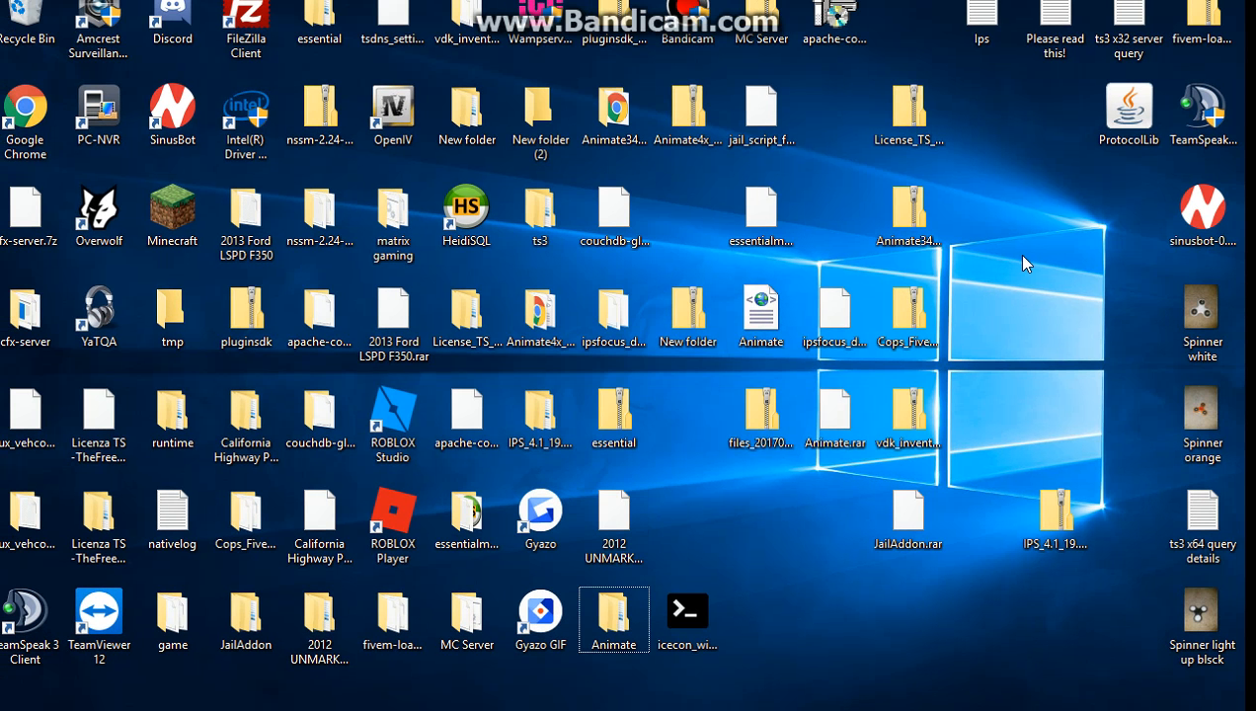
{"action": "mouse_move", "coordinate": [955, 360]}
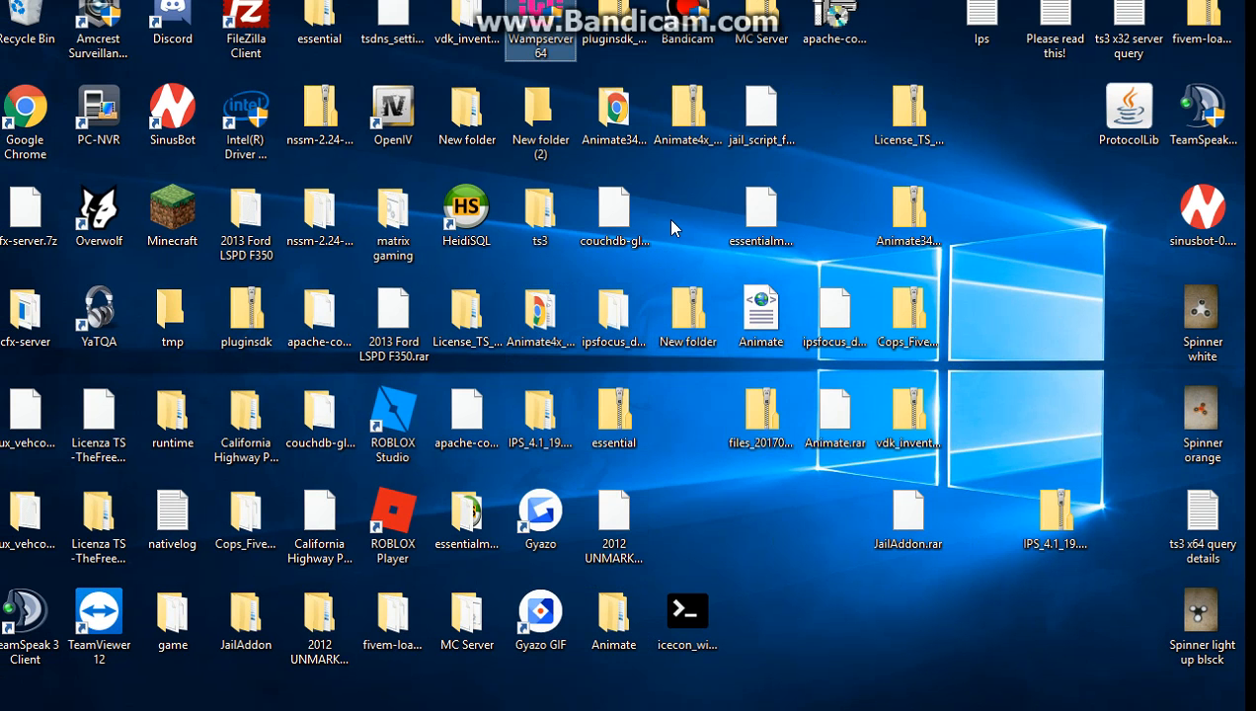
{"action": "left_click", "coordinate": [541, 413]}
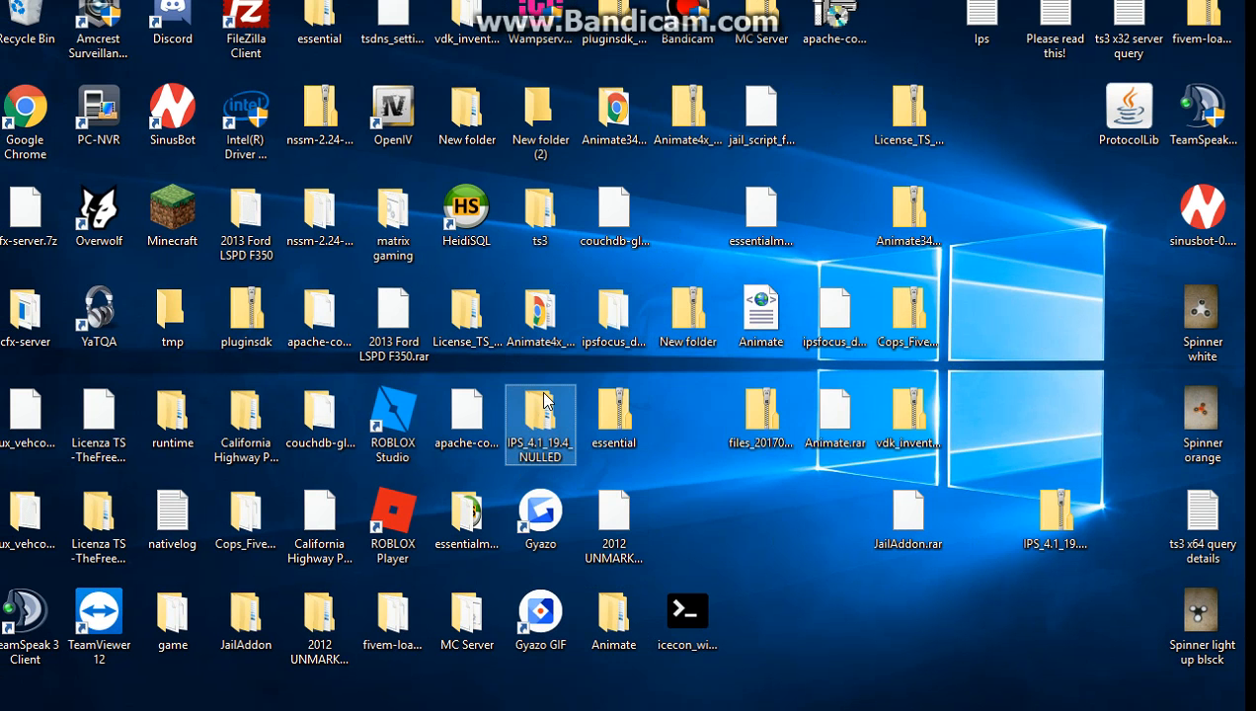
{"action": "double_click", "coordinate": [541, 413]}
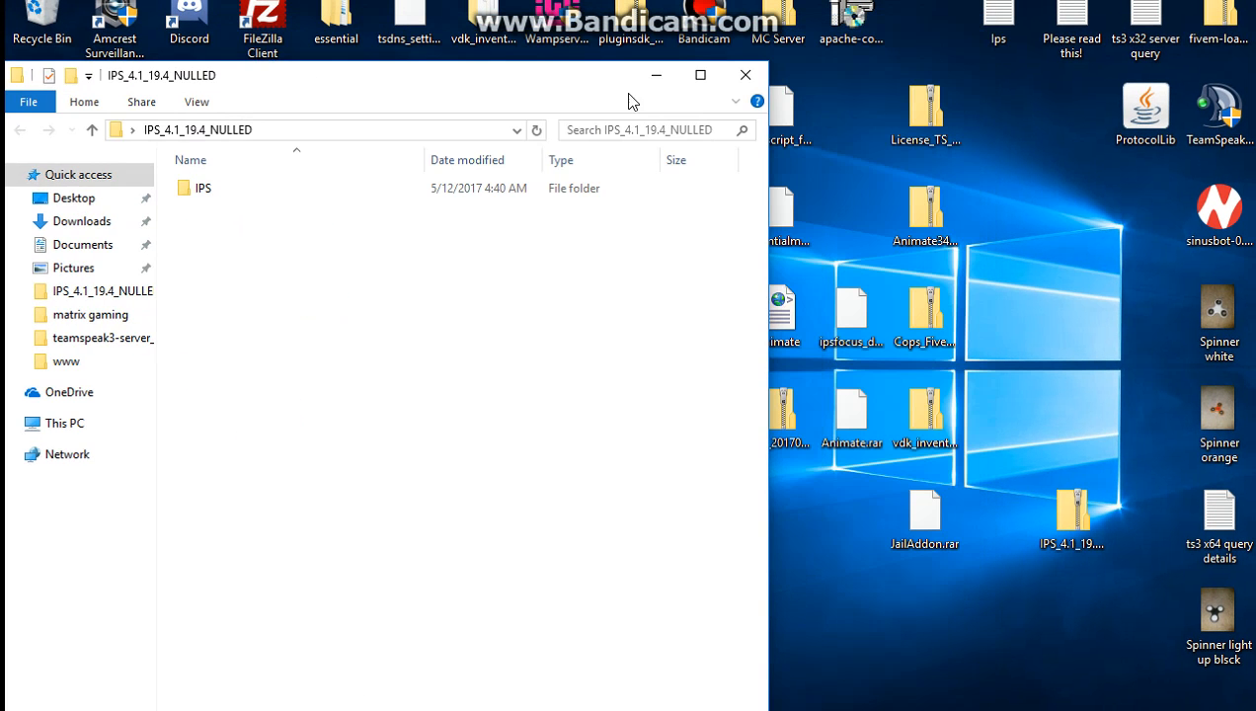
Minimize that window and browse This PC to the wamp64 folder on Local Disk (C:)
{"action": "left_click", "coordinate": [745, 75]}
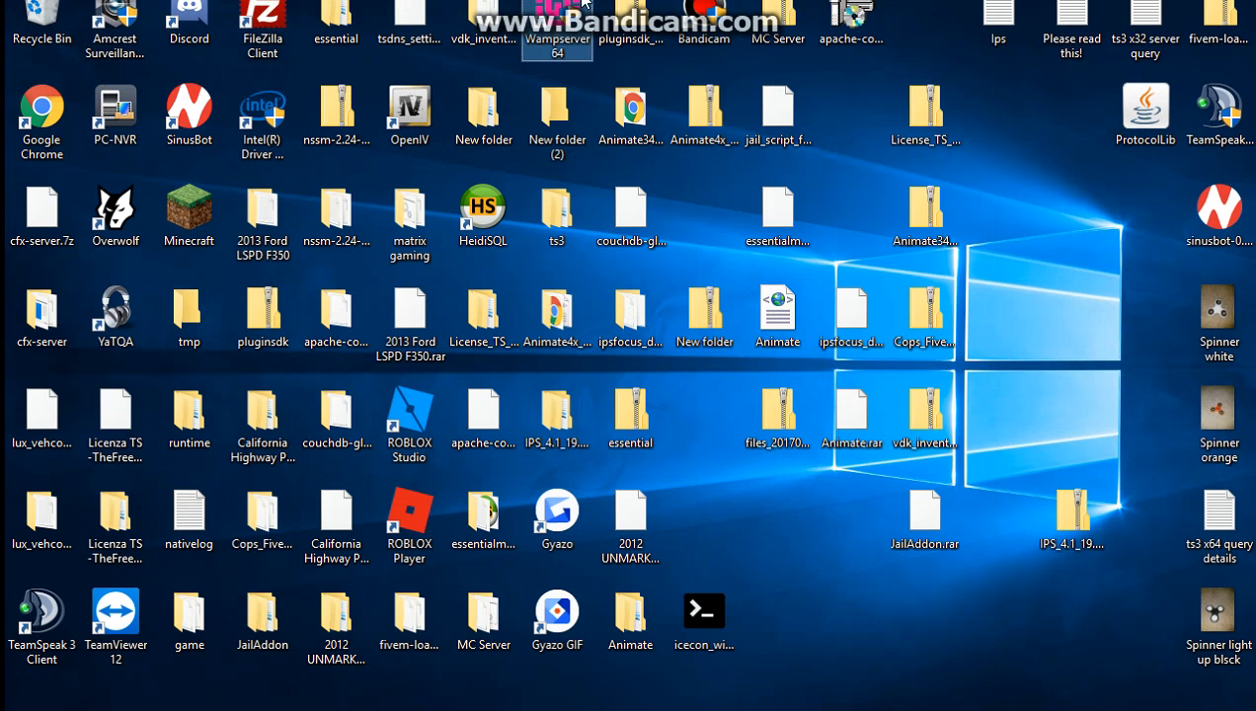
{"action": "left_click", "coordinate": [1064, 699]}
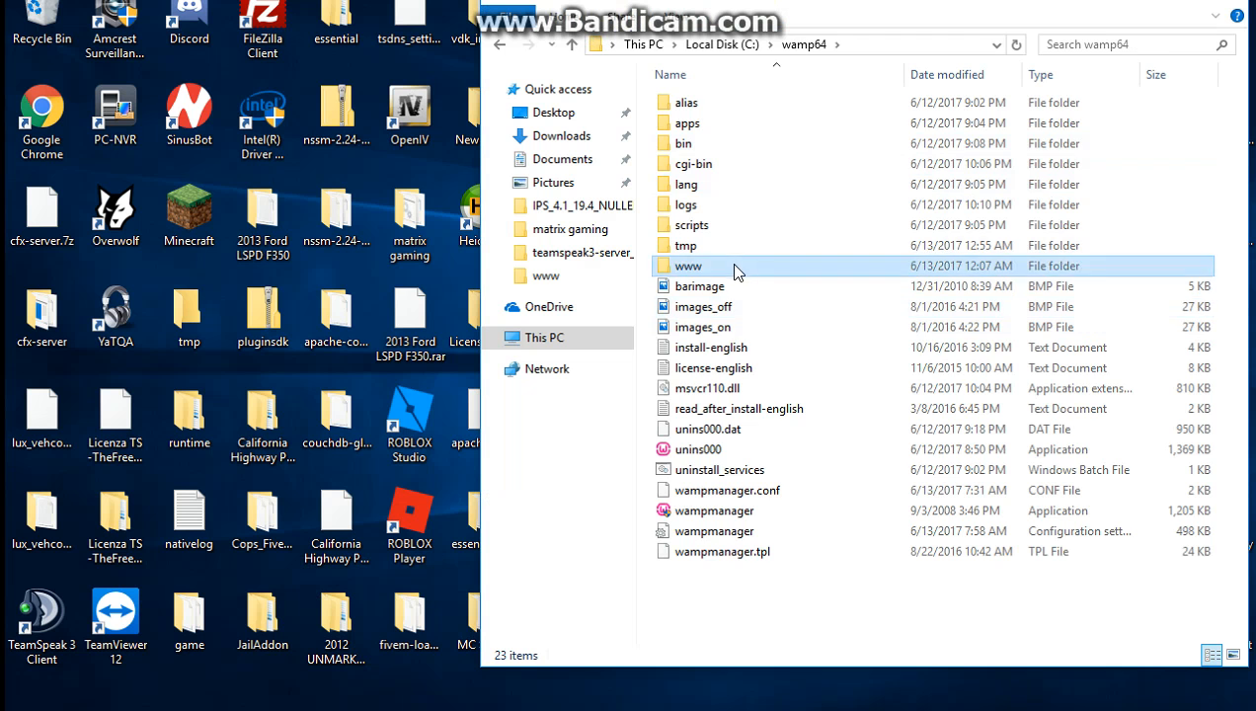
Open the www web root, check its right-click New menu, and snap the window right
{"action": "double_click", "coordinate": [691, 265]}
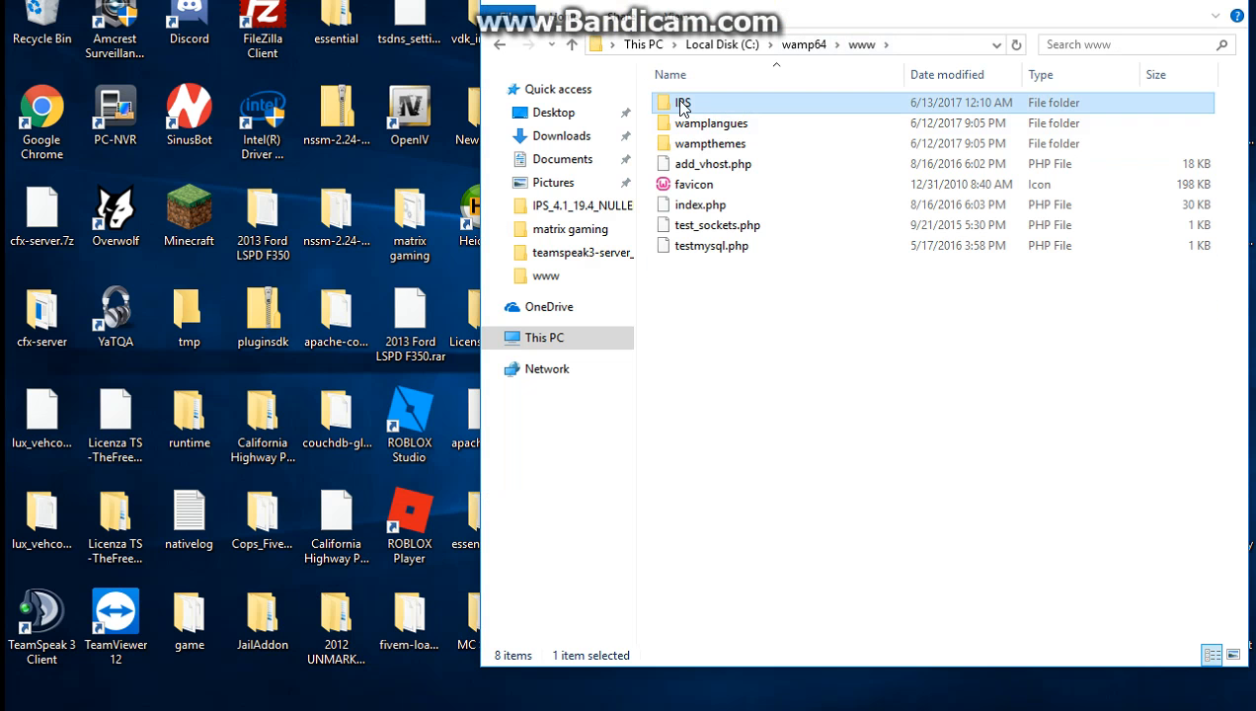
{"action": "left_click", "coordinate": [794, 405]}
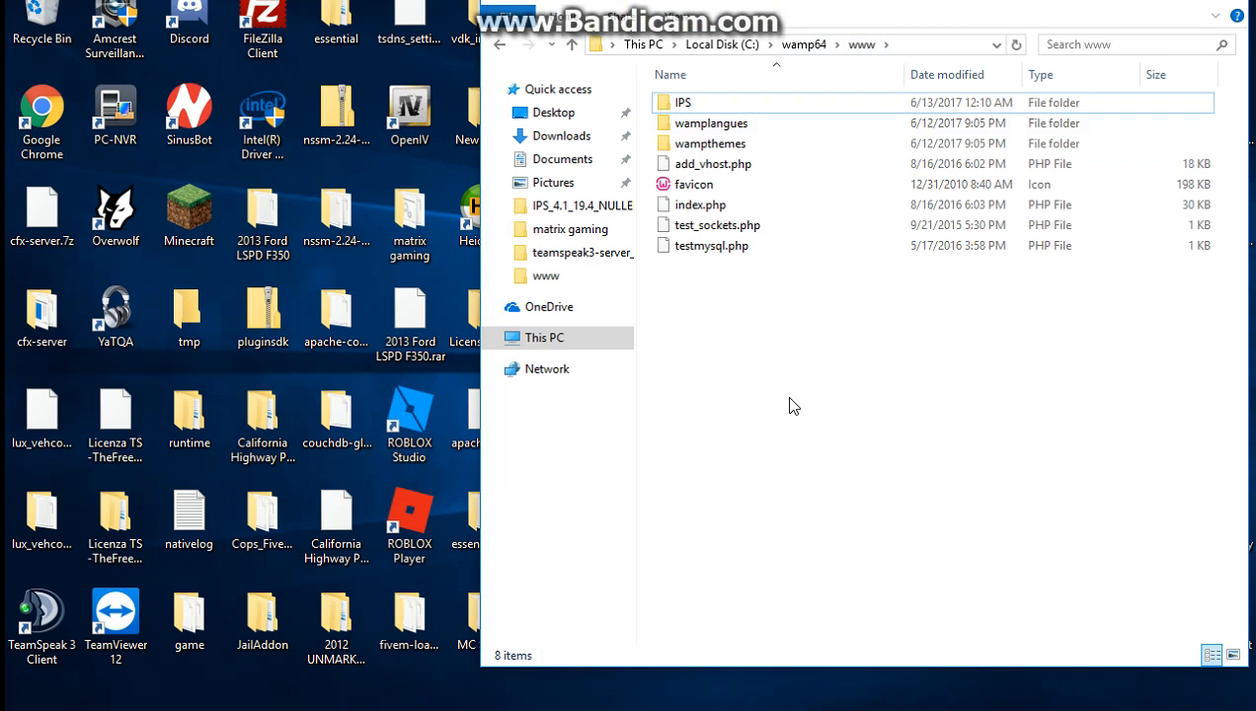
{"action": "right_click", "coordinate": [794, 404]}
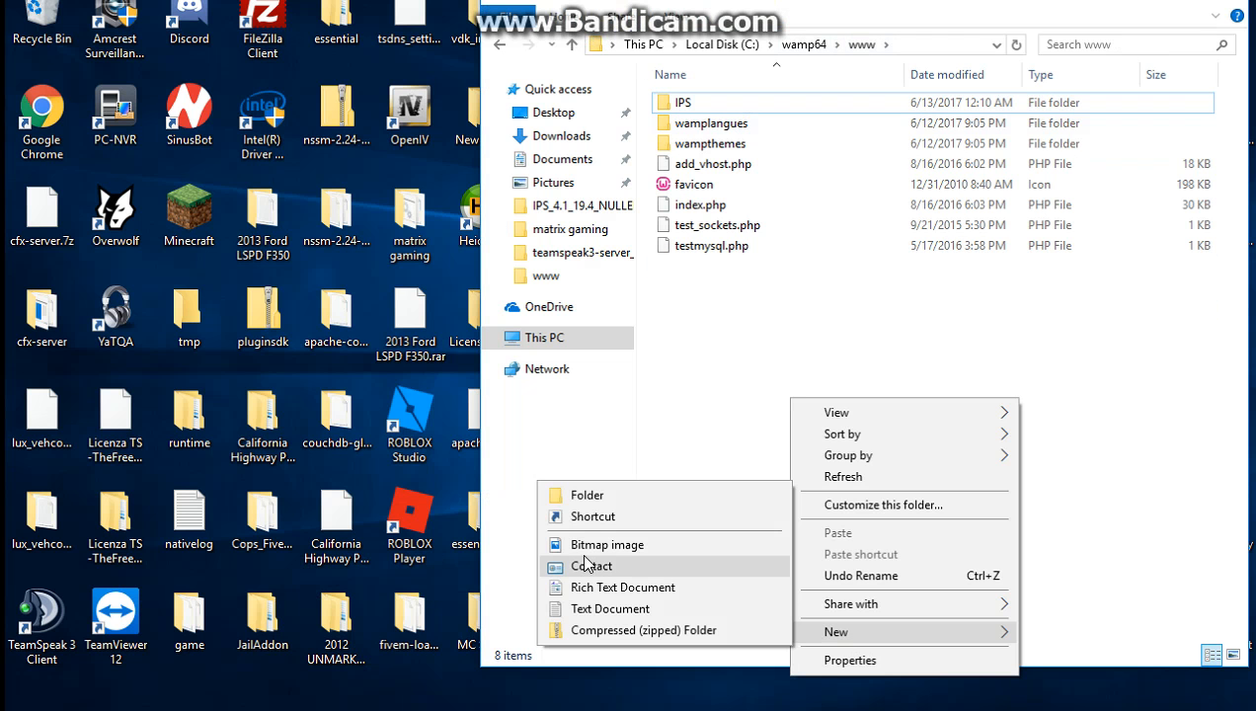
{"action": "left_click", "coordinate": [940, 20]}
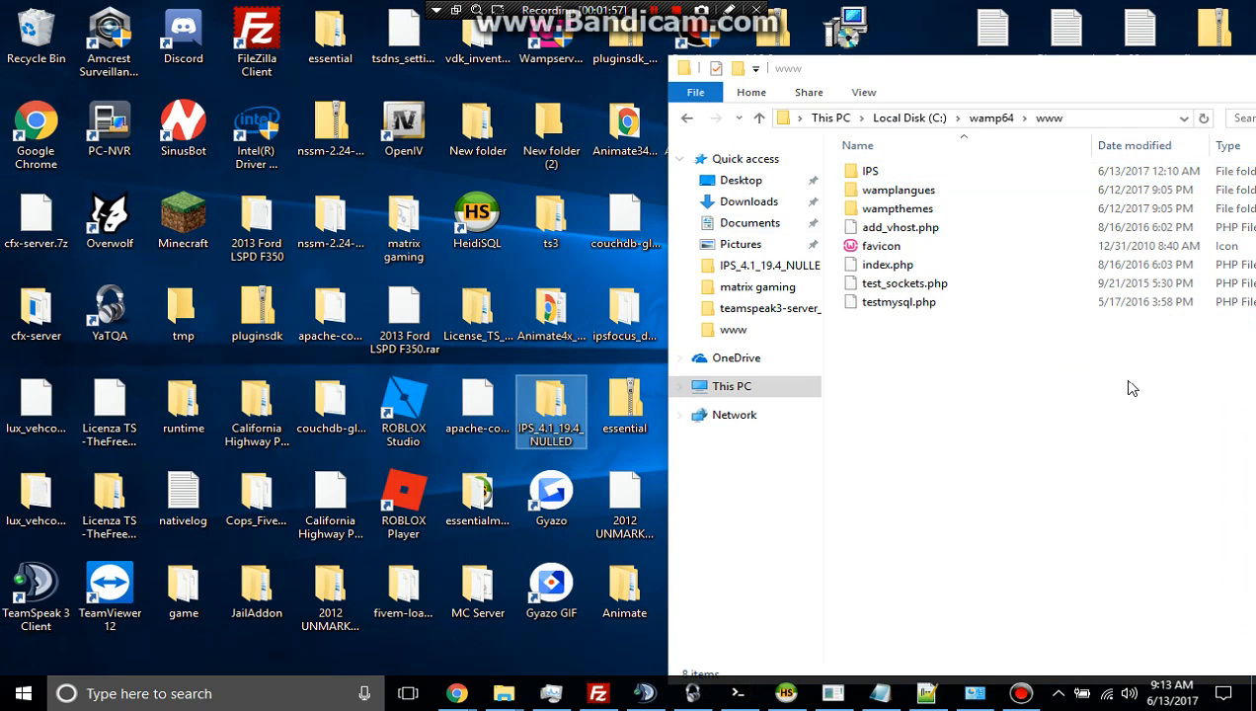
Inside IPS_4.1_19.4_NULLED, rename the IPS folder to IPSFocus
{"action": "double_click", "coordinate": [551, 405]}
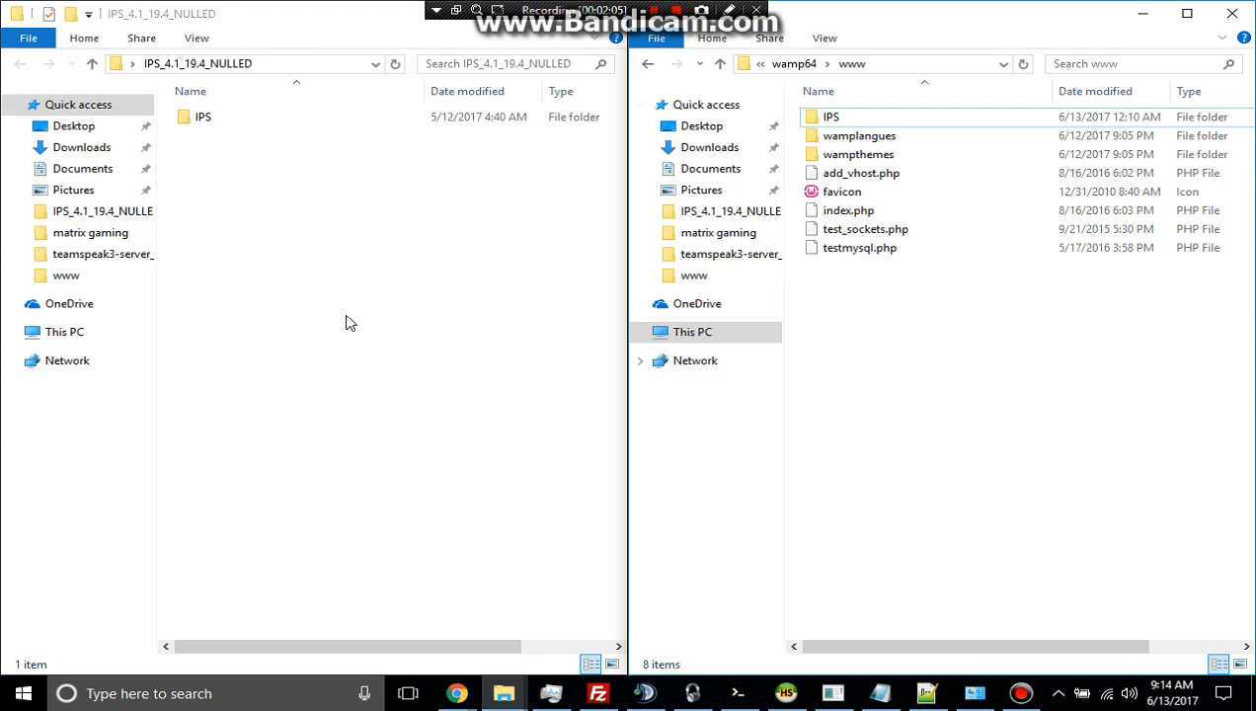
{"action": "left_click", "coordinate": [201, 117]}
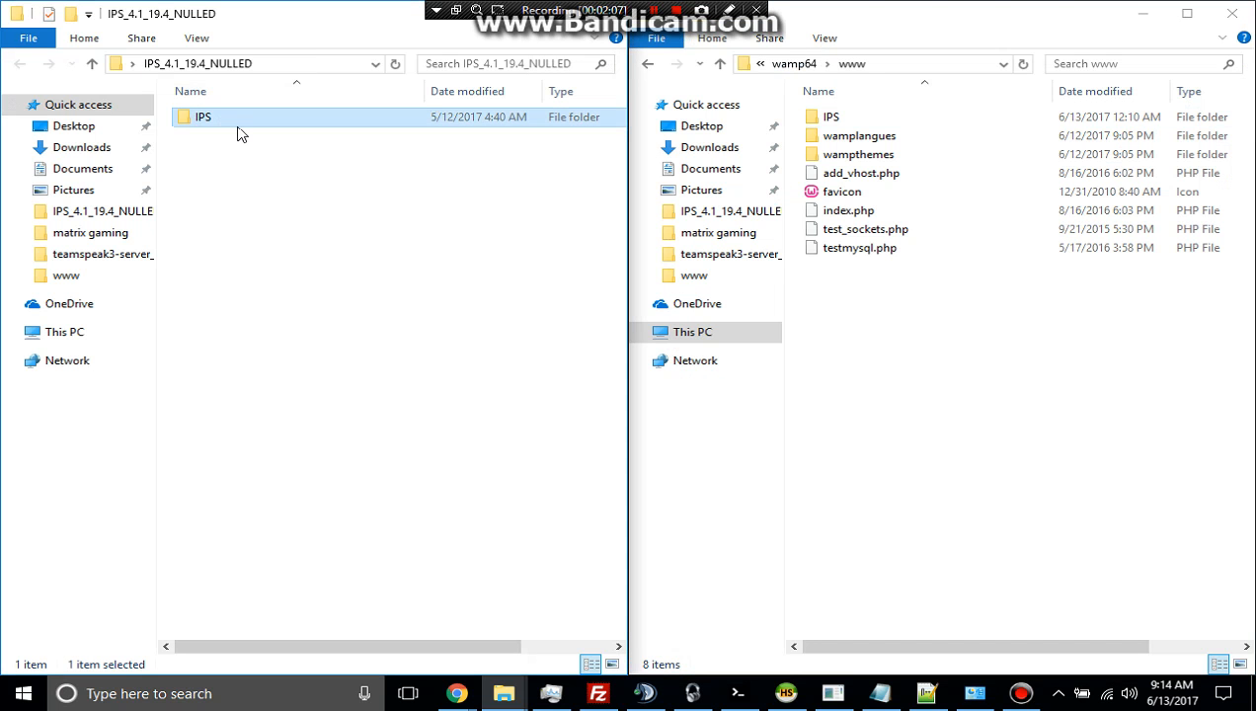
{"action": "mouse_move", "coordinate": [201, 129]}
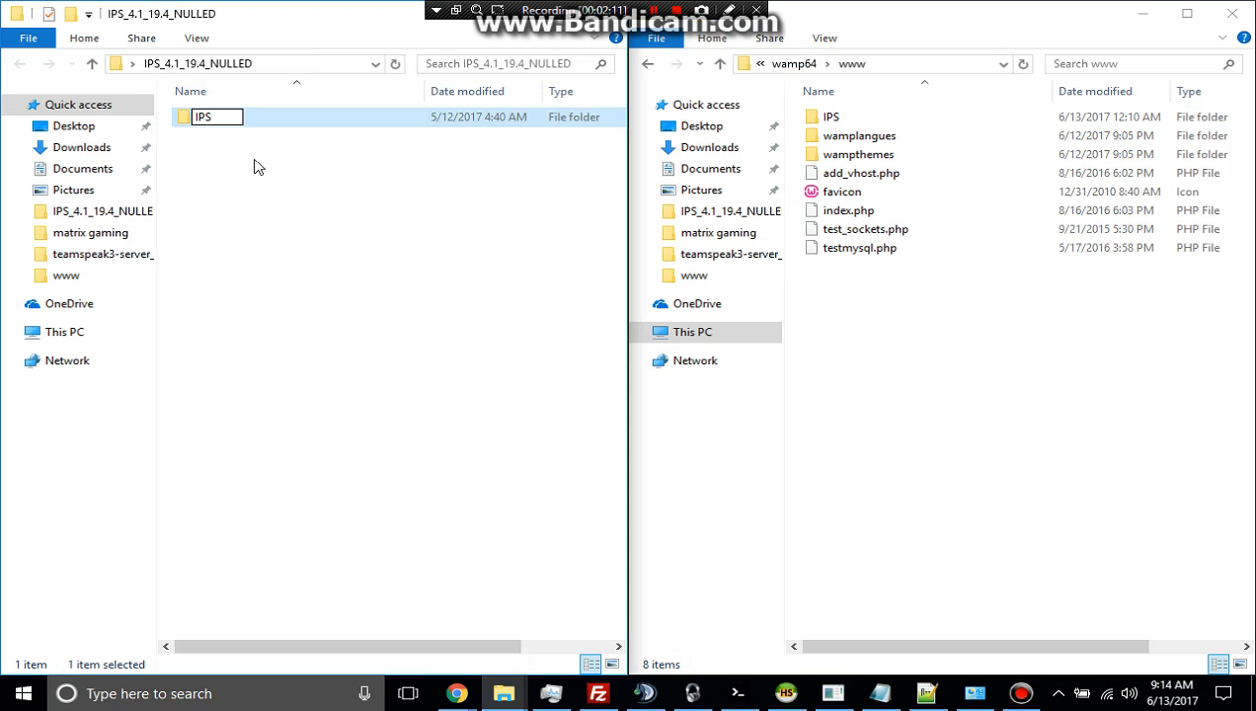
{"action": "type", "text": "Focus"}
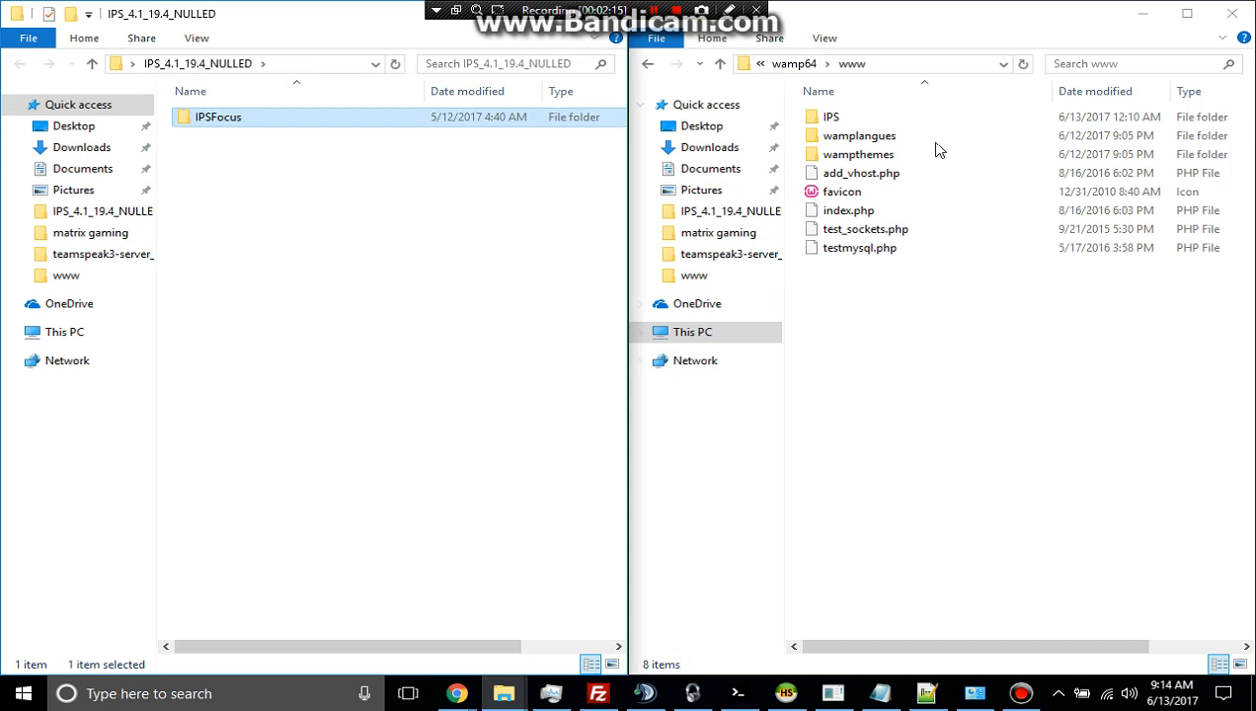
{"action": "left_click", "coordinate": [831, 115]}
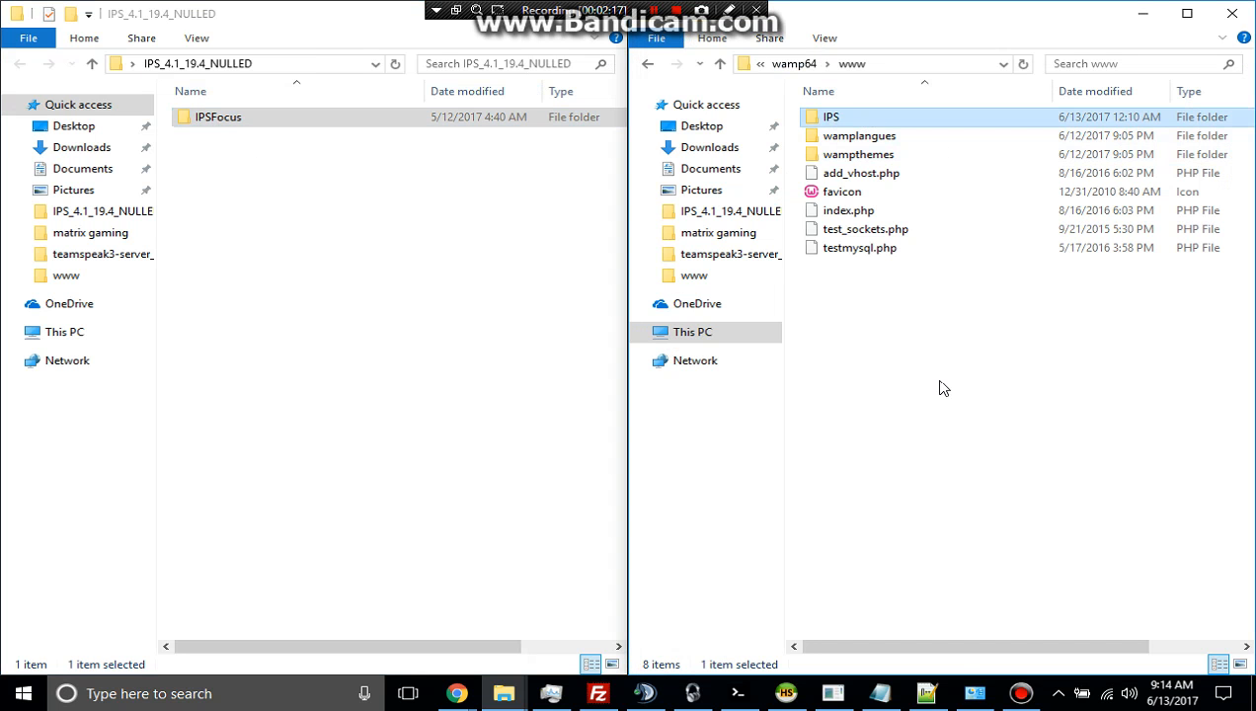
Paste the IPSFocus folder into www and switch to a new Chrome incognito tab
{"action": "right_click", "coordinate": [217, 117]}
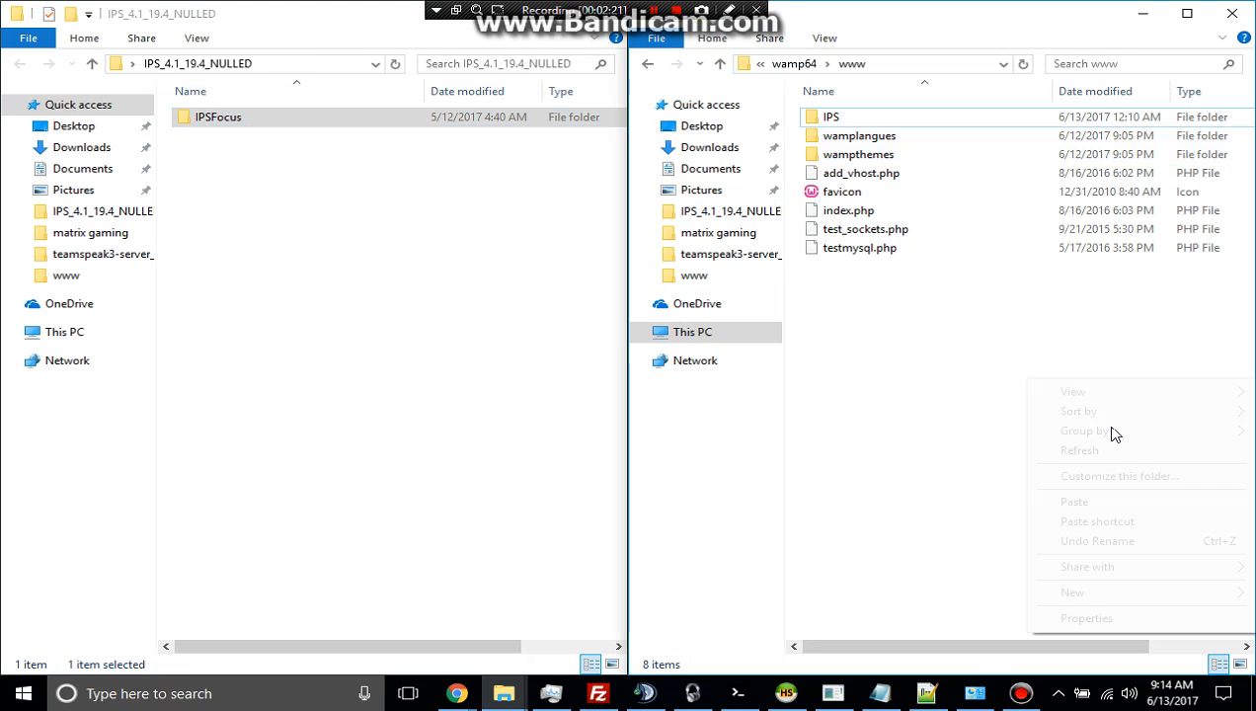
{"action": "left_click", "coordinate": [1100, 334]}
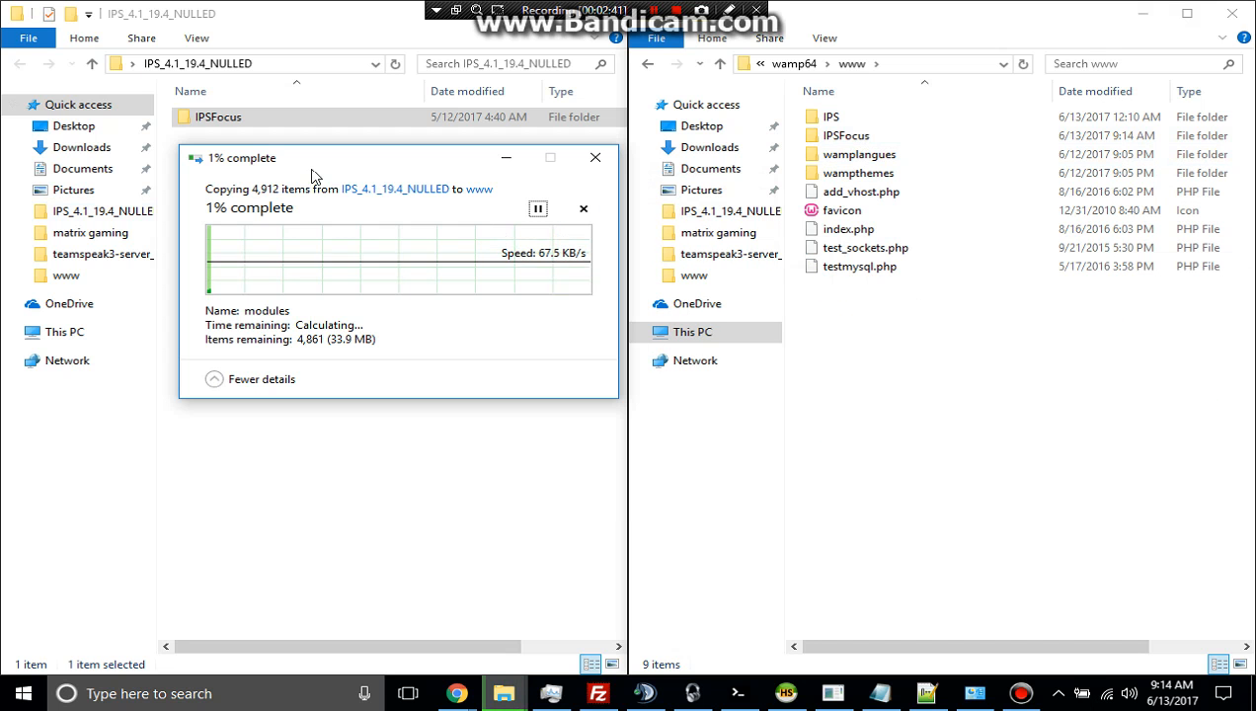
{"action": "mouse_move", "coordinate": [423, 233]}
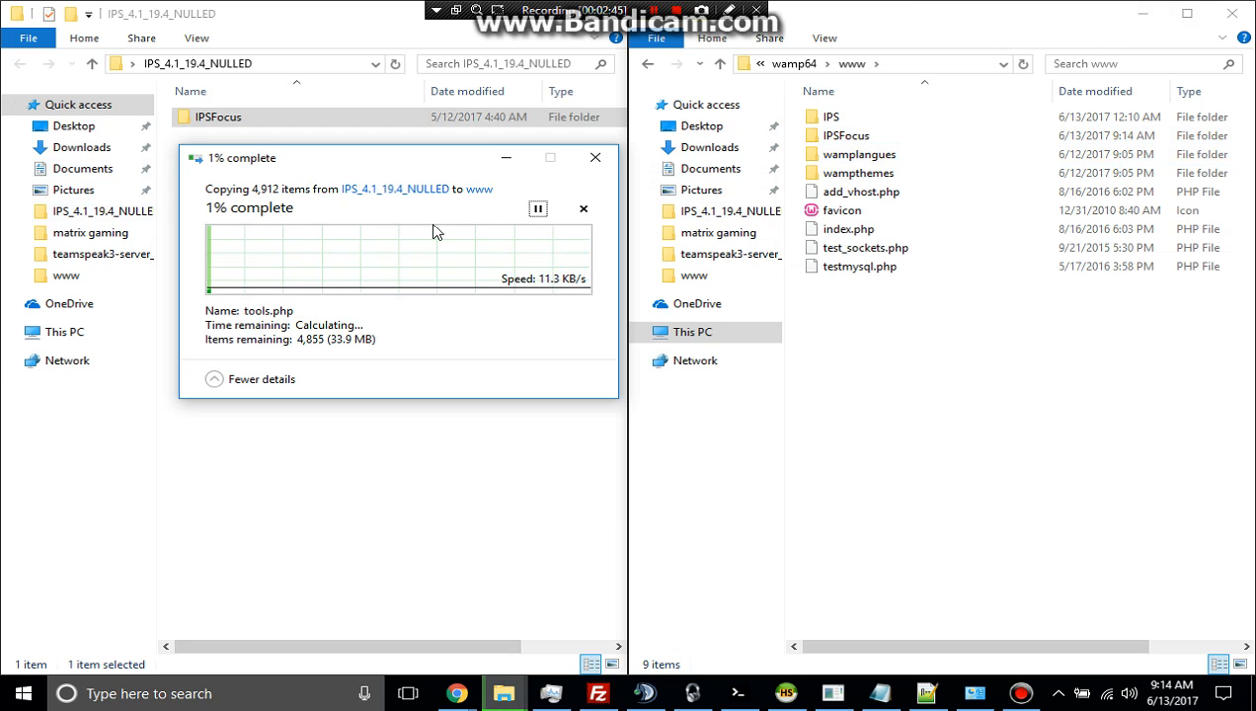
{"action": "left_click", "coordinate": [585, 210]}
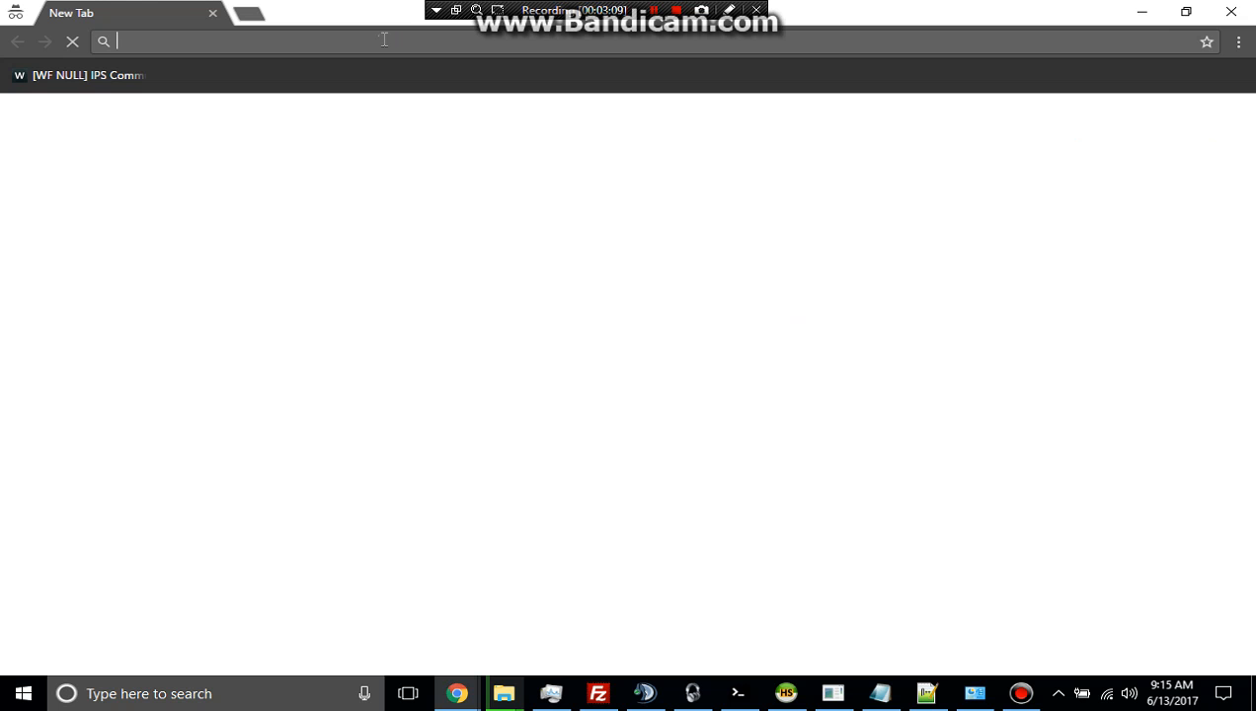
Start typing a 127.0.0.1 local address in Chrome, then erase it without loading
{"action": "type", "text": "127.0.0.1:5984"}
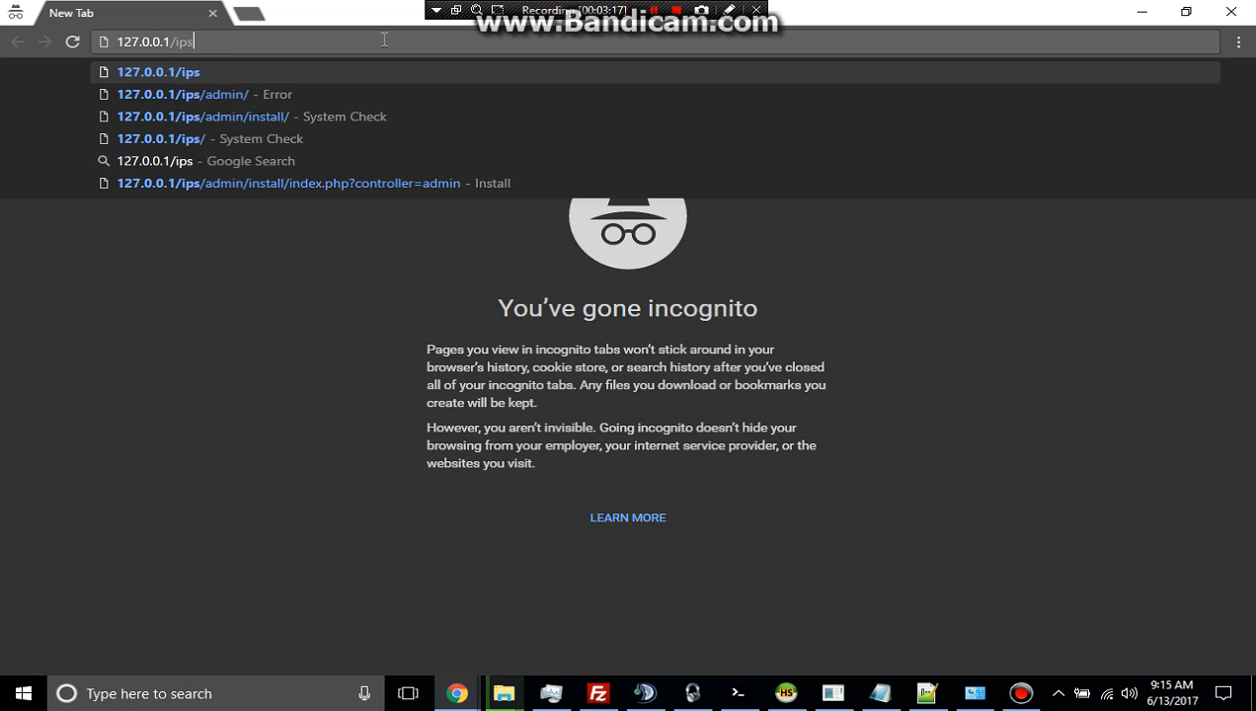
{"action": "type", "text": "focus/"}
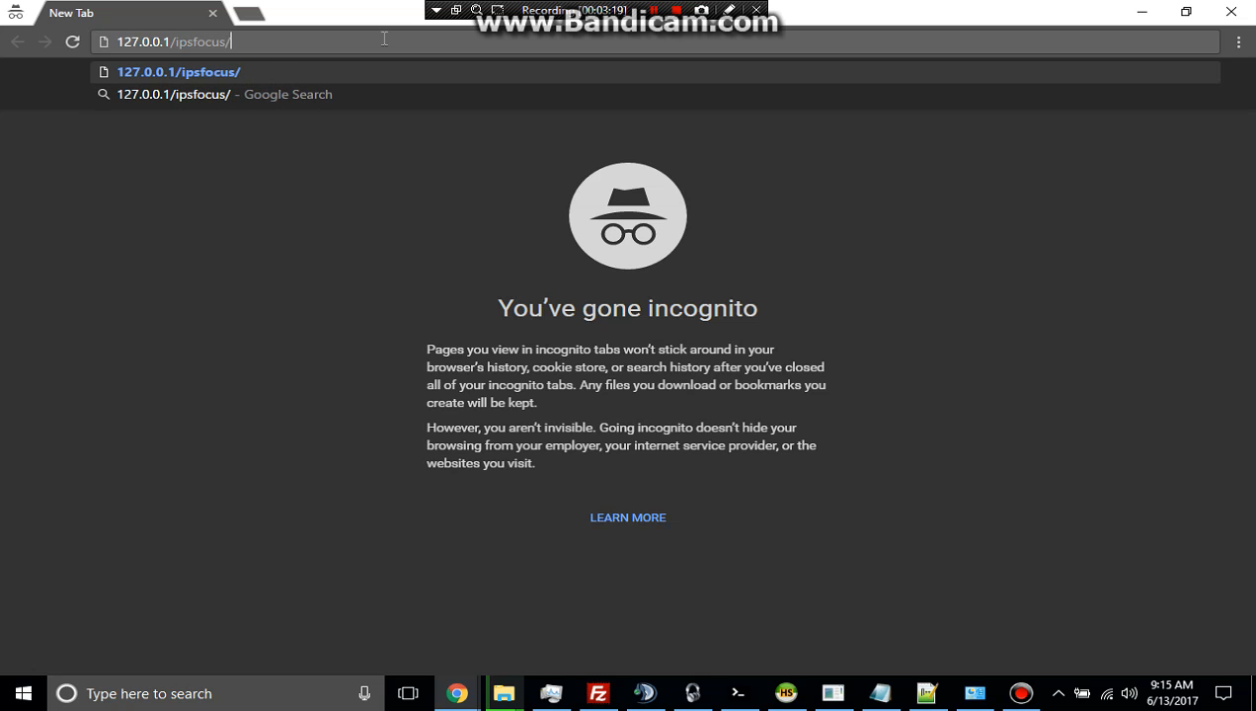
{"action": "key", "text": "Backspace"}
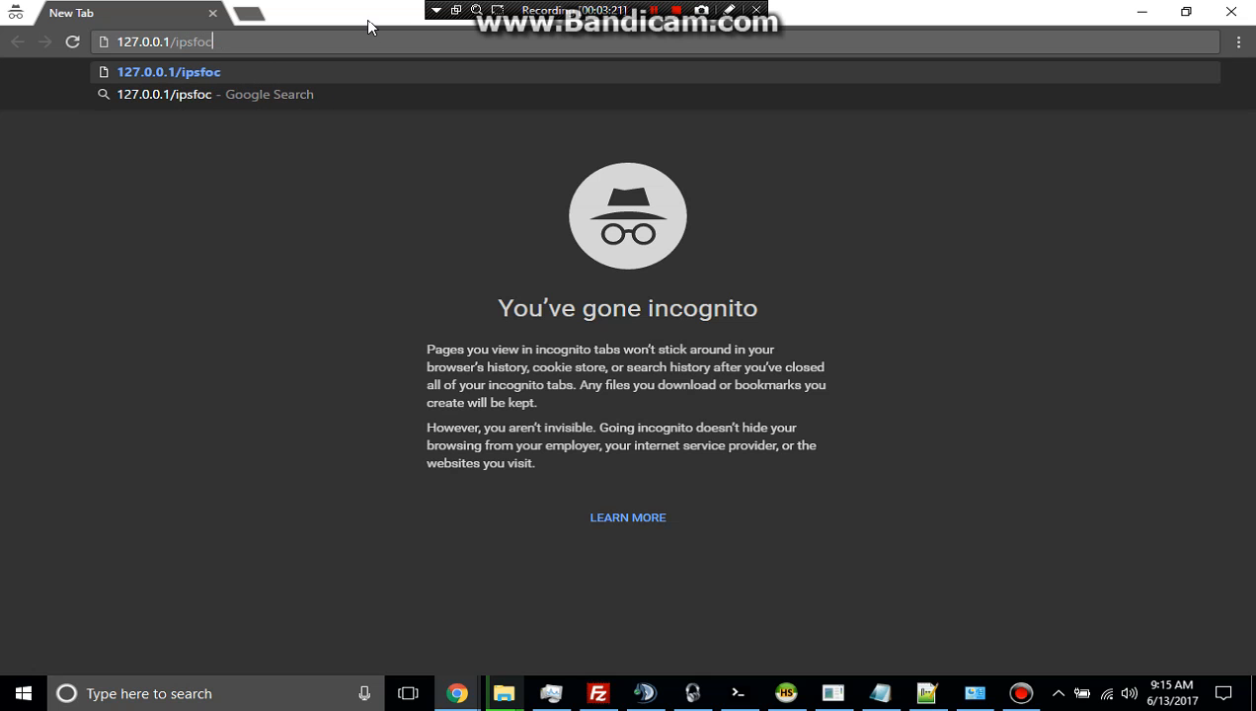
{"action": "type", "text": "websi"}
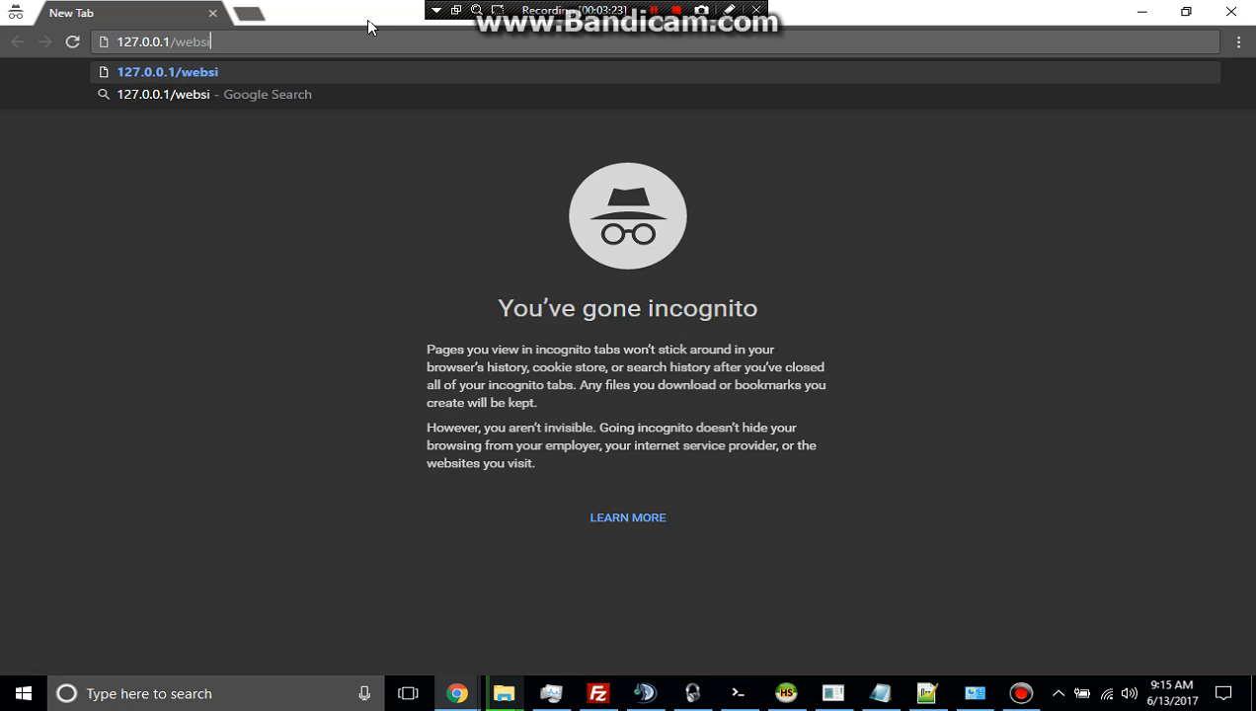
{"action": "key", "text": "BackSpace"}
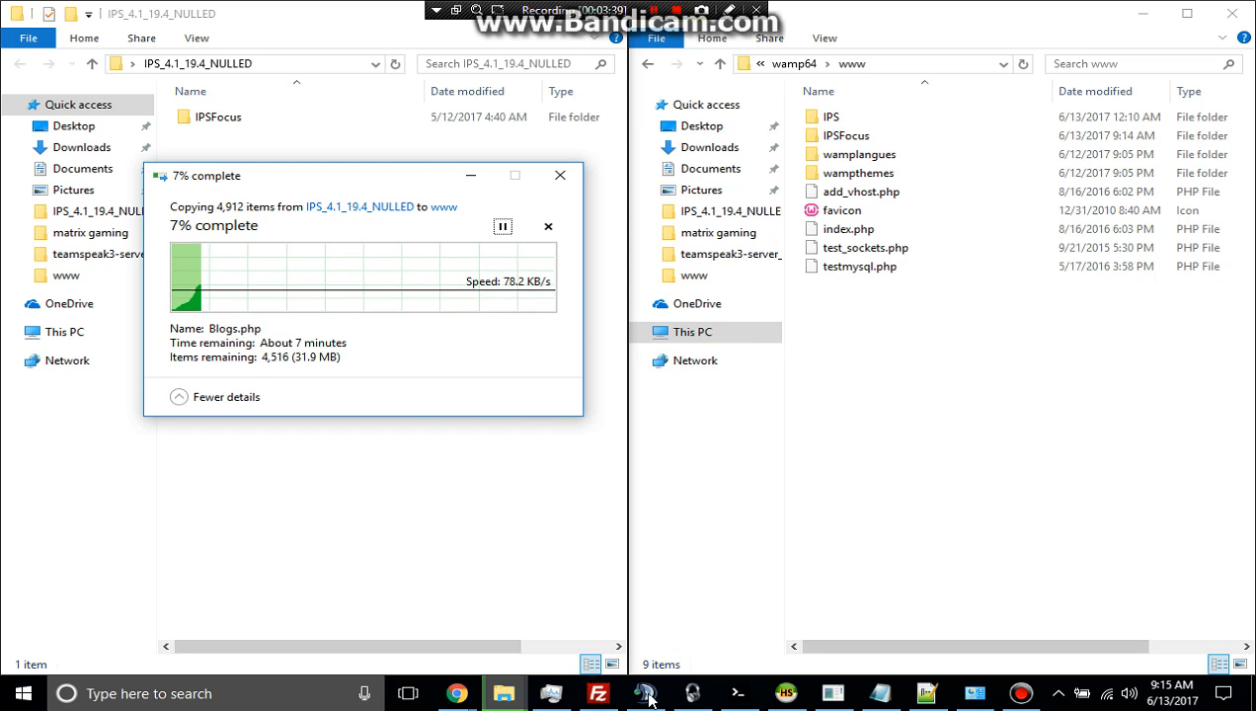
Check the copy progress dialog, then bring Chrome back to the front
{"action": "left_click", "coordinate": [647, 693]}
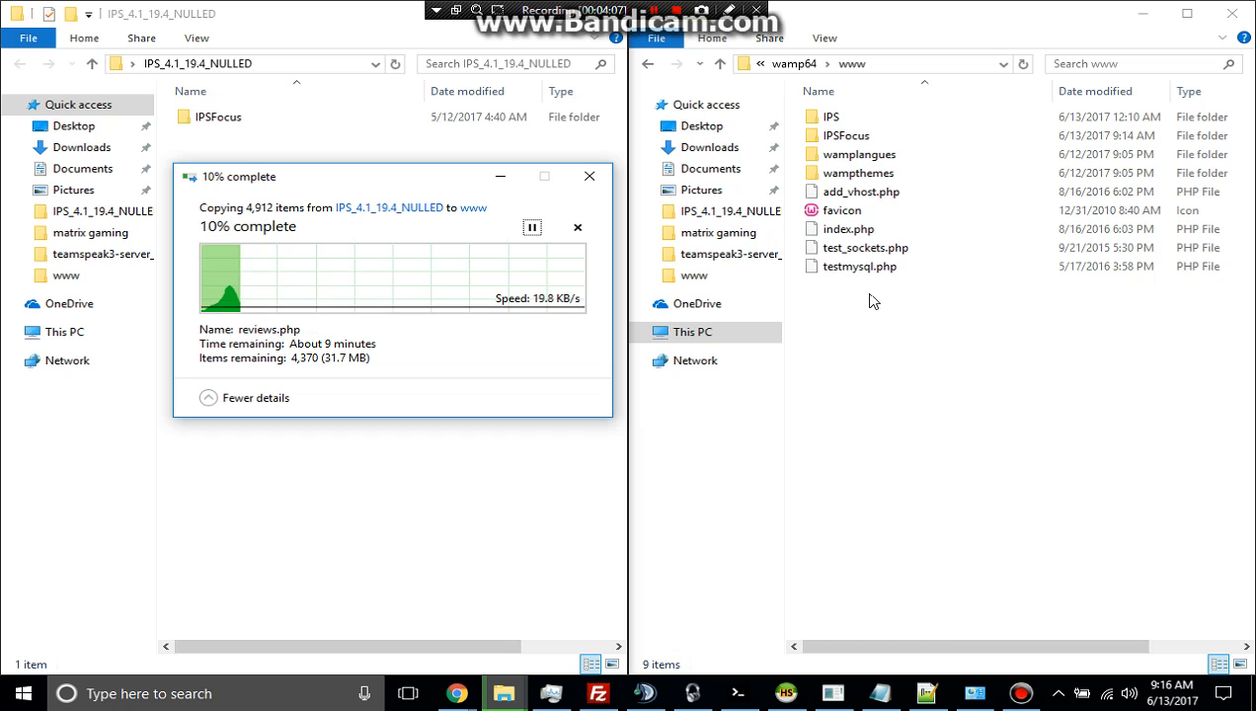
{"action": "mouse_move", "coordinate": [874, 339]}
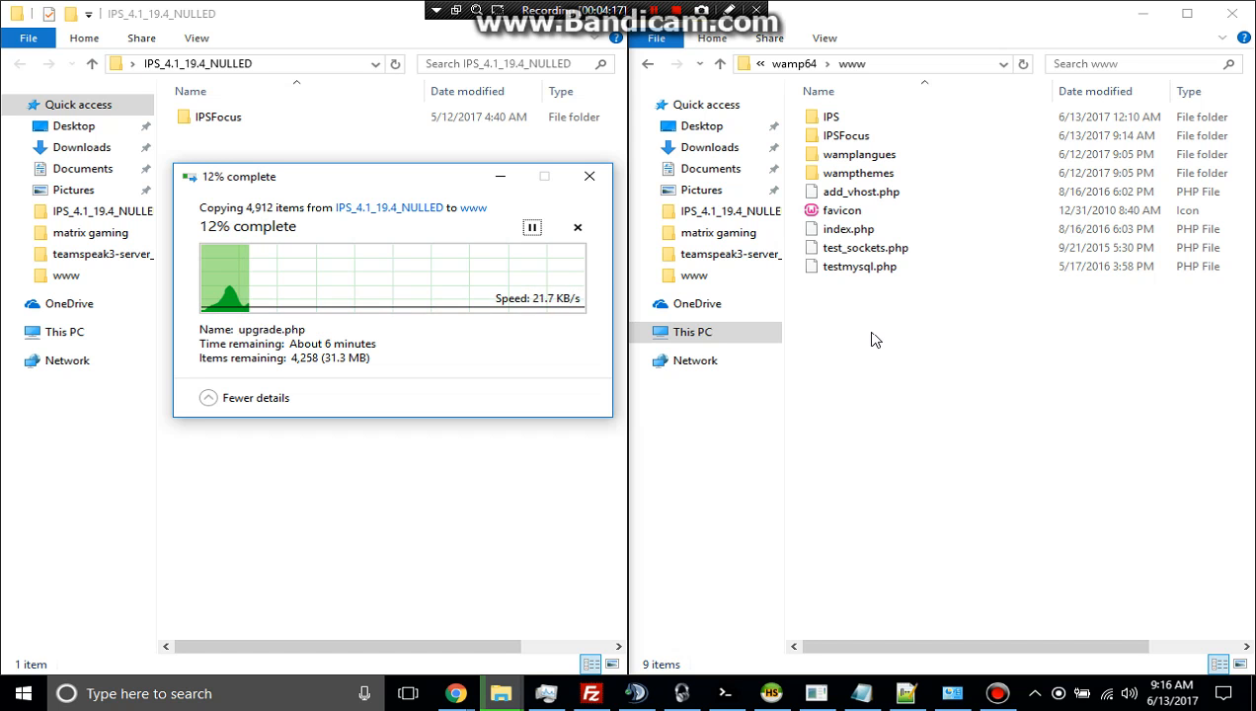
{"action": "mouse_move", "coordinate": [643, 169]}
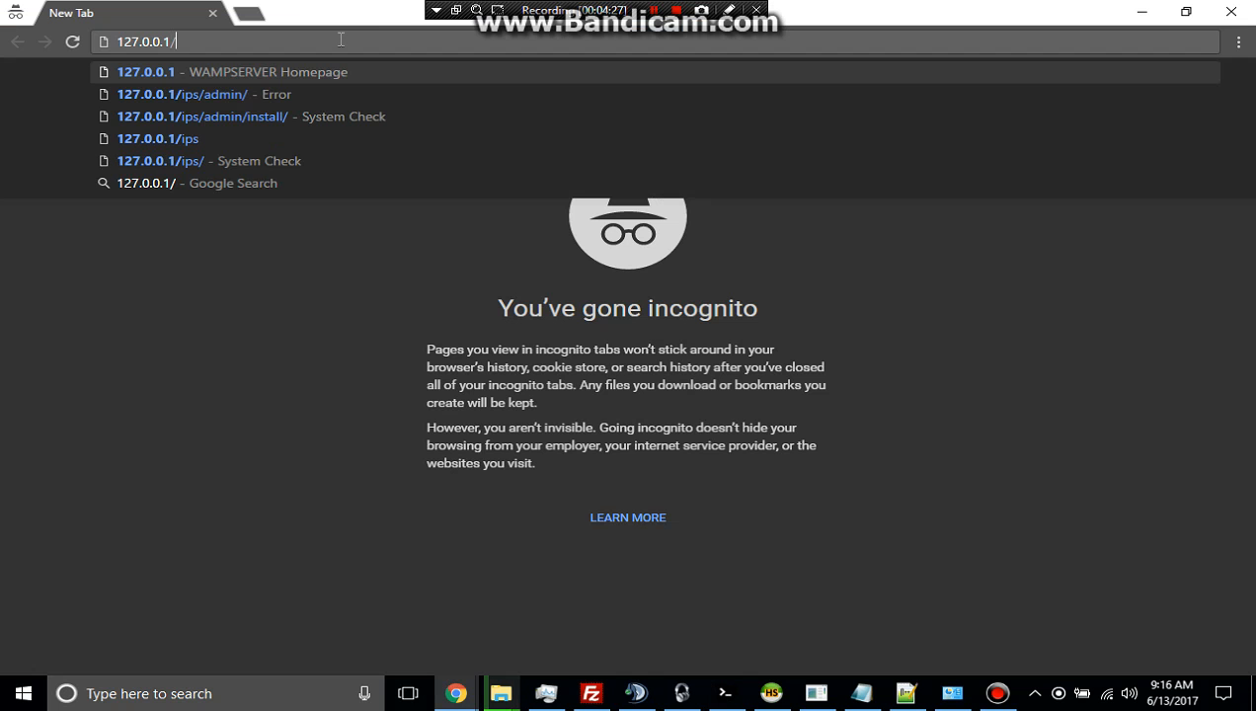
Enter 127.0.0.1/ipsfocus in Chrome's address bar without loading it yet
{"action": "type", "text": "ipsfocus"}
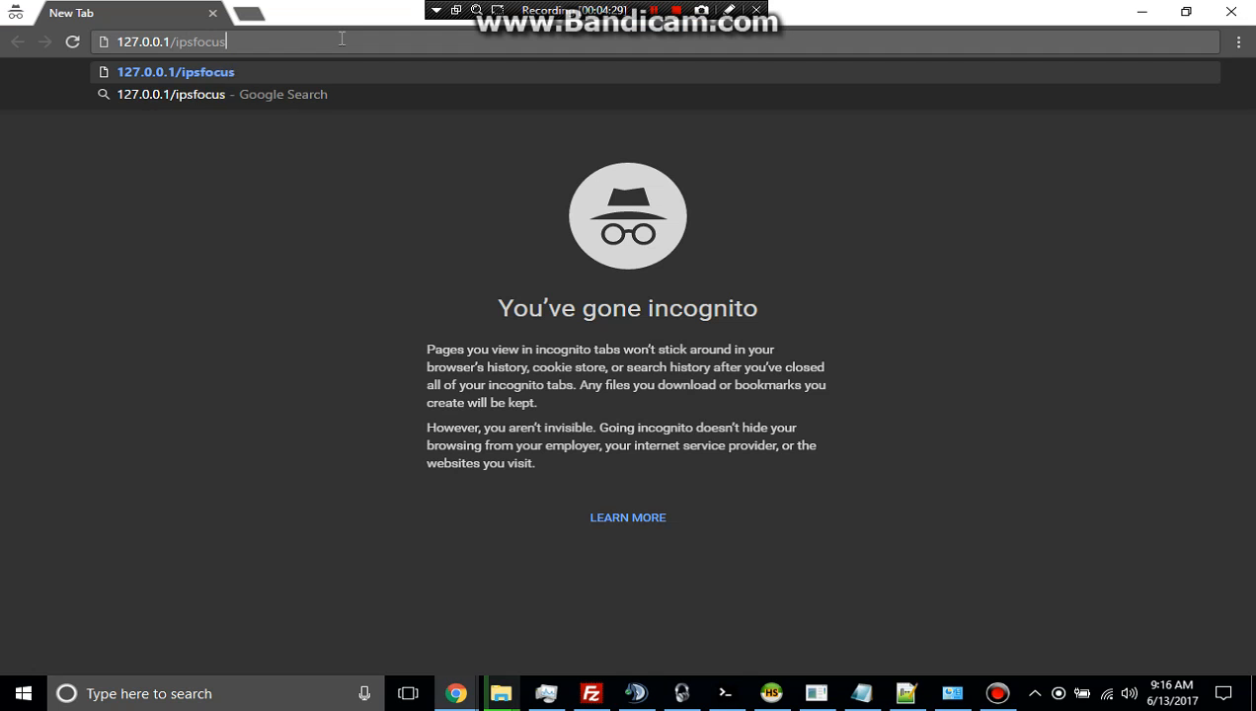
{"action": "type", "text": "127.0.0.1/ips"}
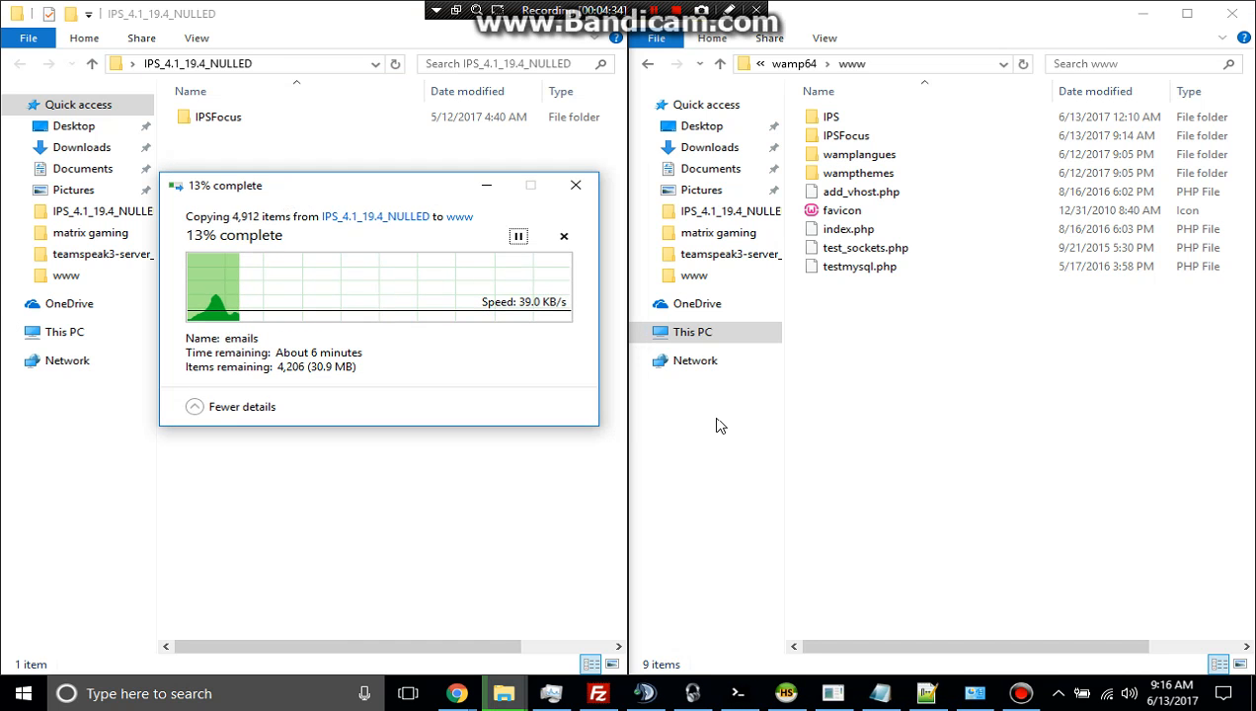
{"action": "mouse_move", "coordinate": [1023, 387]}
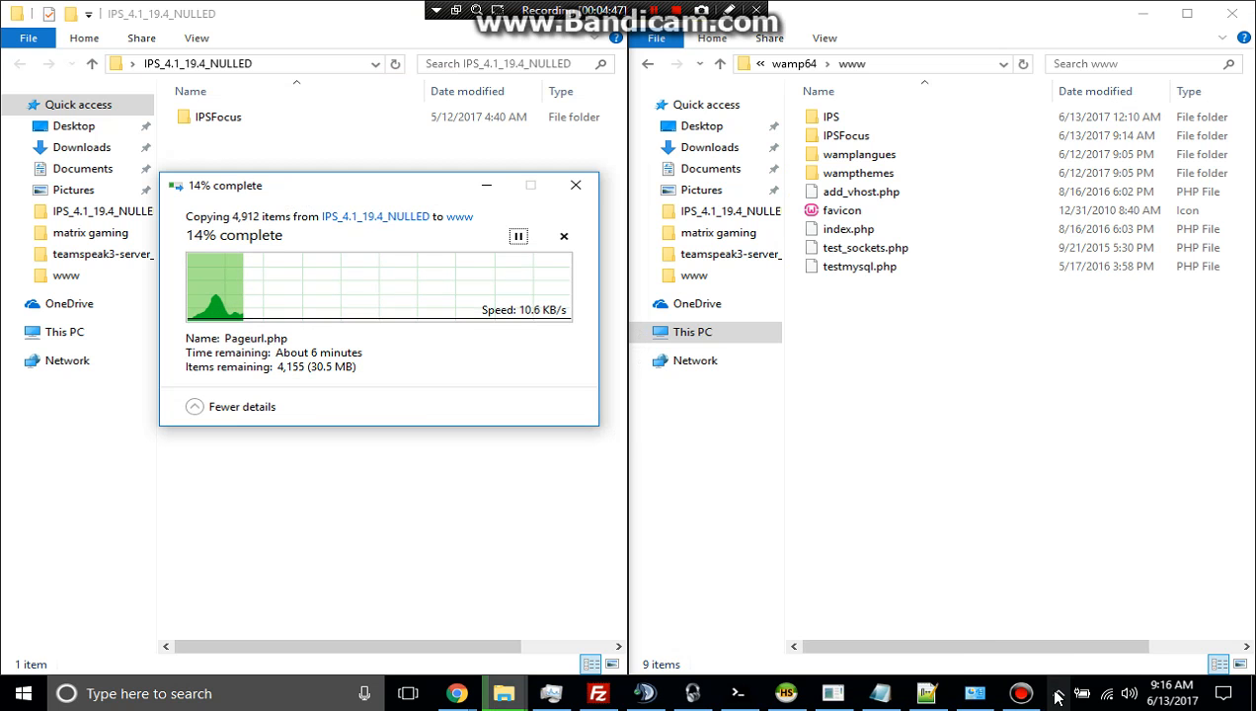
Open WampServer's tray menu and Wamp Settings, then dismiss it while the copy finishes
{"action": "left_click", "coordinate": [1066, 693]}
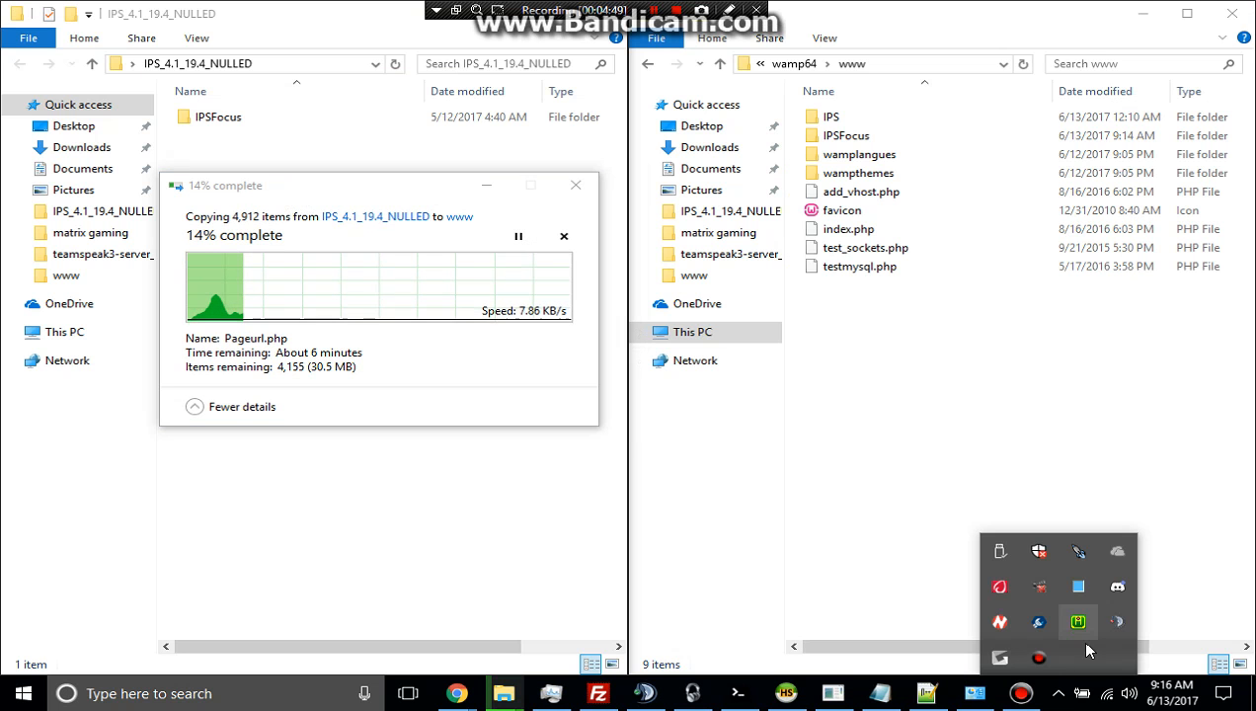
{"action": "left_click", "coordinate": [1079, 620]}
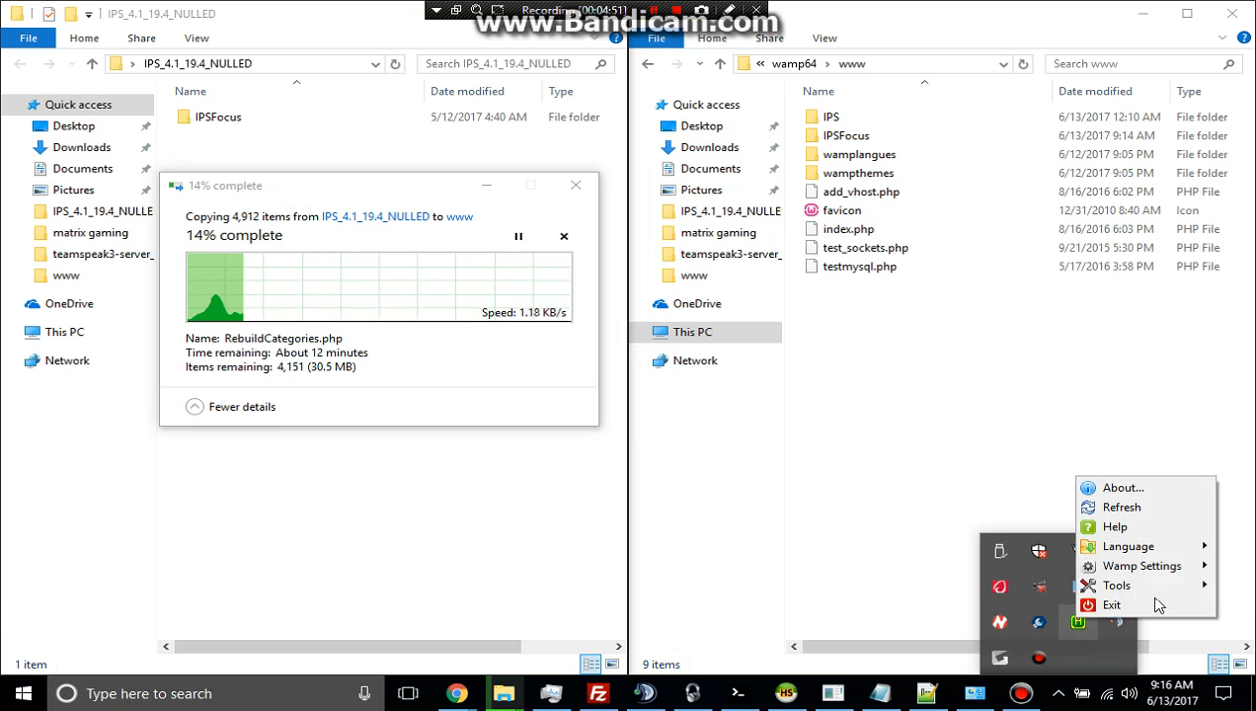
{"action": "left_click", "coordinate": [1117, 584]}
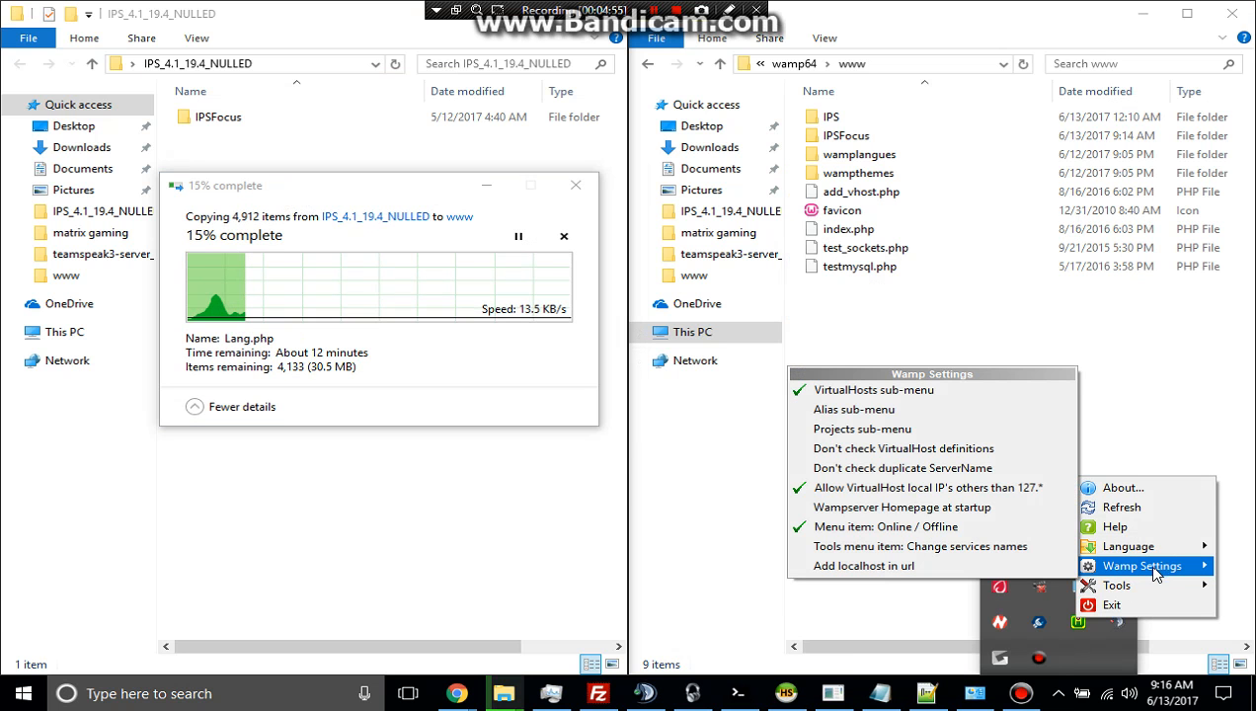
{"action": "mouse_move", "coordinate": [904, 525]}
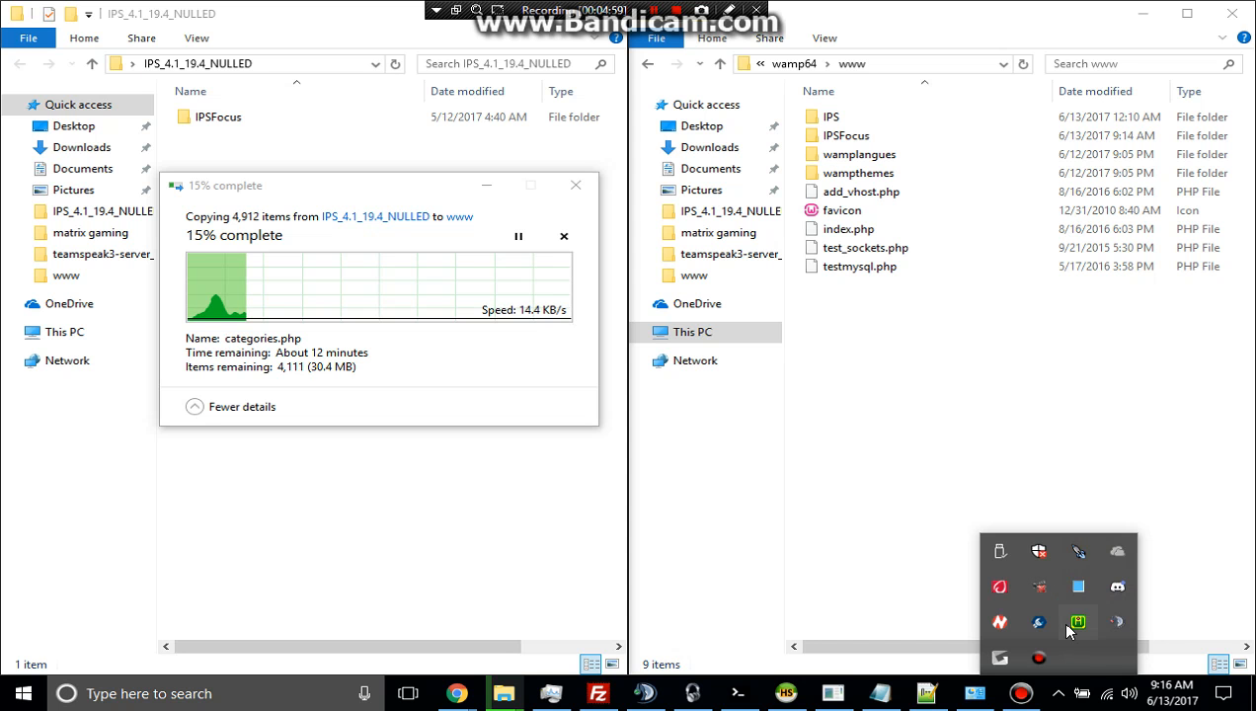
{"action": "left_click", "coordinate": [1078, 620]}
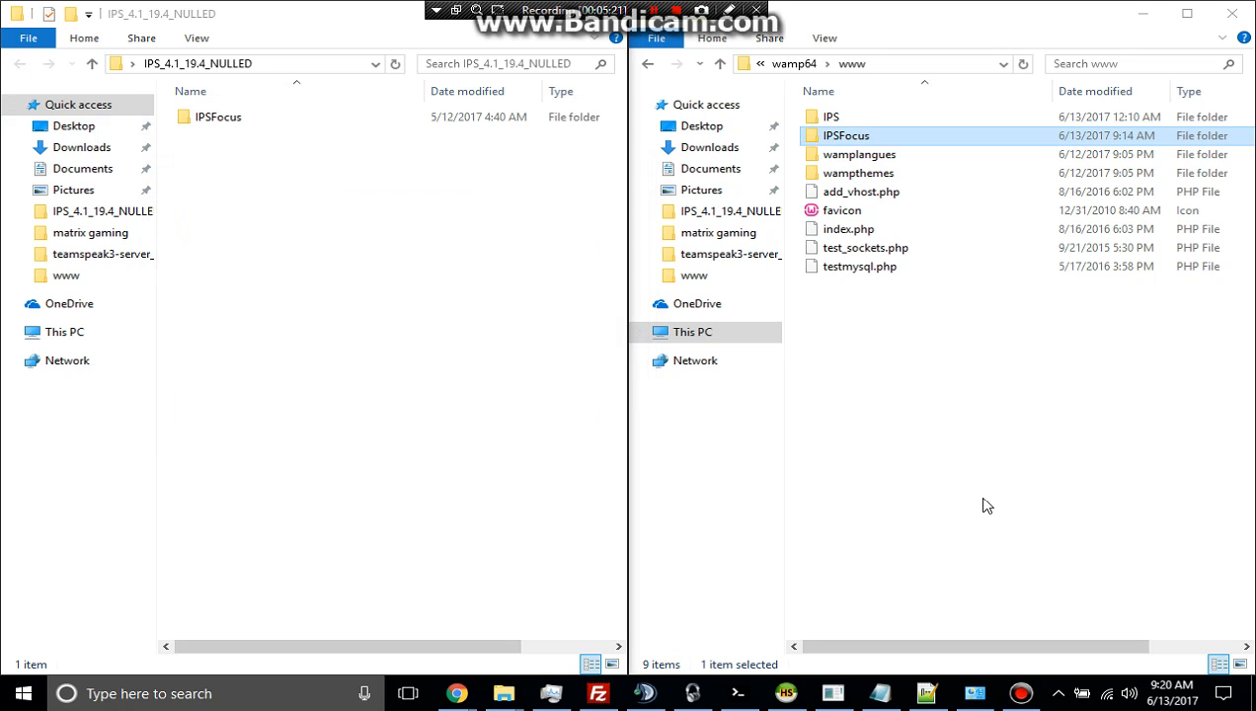
{"action": "mouse_move", "coordinate": [1051, 336]}
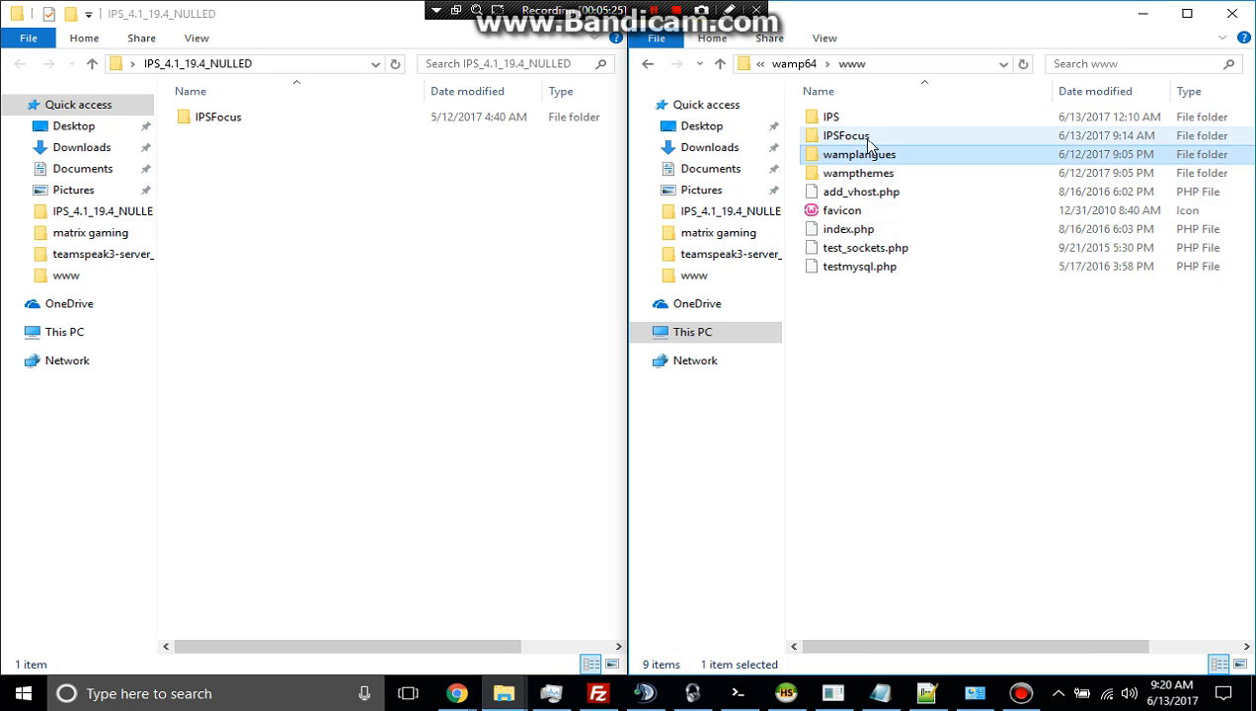
Open the copied IPSFocus folder in www and start loading 127.0.0.1/ipsfocus in Chrome
{"action": "double_click", "coordinate": [843, 134]}
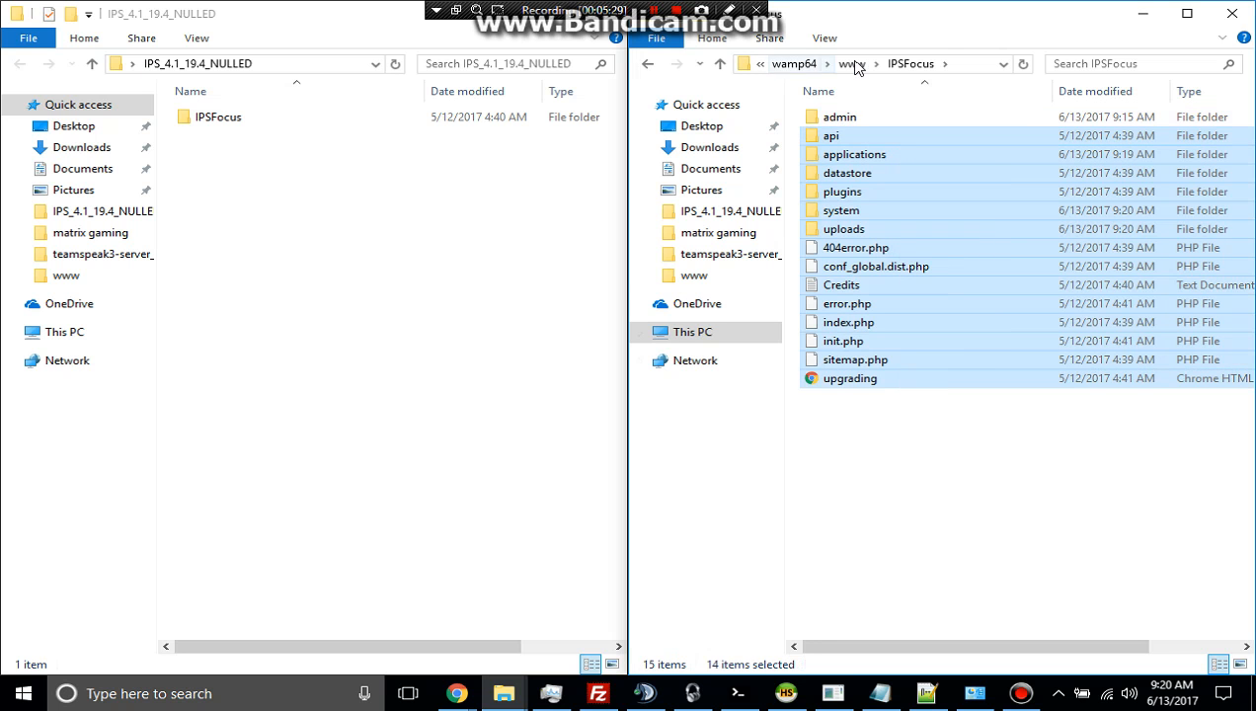
{"action": "left_click", "coordinate": [853, 63]}
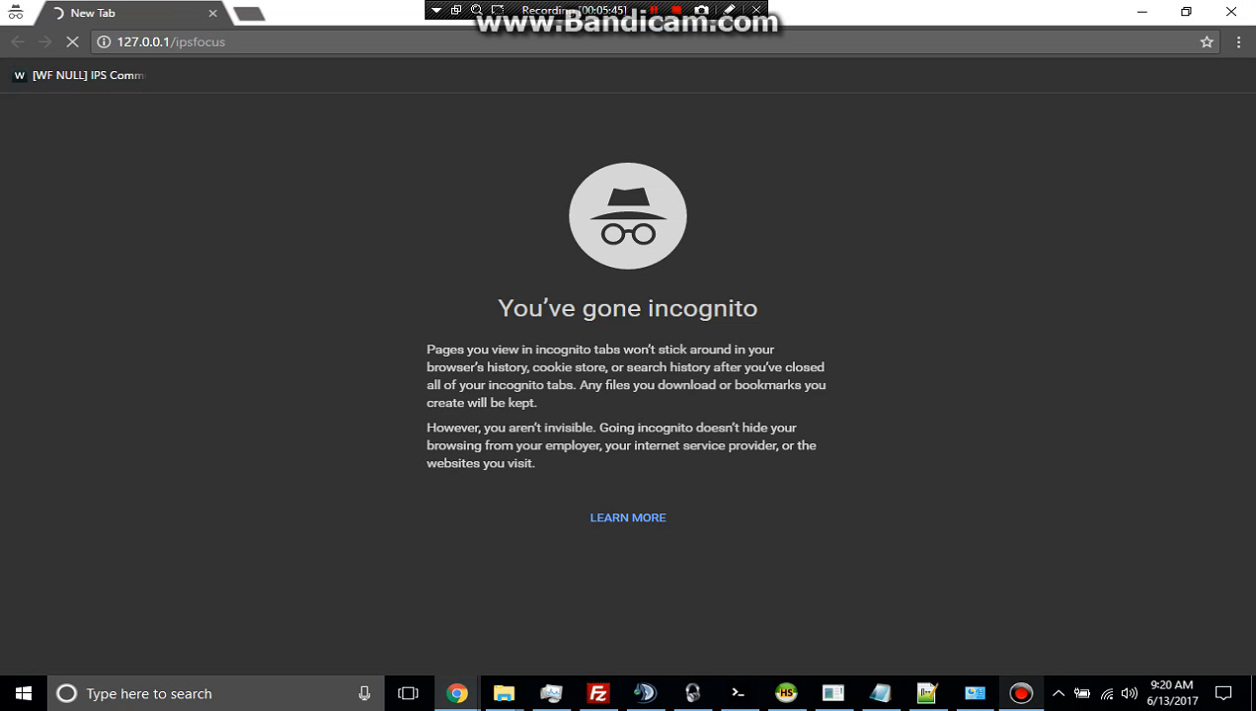
Show and dismiss the Windows Firewall window from the taskbar while the installer loads
{"action": "left_click", "coordinate": [976, 691]}
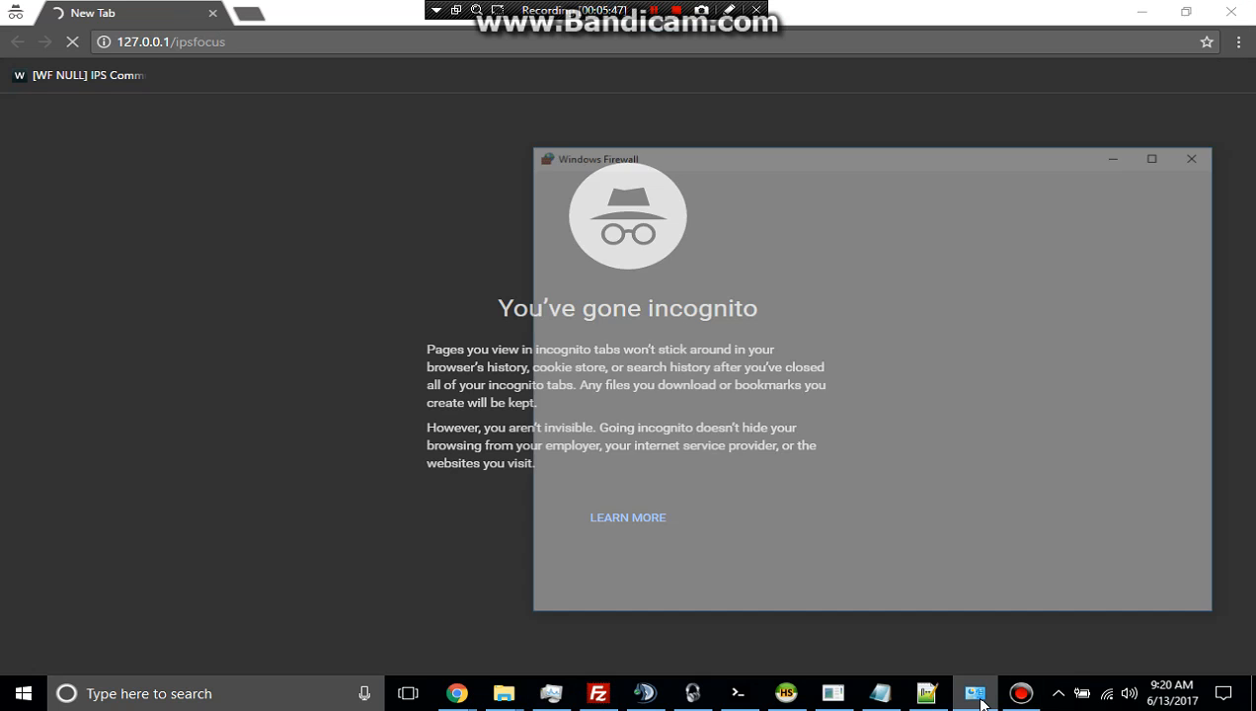
{"action": "left_click", "coordinate": [975, 693]}
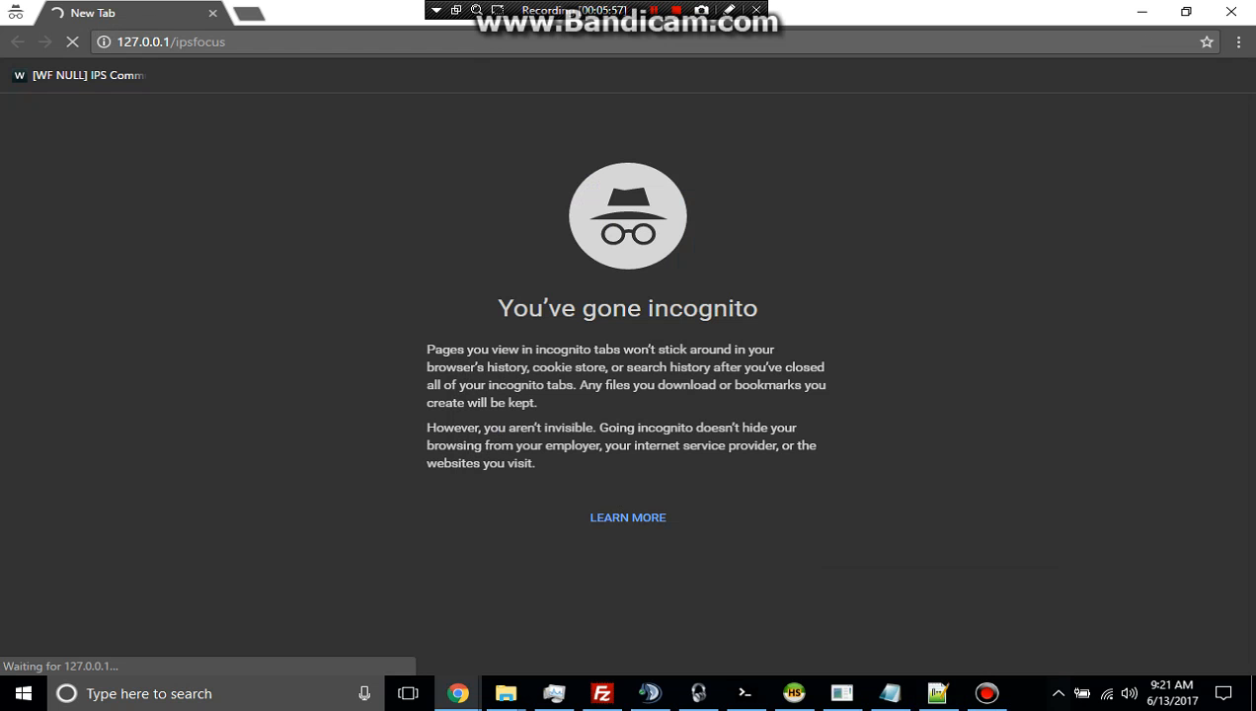
{"action": "mouse_move", "coordinate": [721, 699]}
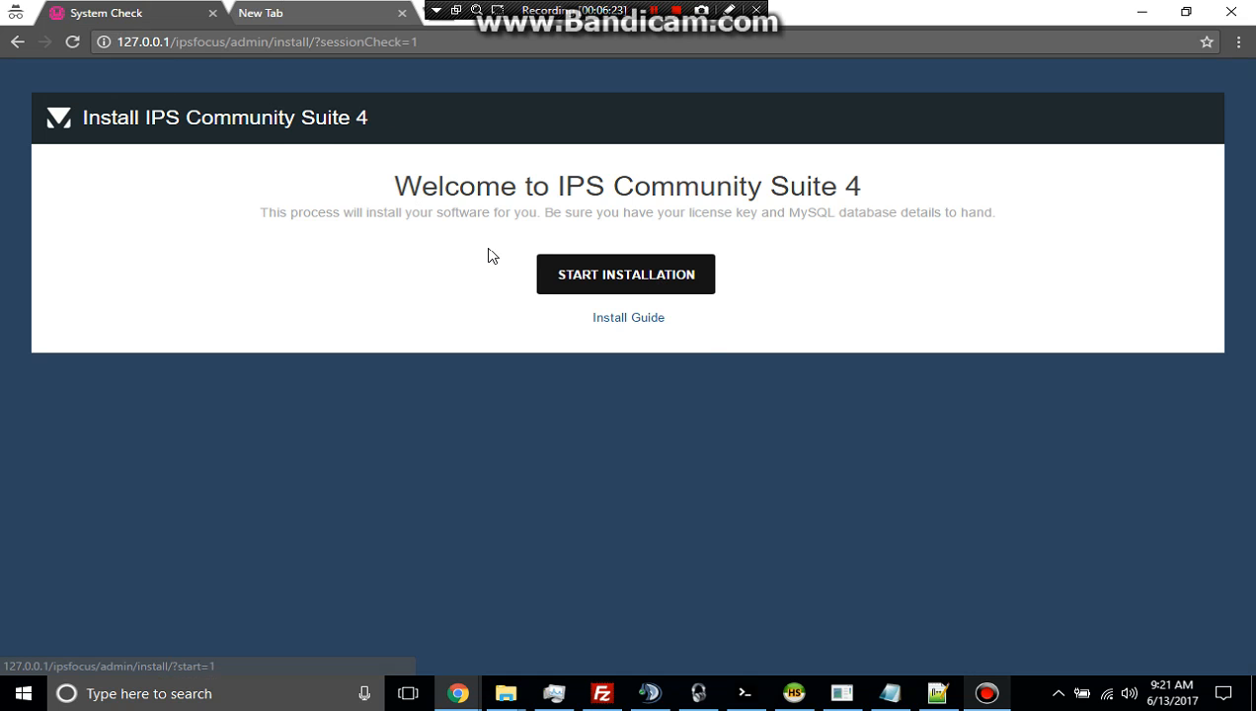
Start the installation, pass the System Check and continue to the License step
{"action": "left_click", "coordinate": [624, 272]}
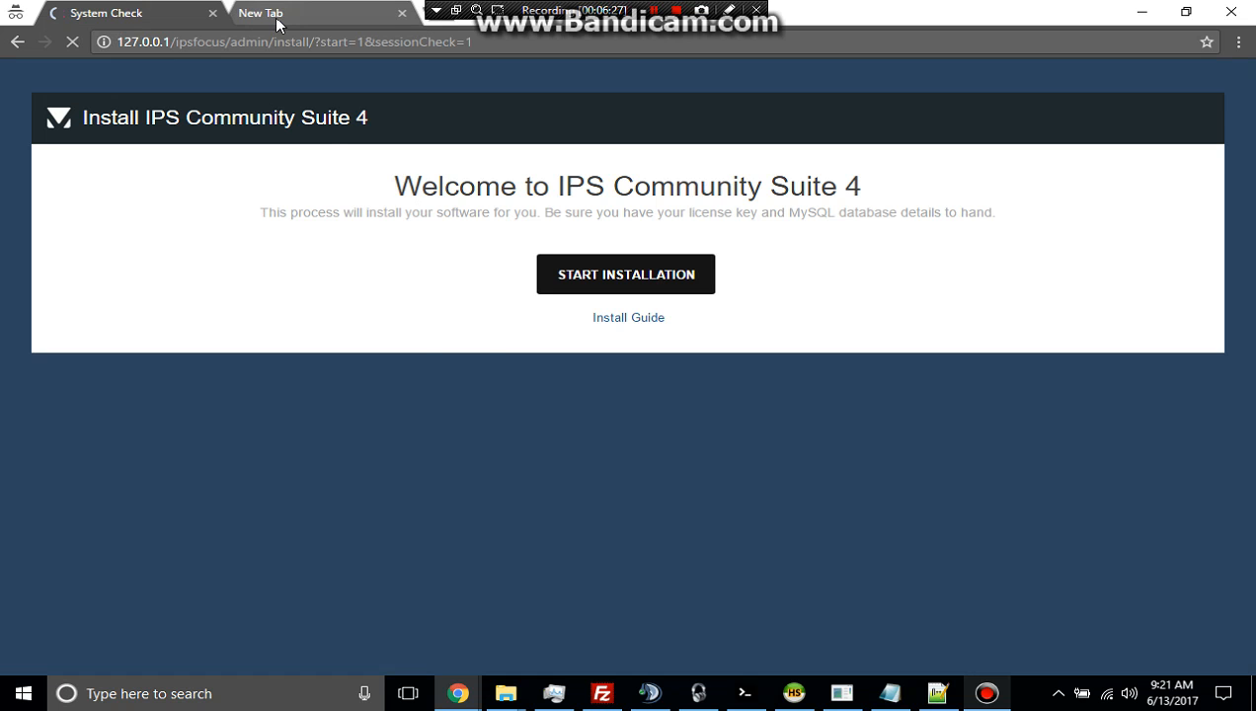
{"action": "left_click", "coordinate": [624, 272]}
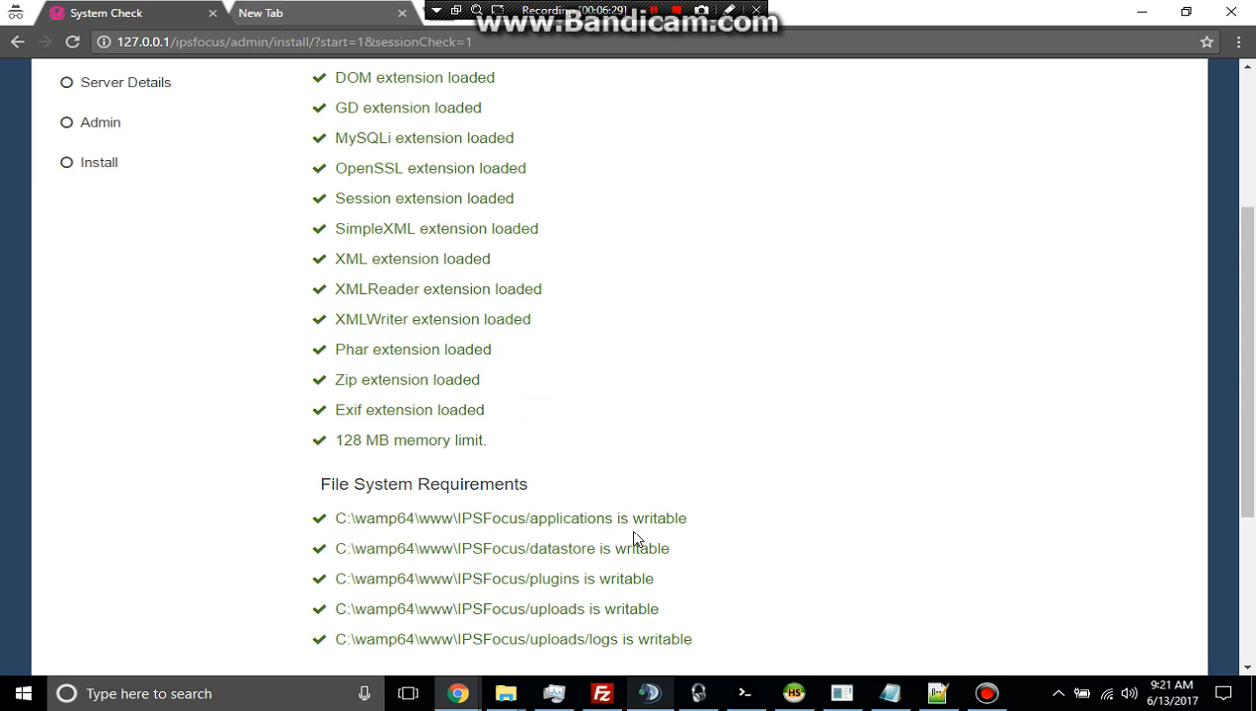
{"action": "scroll", "scroll_direction": "down", "scroll_amount": 3}
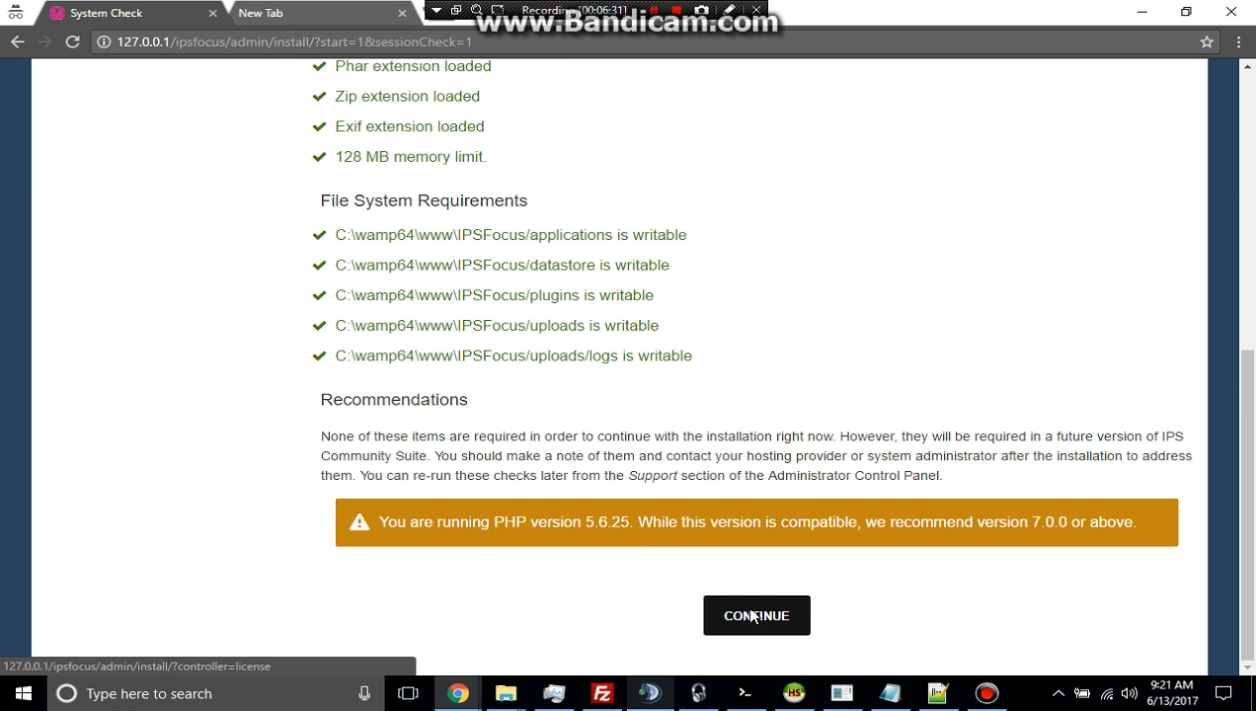
{"action": "left_click", "coordinate": [756, 616]}
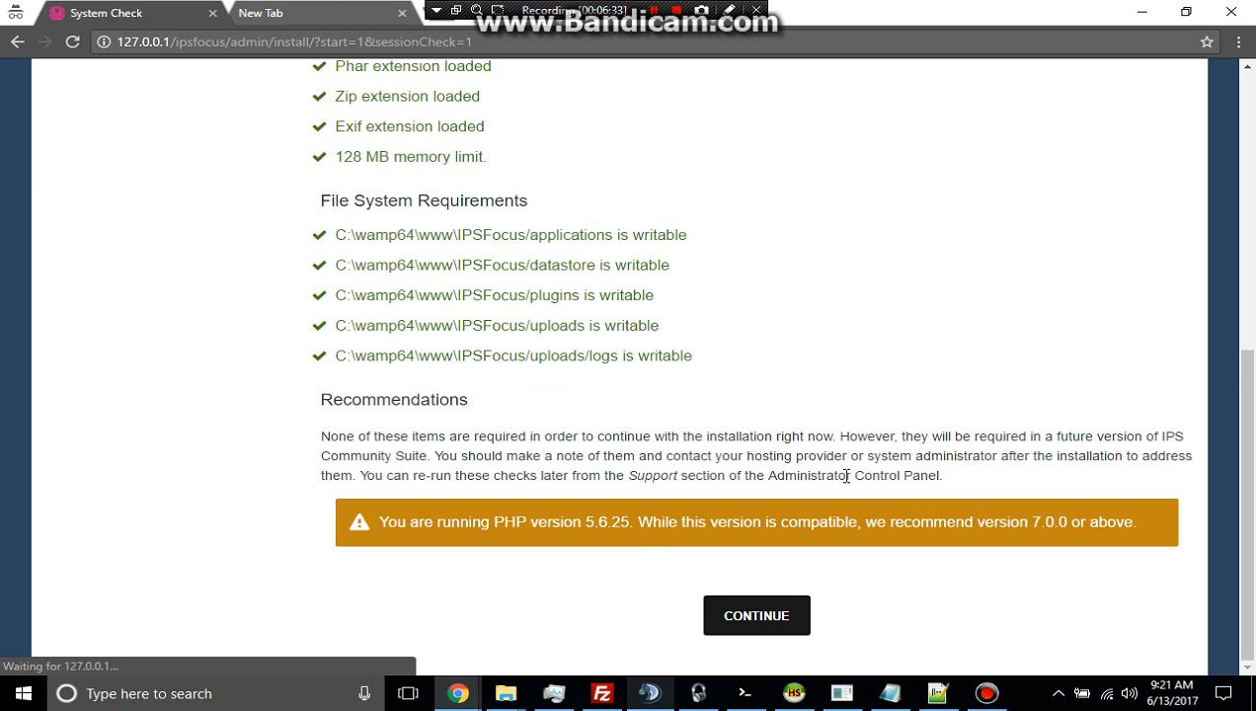
{"action": "left_click", "coordinate": [757, 617]}
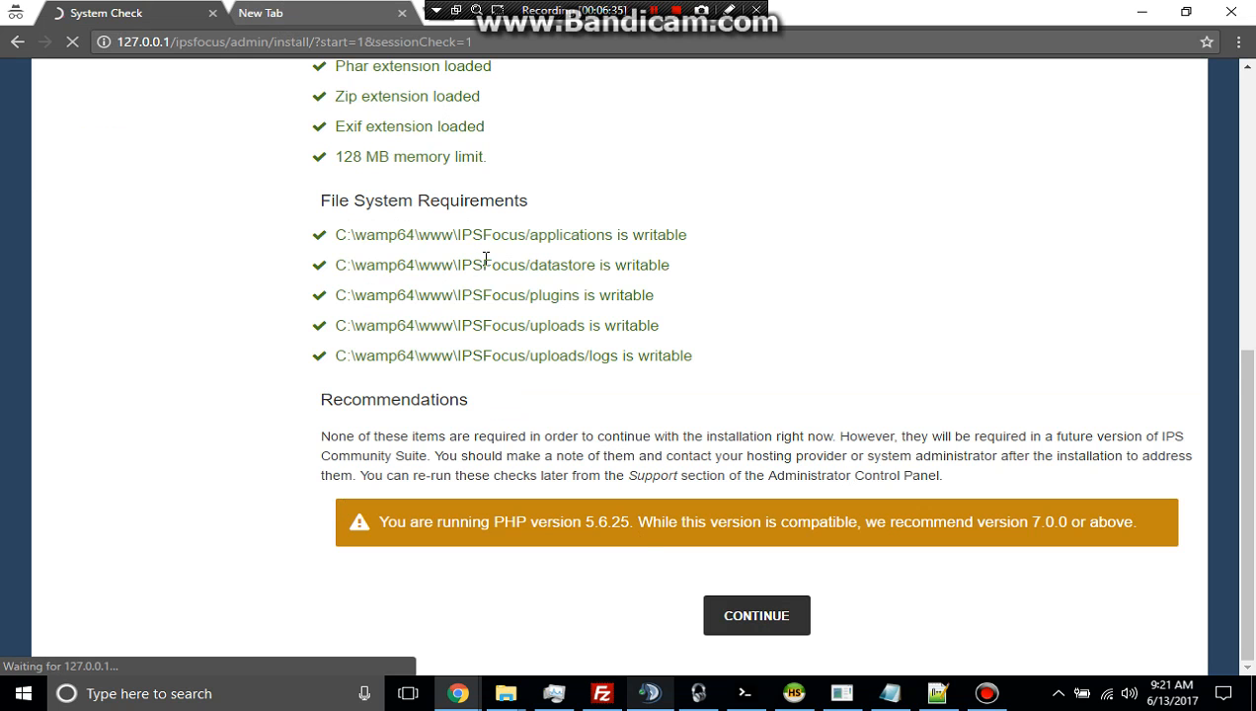
{"action": "mouse_move", "coordinate": [304, 194]}
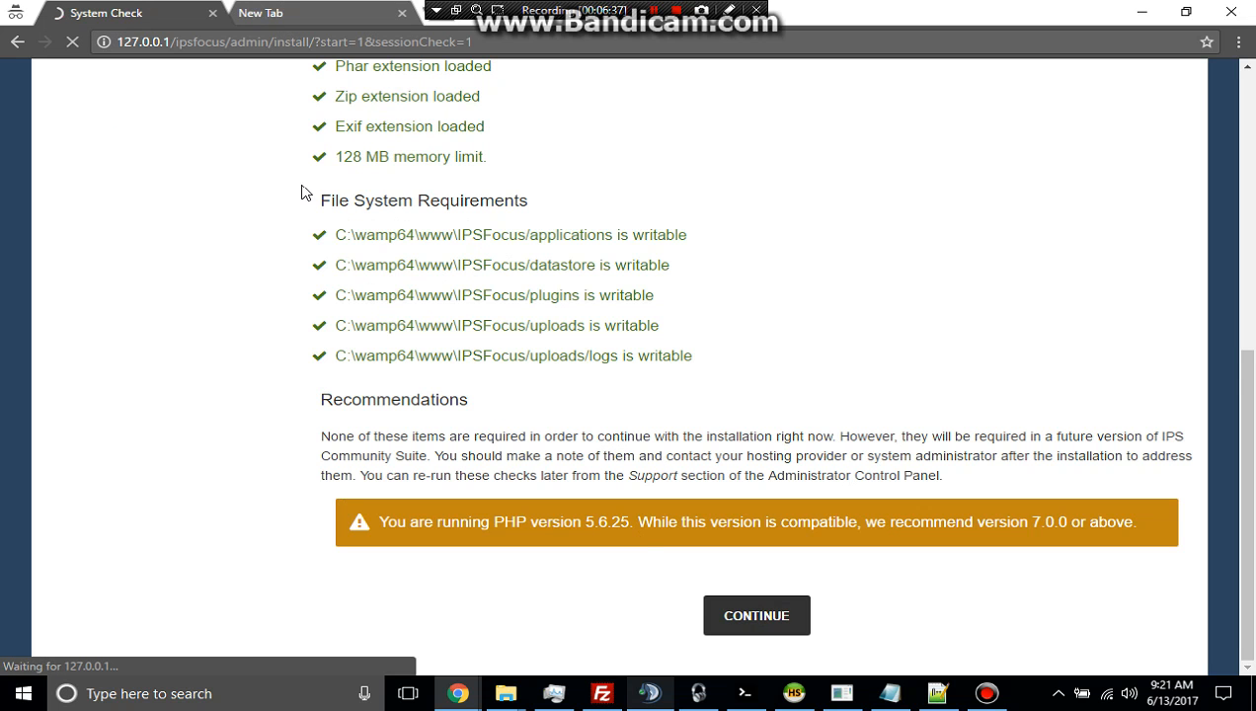
{"action": "mouse_move", "coordinate": [281, 115]}
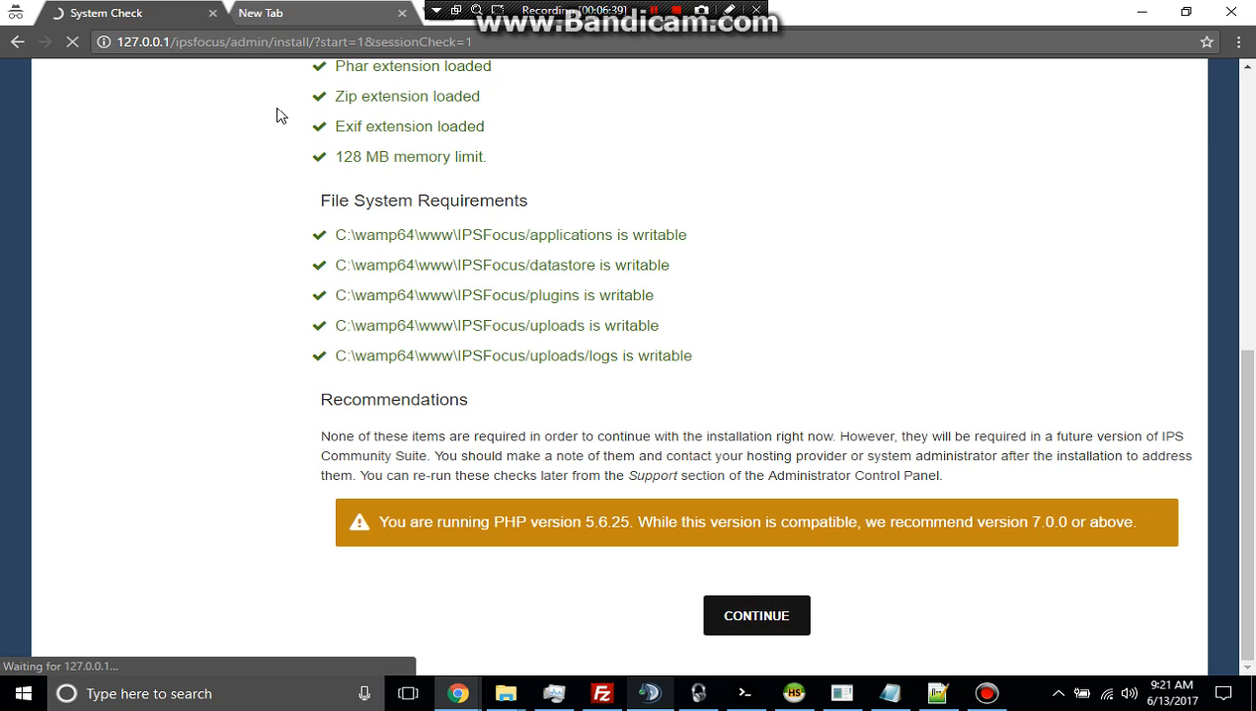
{"action": "left_click", "coordinate": [756, 616]}
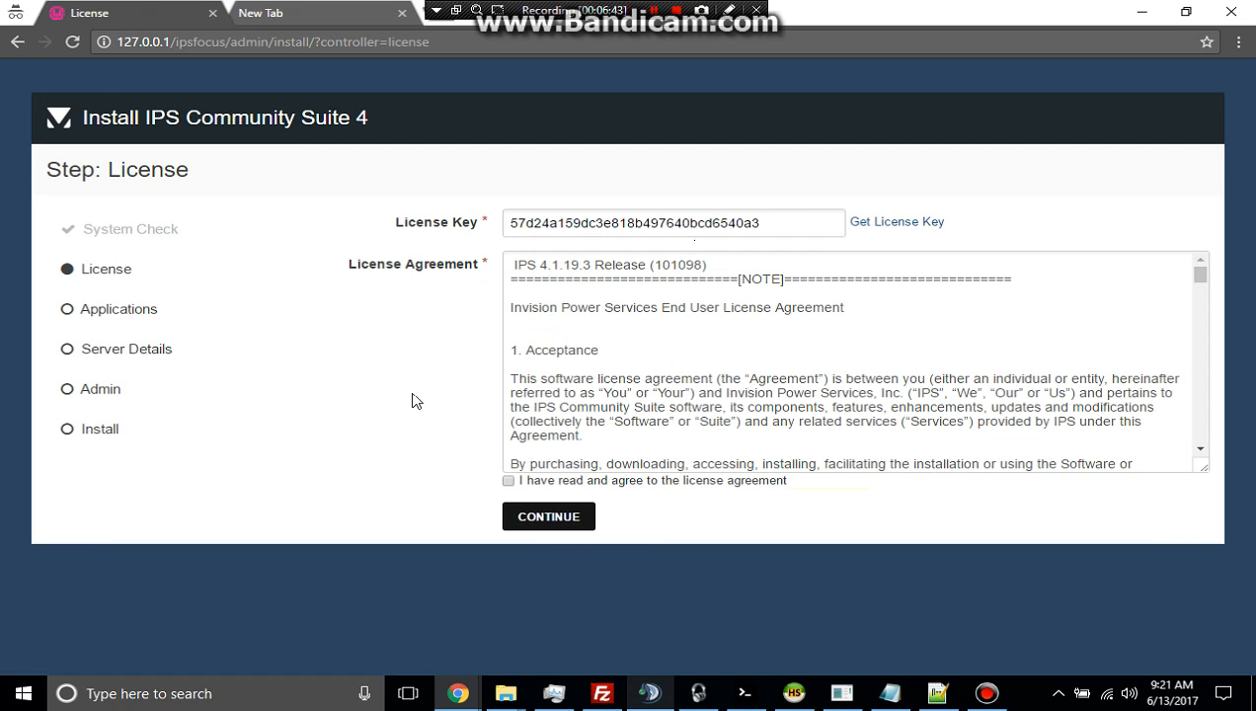
Accept the license agreement with the license key already filled in
{"action": "left_click", "coordinate": [506, 479]}
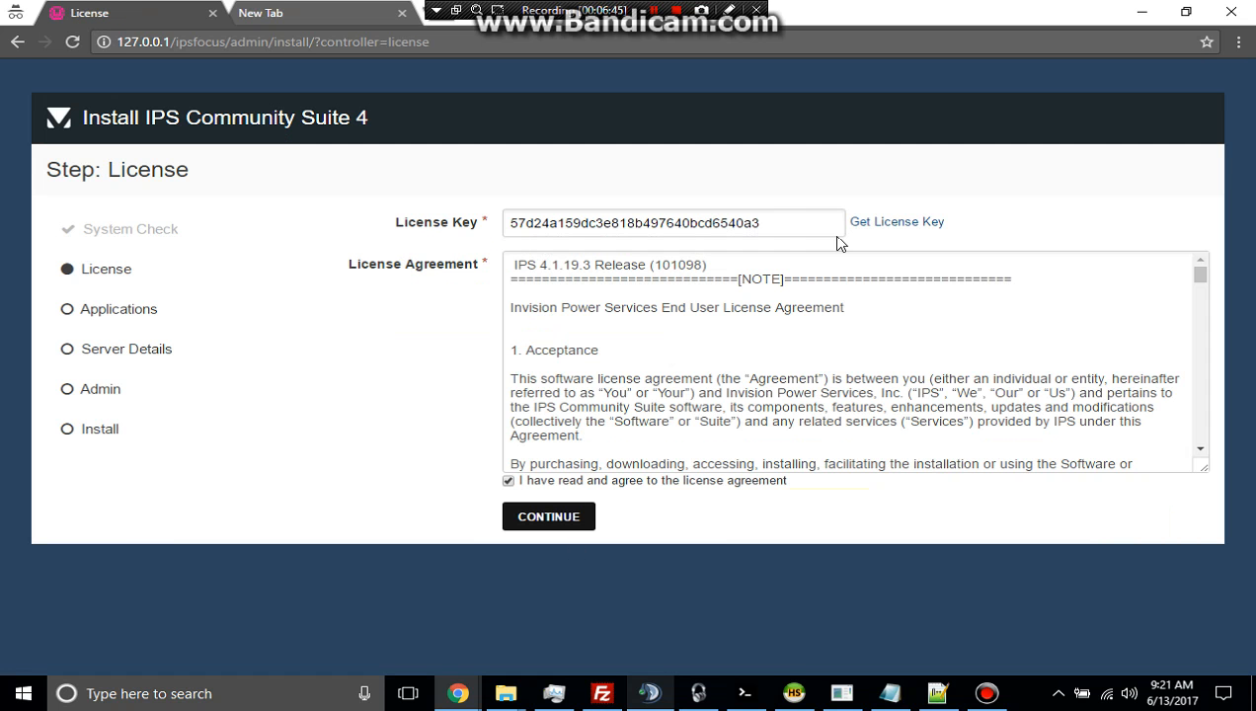
{"action": "mouse_move", "coordinate": [701, 265]}
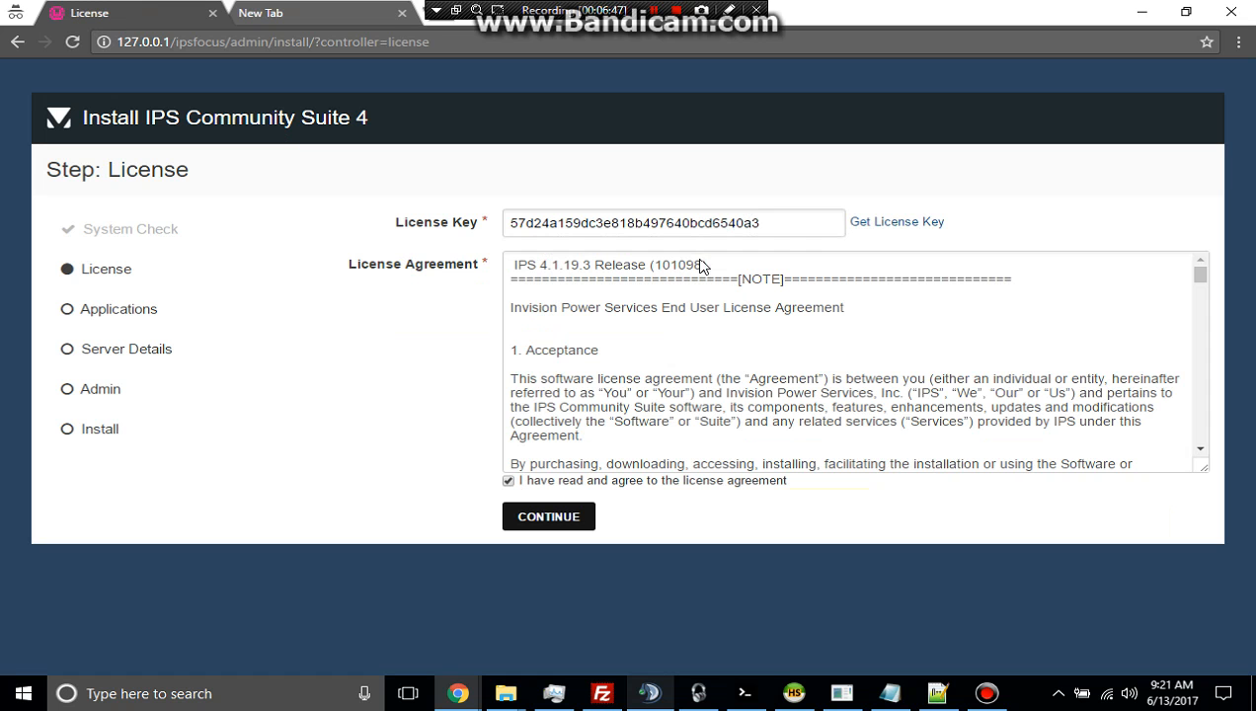
{"action": "mouse_move", "coordinate": [590, 214]}
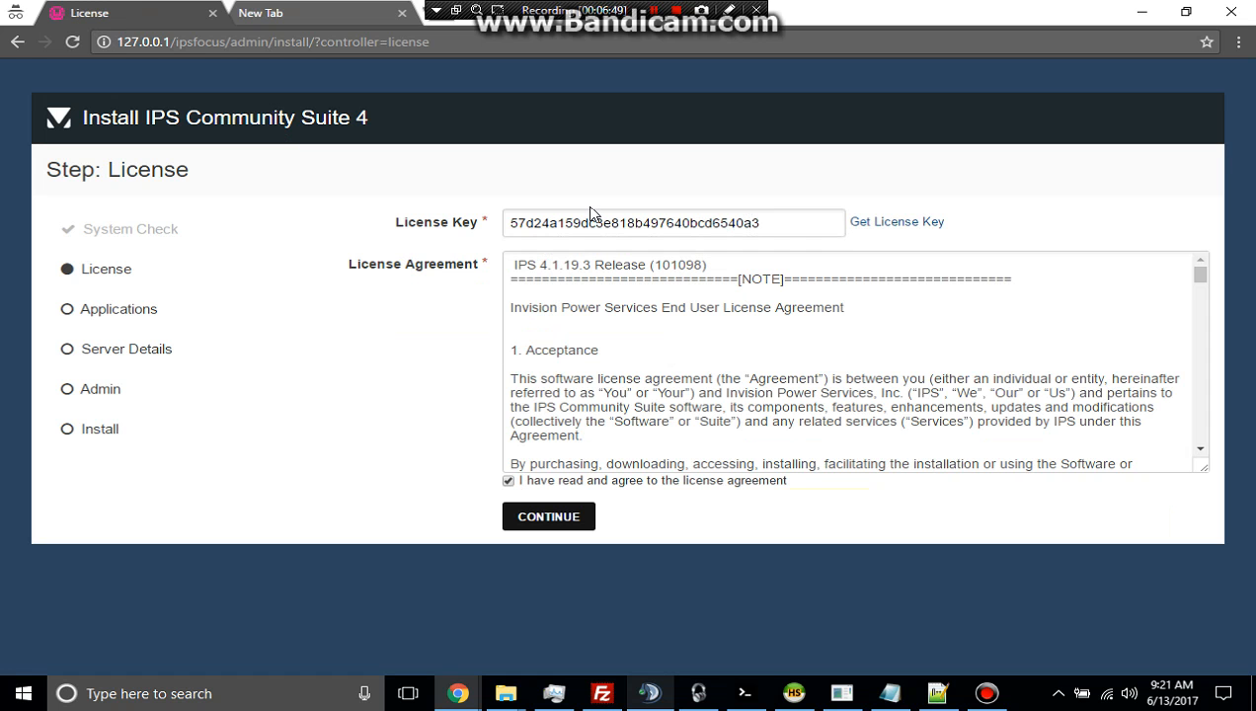
{"action": "mouse_move", "coordinate": [223, 170]}
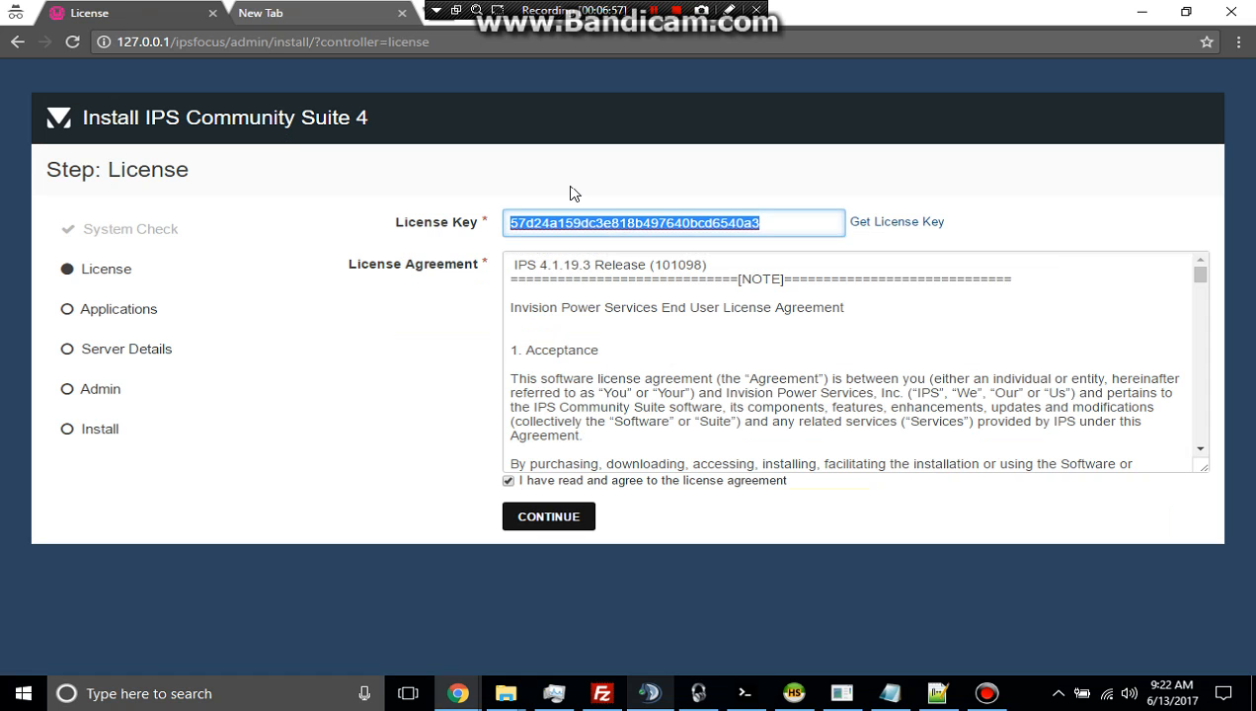
{"action": "left_click", "coordinate": [676, 221]}
{"action": "type", "text": "n"}
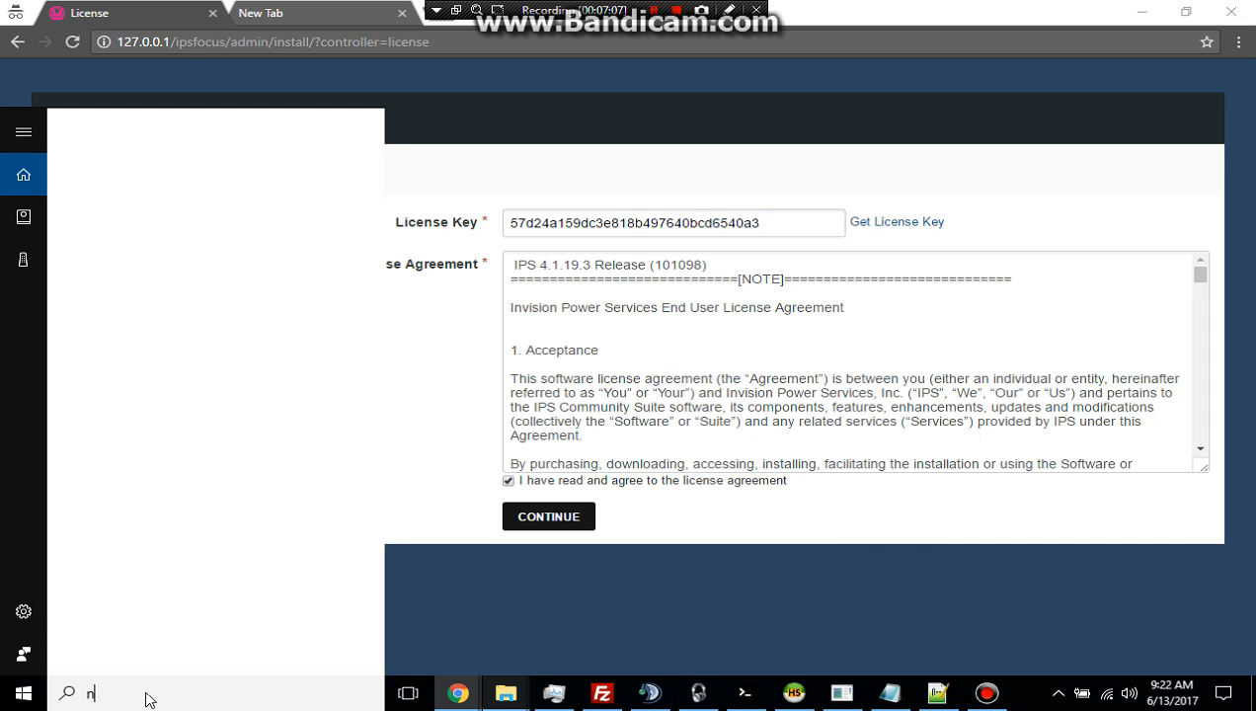
{"action": "type", "text": "ogte"}
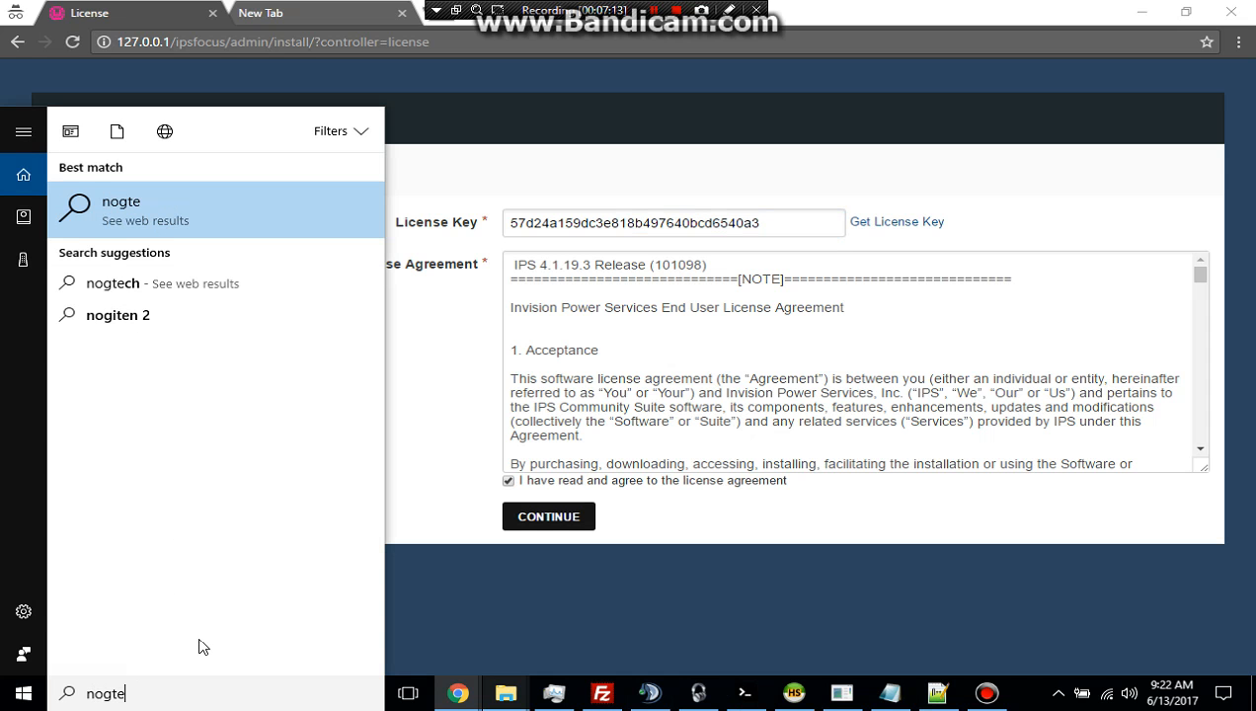
{"action": "key", "text": "Backspace"}
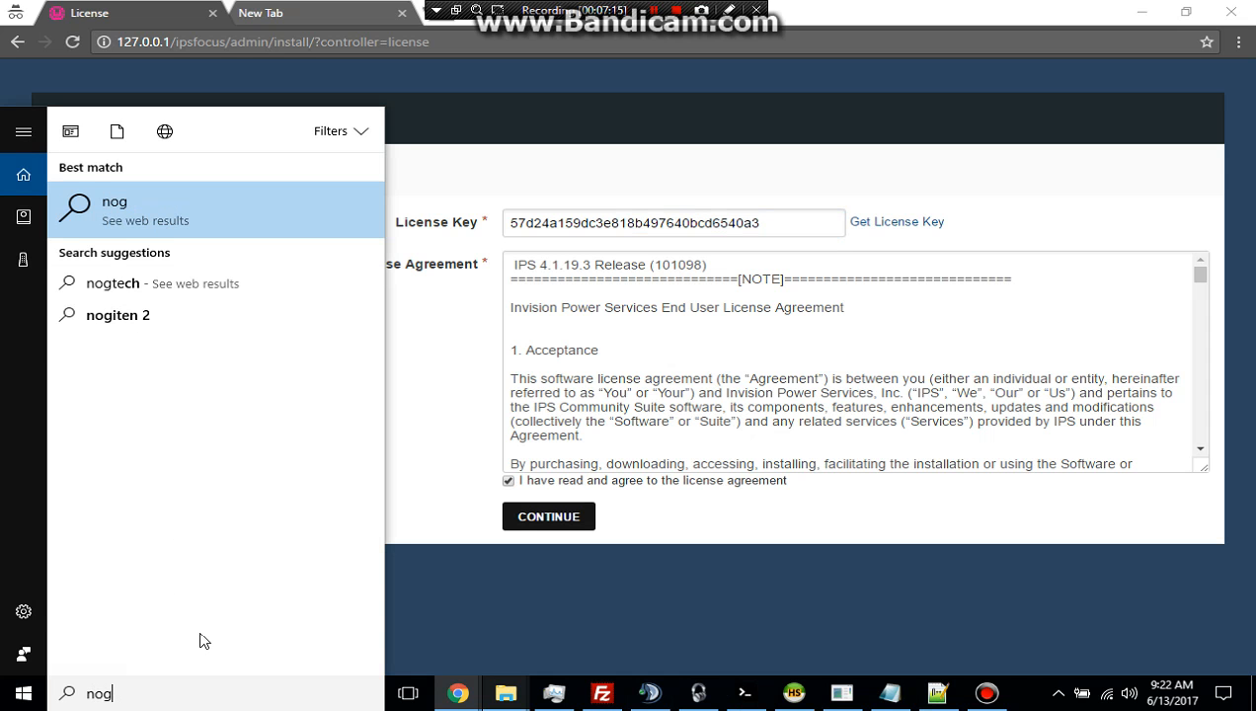
{"action": "type", "text": "ot"}
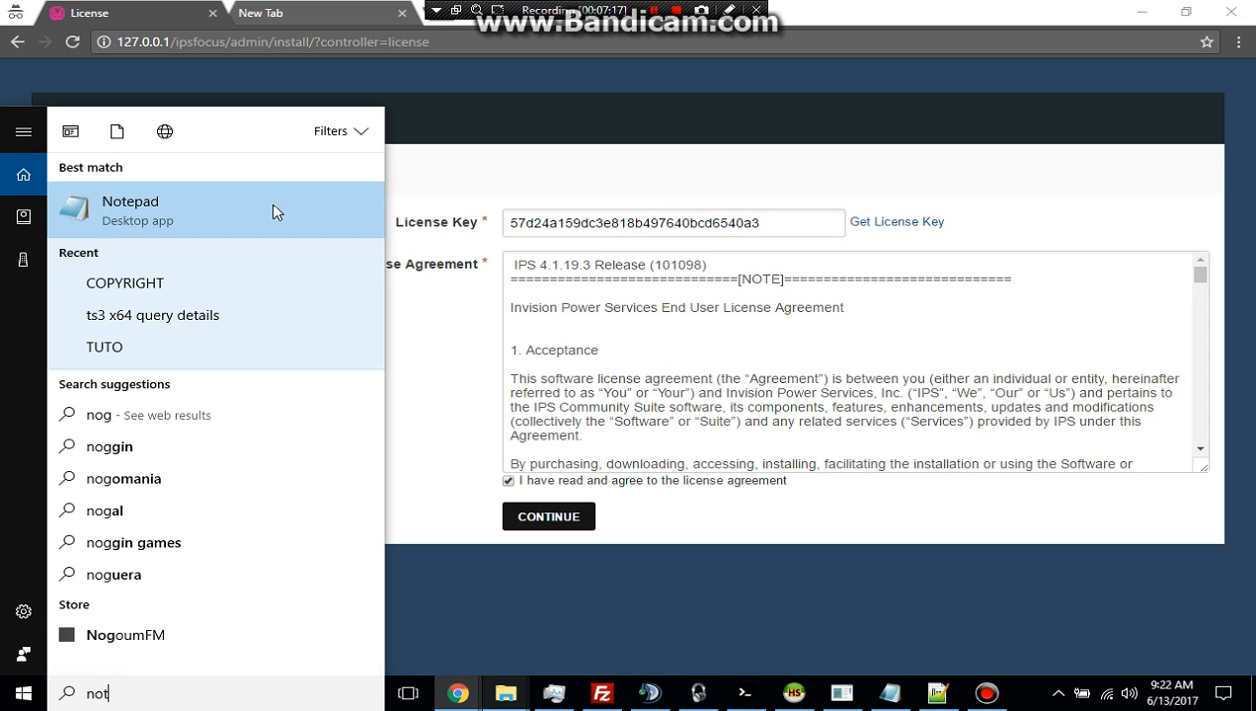
{"action": "type", "text": "epad"}
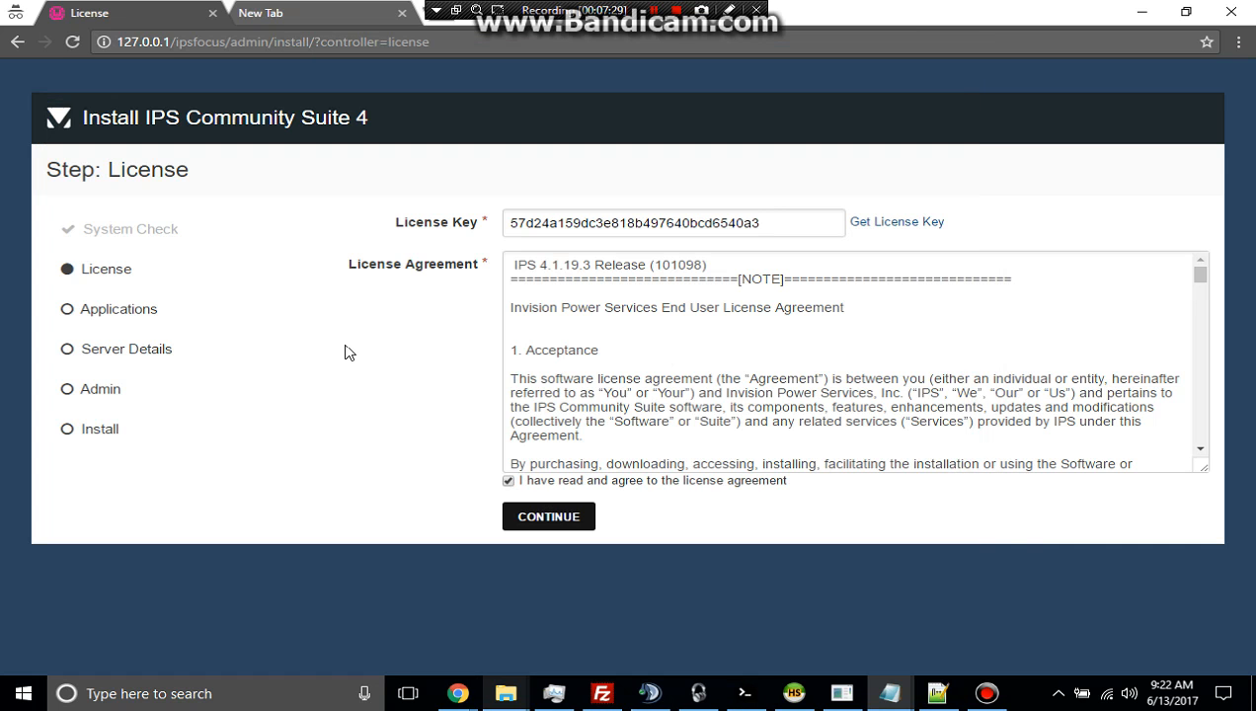
Submit the accepted license to move toward the Applications step
{"action": "scroll", "scroll_direction": "down", "scroll_amount": 3}
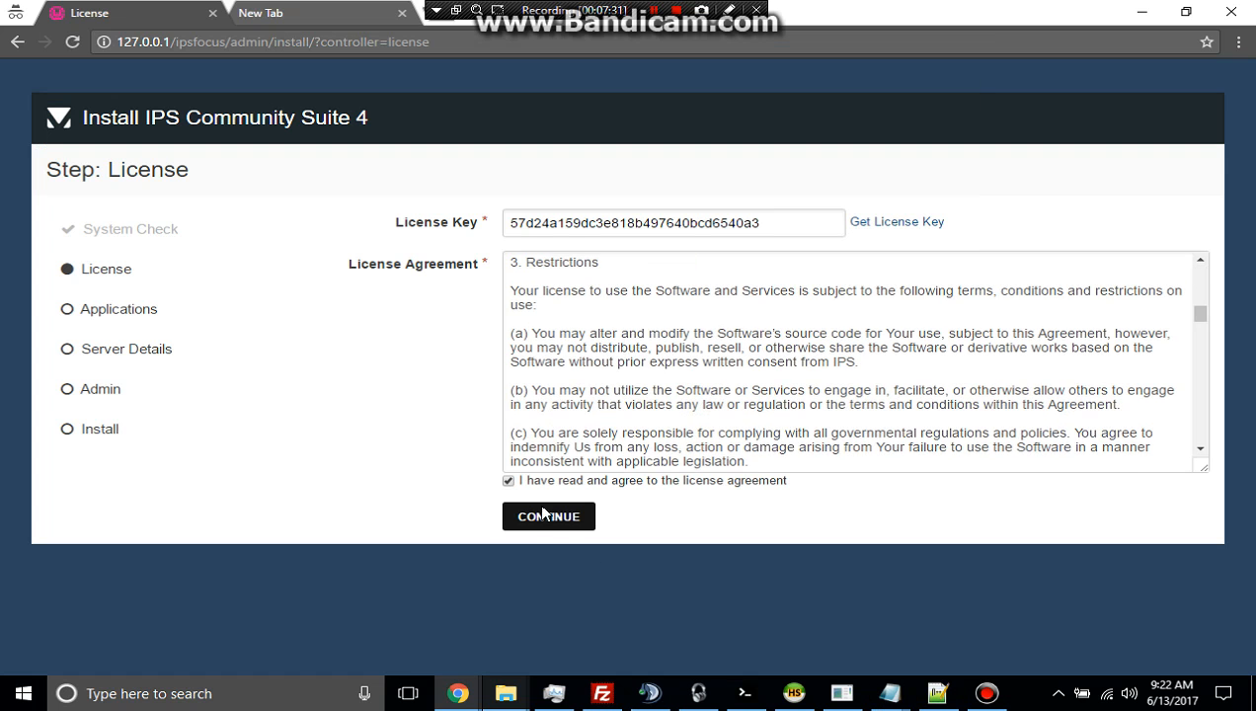
{"action": "left_click", "coordinate": [548, 515]}
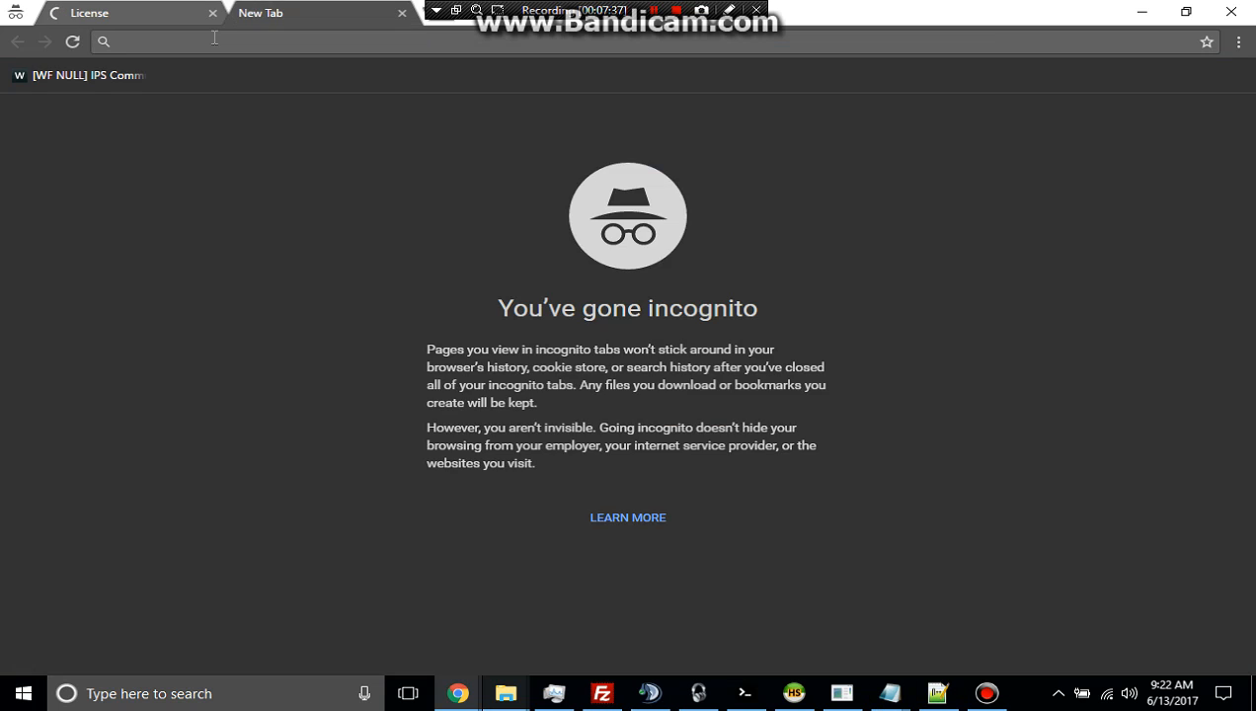
Load the WampServer homepage at 127.0.0.1 in a second tab and return to the installer
{"action": "type", "text": "127.0.0.1:5984"}
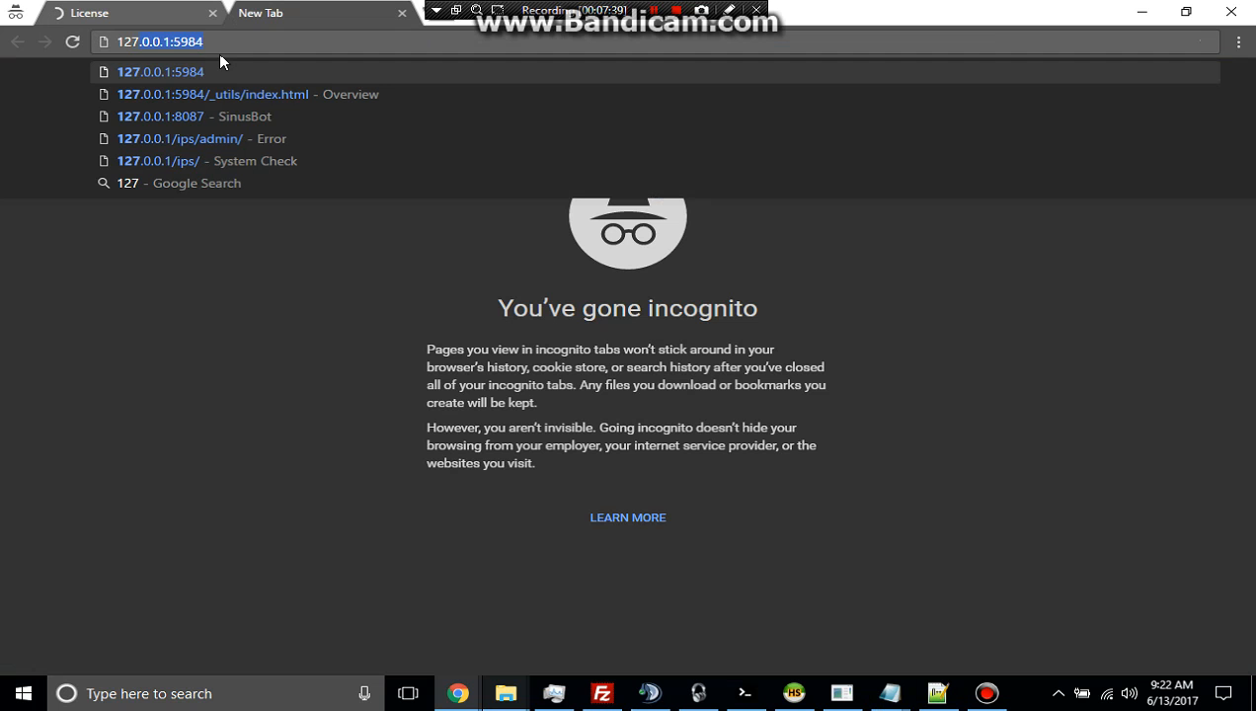
{"action": "type", "text": "127.0.0.1"}
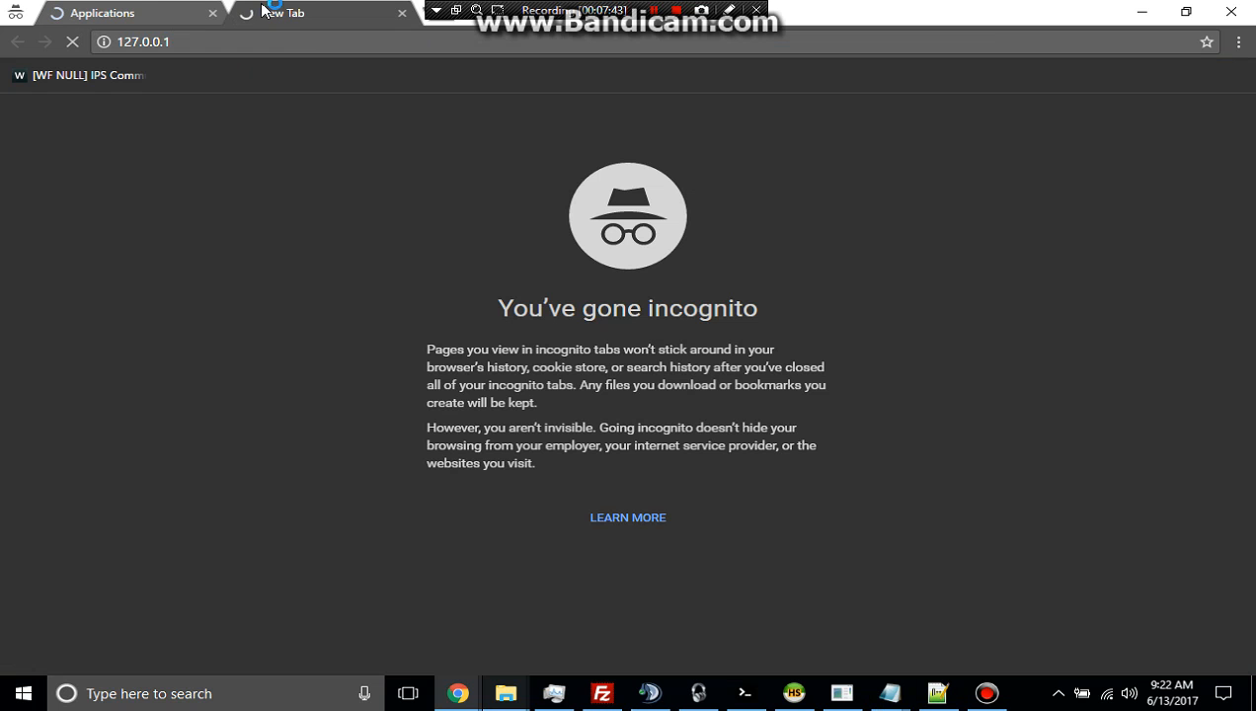
{"action": "left_click", "coordinate": [138, 16]}
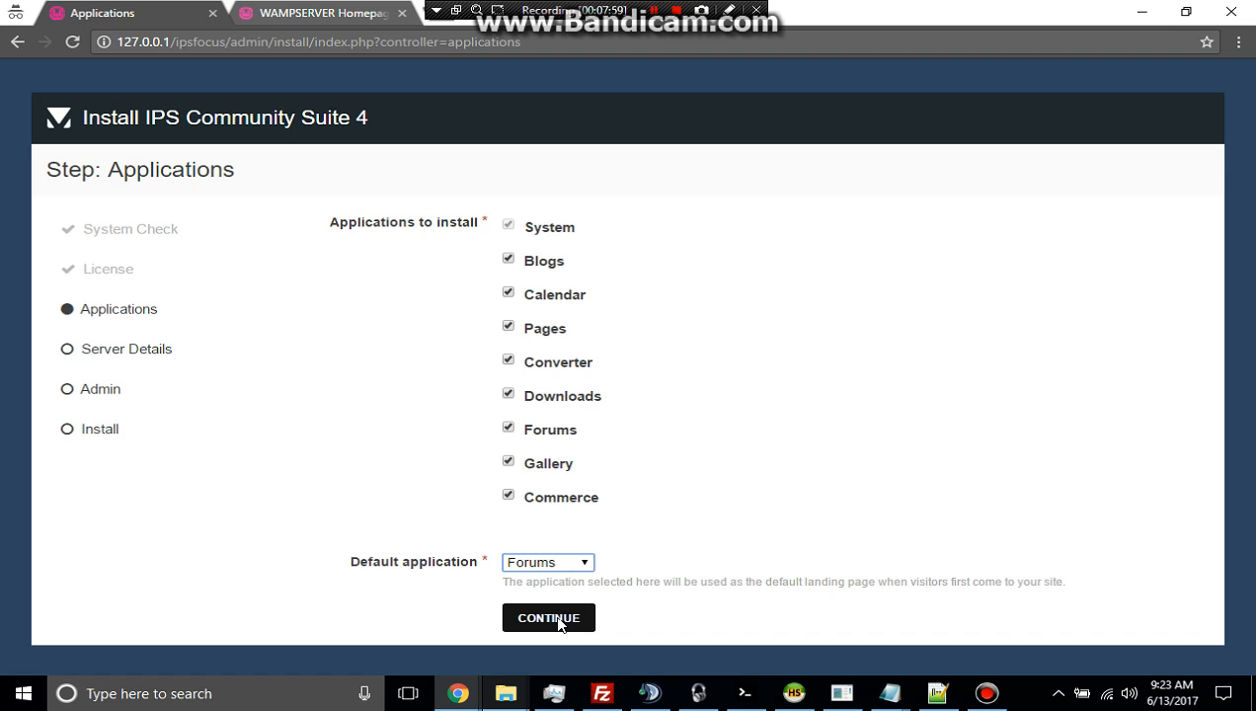
{"action": "mouse_move", "coordinate": [535, 561]}
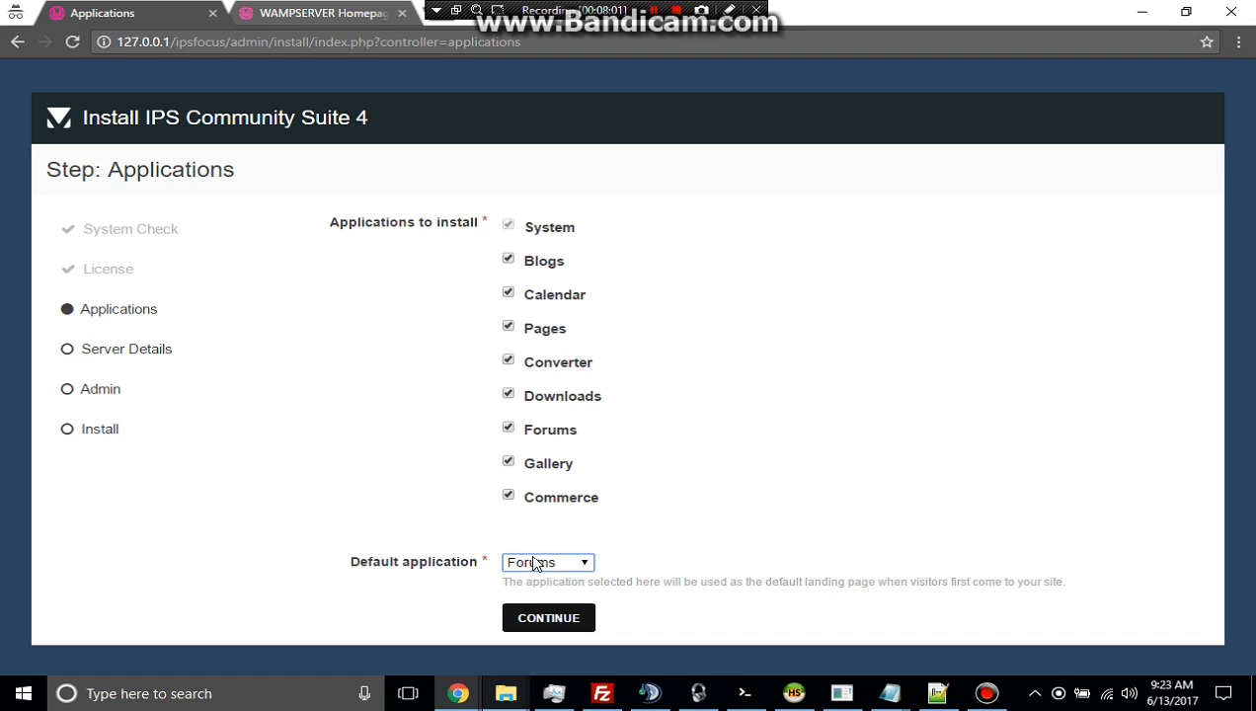
Submit the Applications step with all apps selected and Forums as default
{"action": "left_click", "coordinate": [549, 616]}
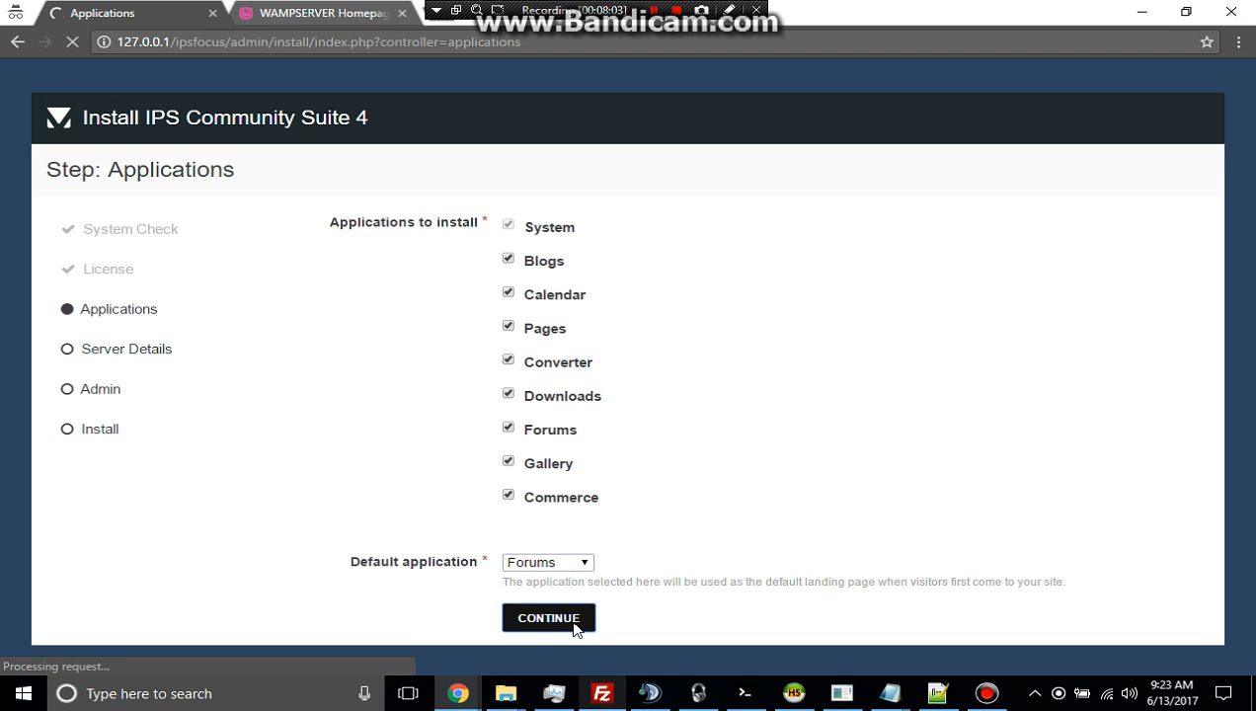
{"action": "left_click", "coordinate": [549, 616]}
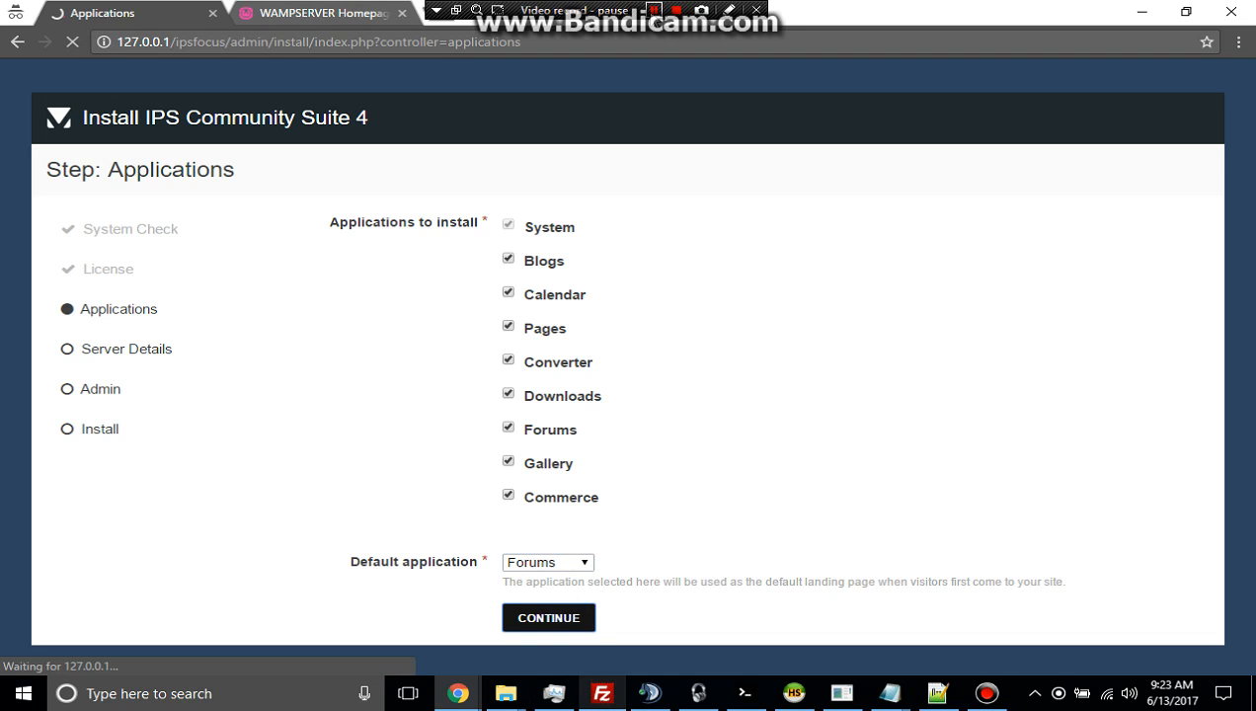
{"action": "left_click", "coordinate": [549, 616]}
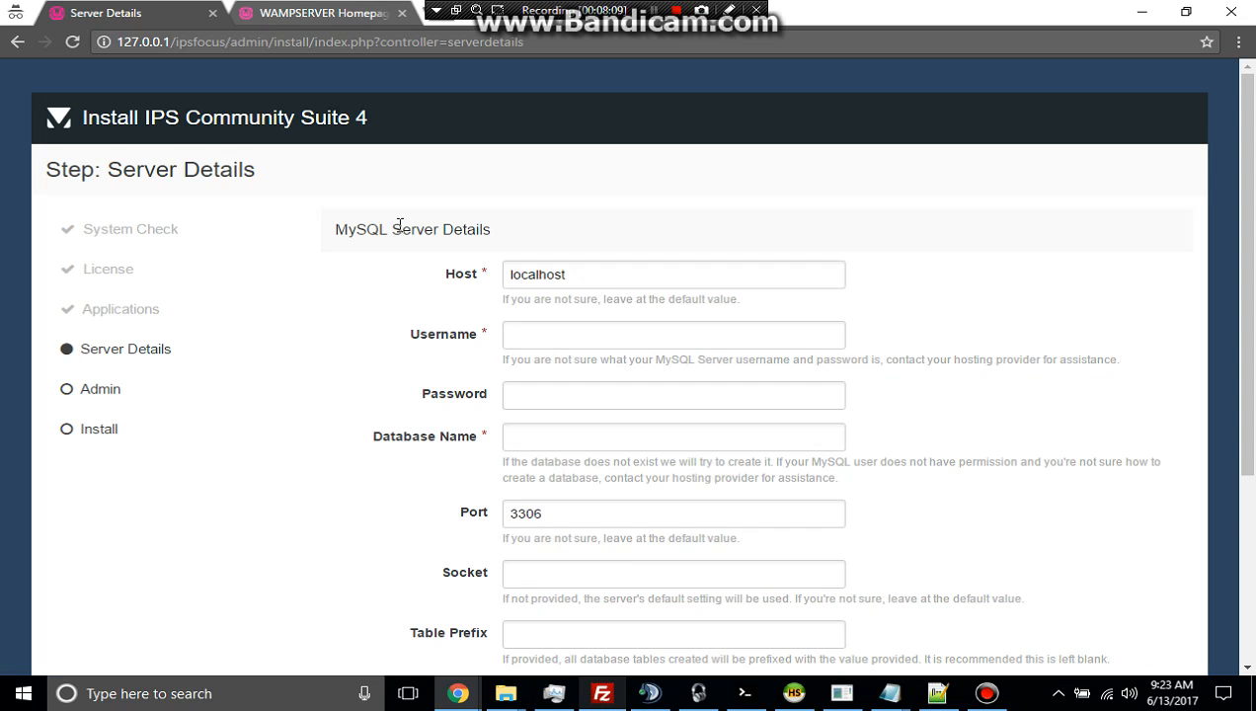
Fill Server Details with username root and database name ipsfocus
{"action": "scroll", "scroll_direction": "down", "scroll_amount": 3}
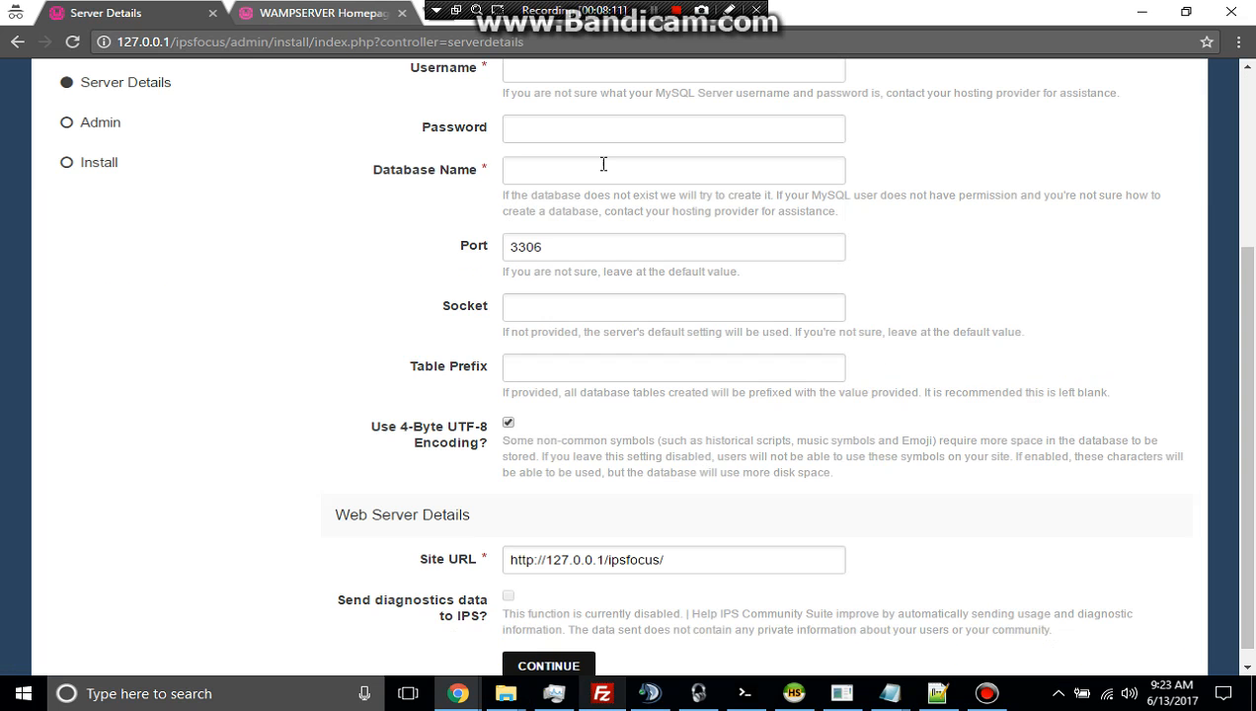
{"action": "left_click", "coordinate": [673, 70]}
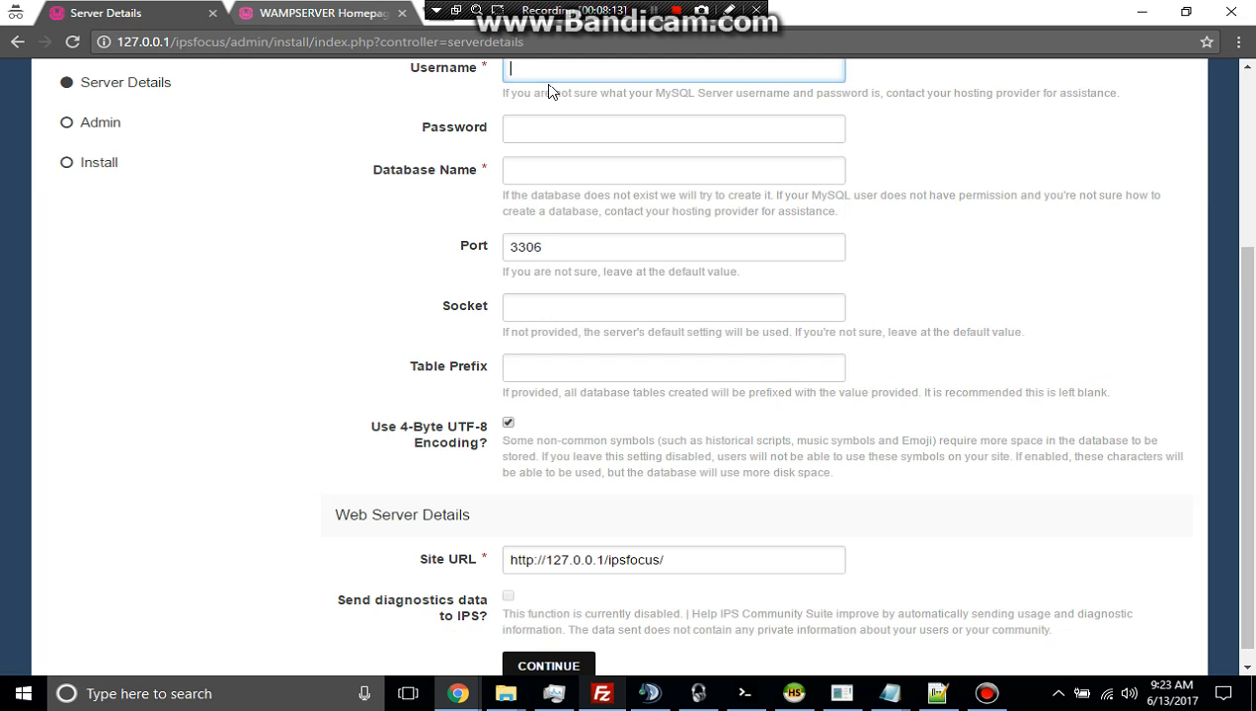
{"action": "type", "text": "root"}
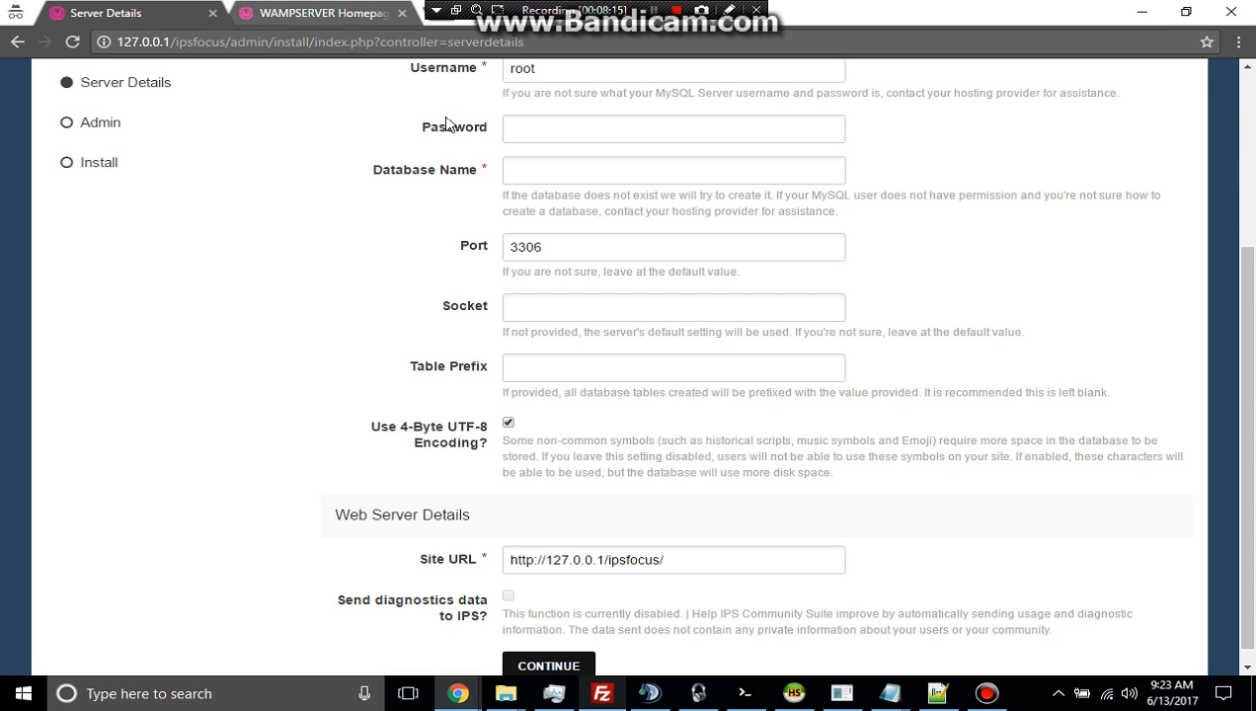
{"action": "mouse_move", "coordinate": [395, 300]}
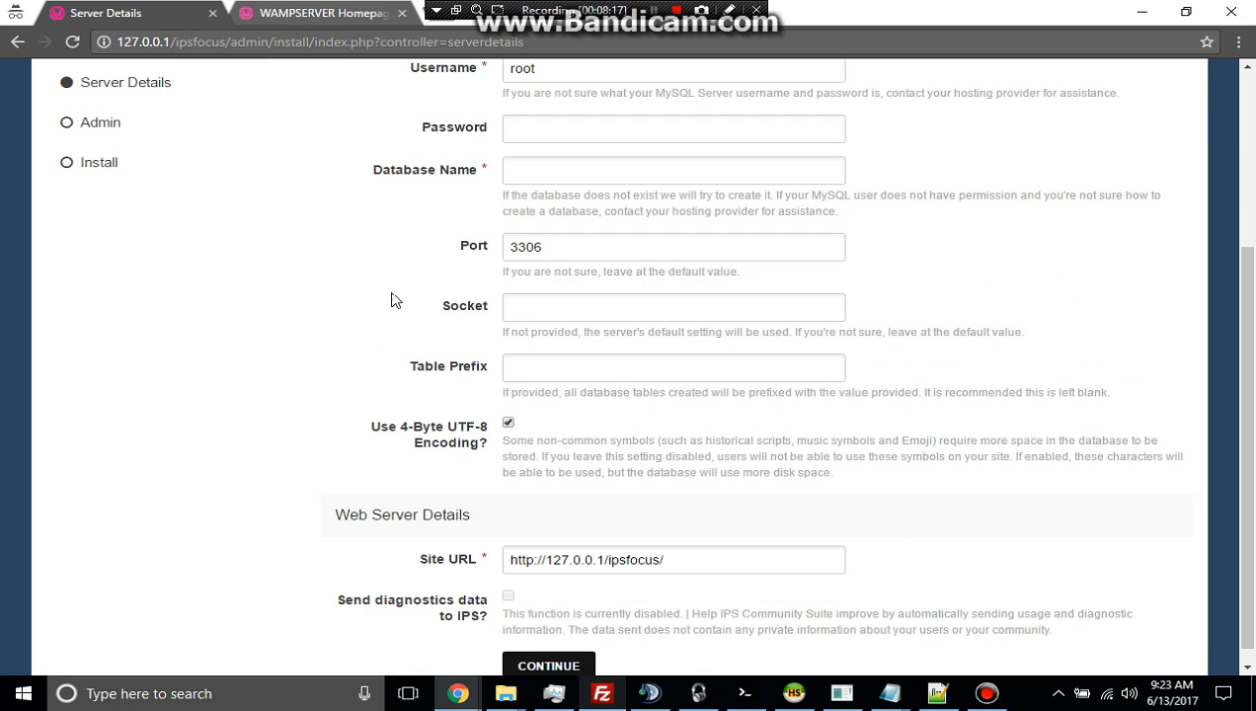
{"action": "mouse_move", "coordinate": [553, 549]}
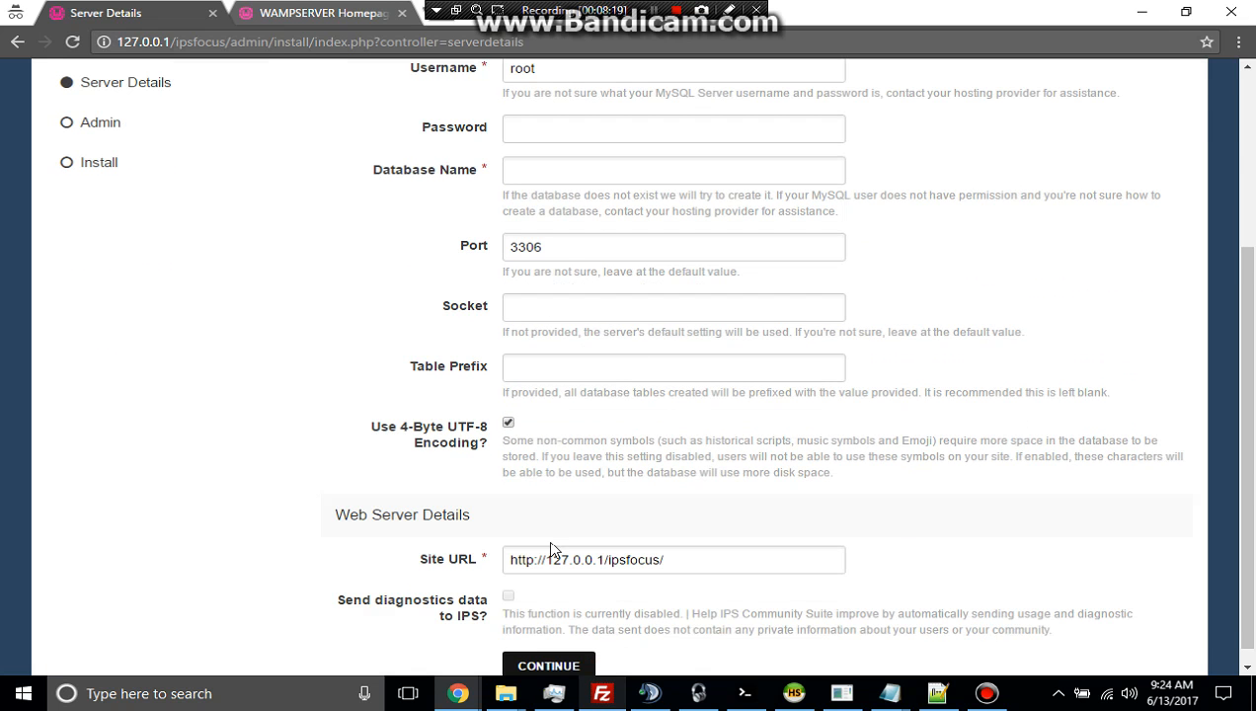
{"action": "scroll", "scroll_direction": "down", "scroll_amount": 3}
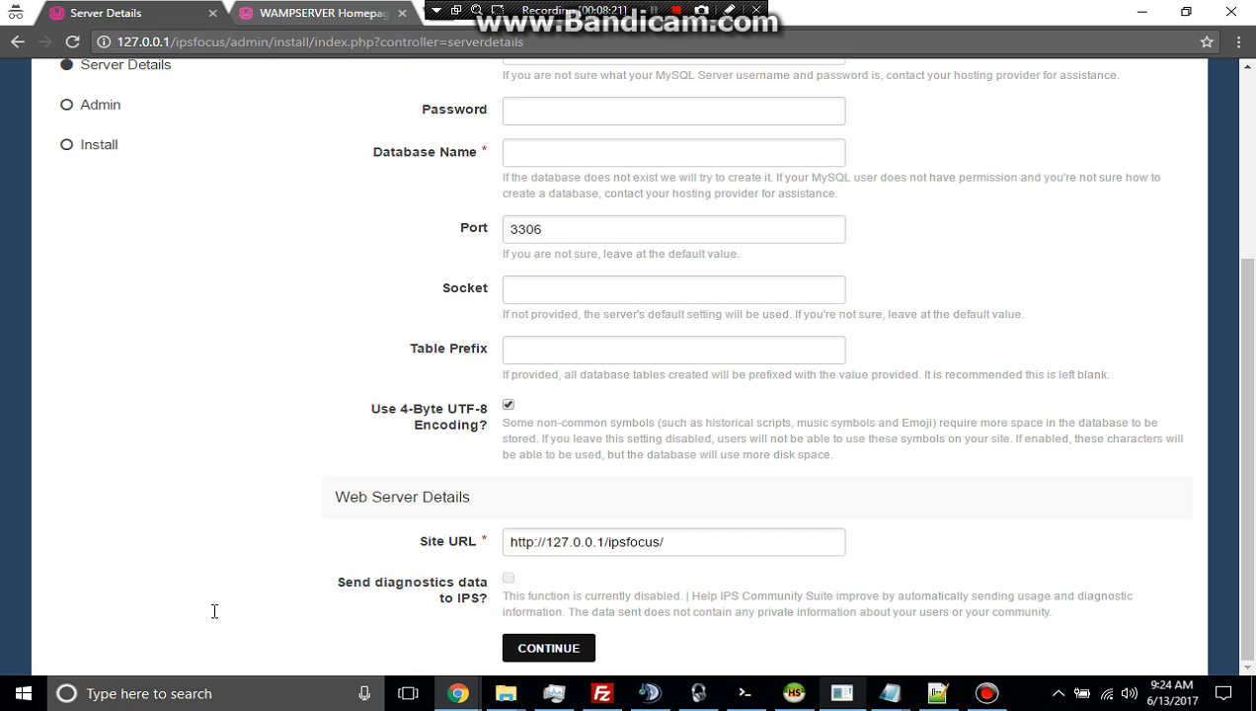
{"action": "left_click", "coordinate": [671, 541]}
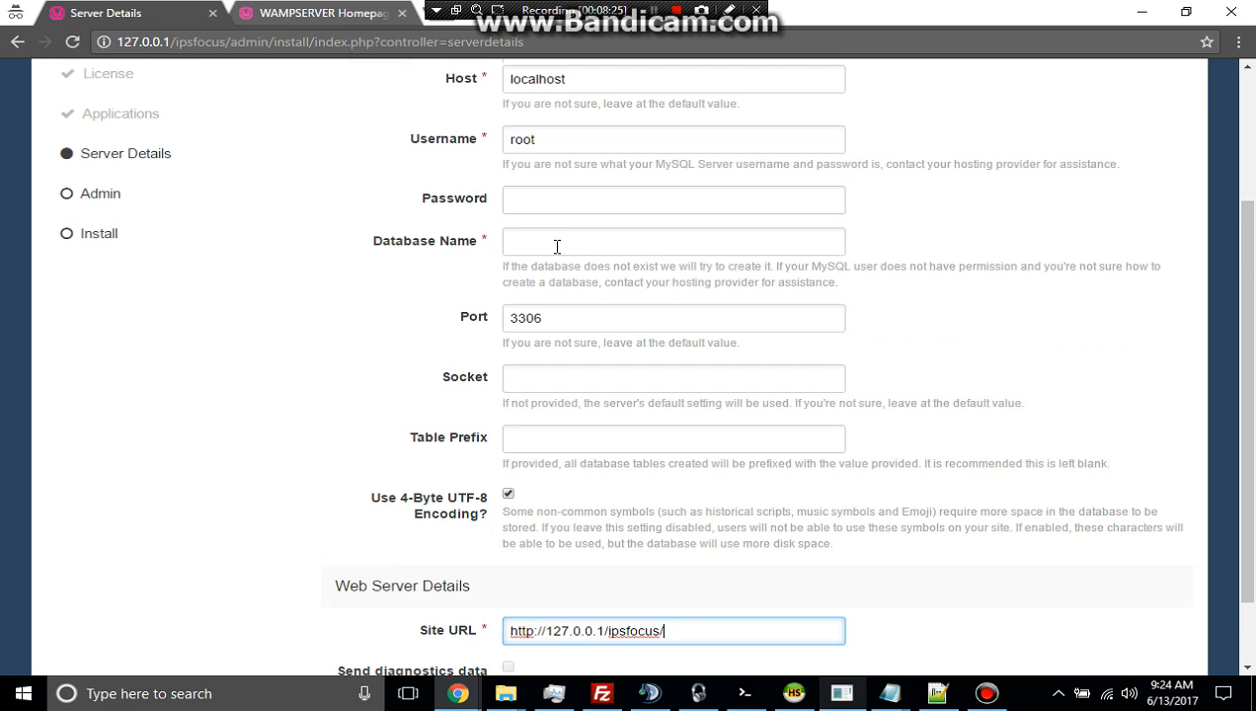
{"action": "type", "text": "ips"}
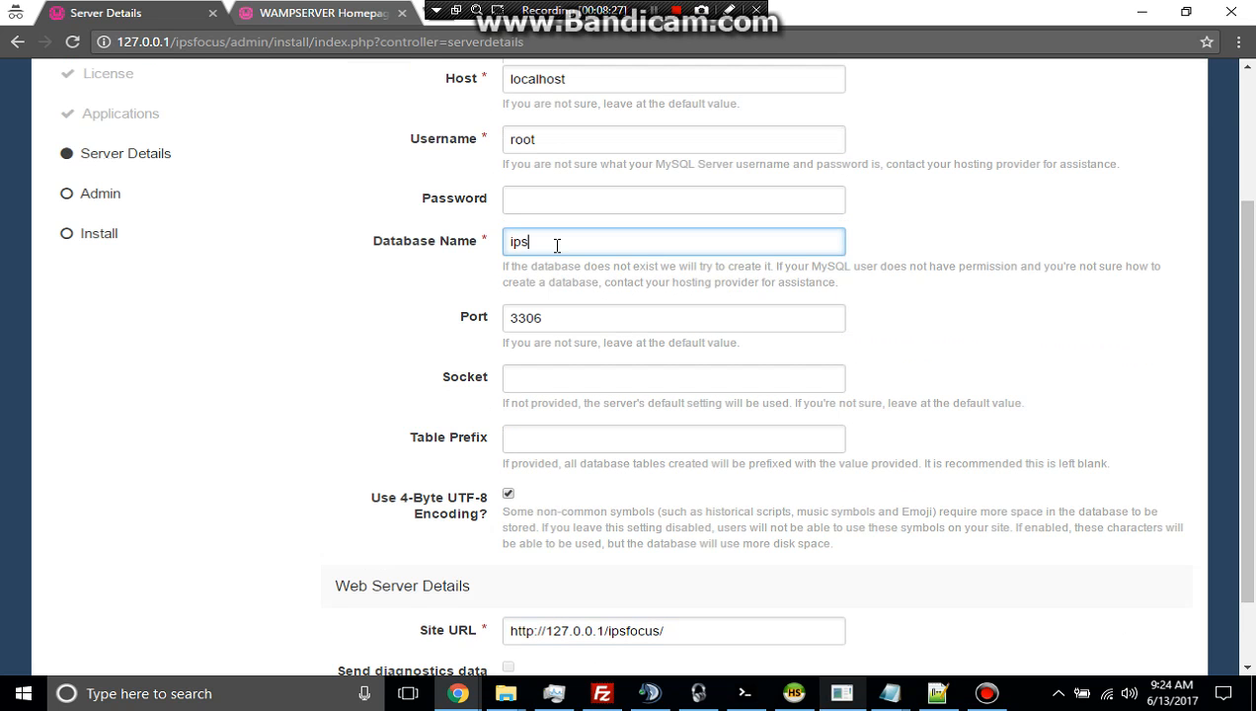
{"action": "type", "text": "focus"}
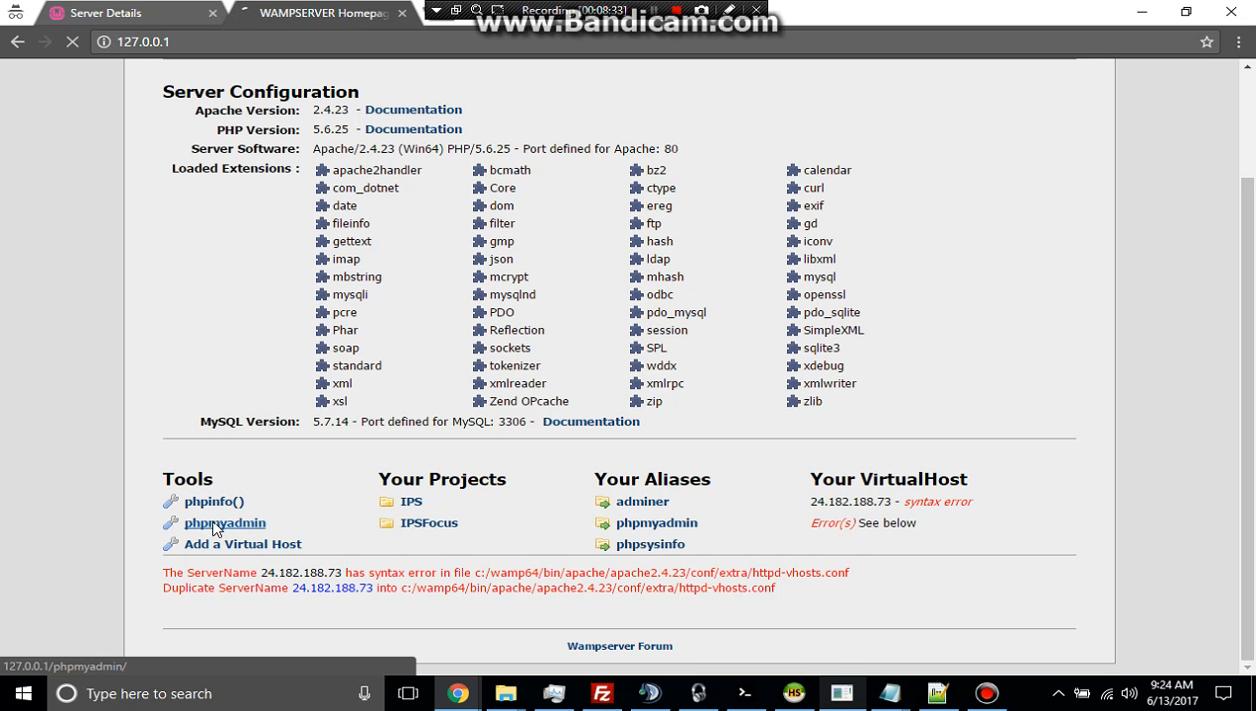
Launch phpMyAdmin from the WampServer homepage Tools list
{"action": "left_click", "coordinate": [223, 521]}
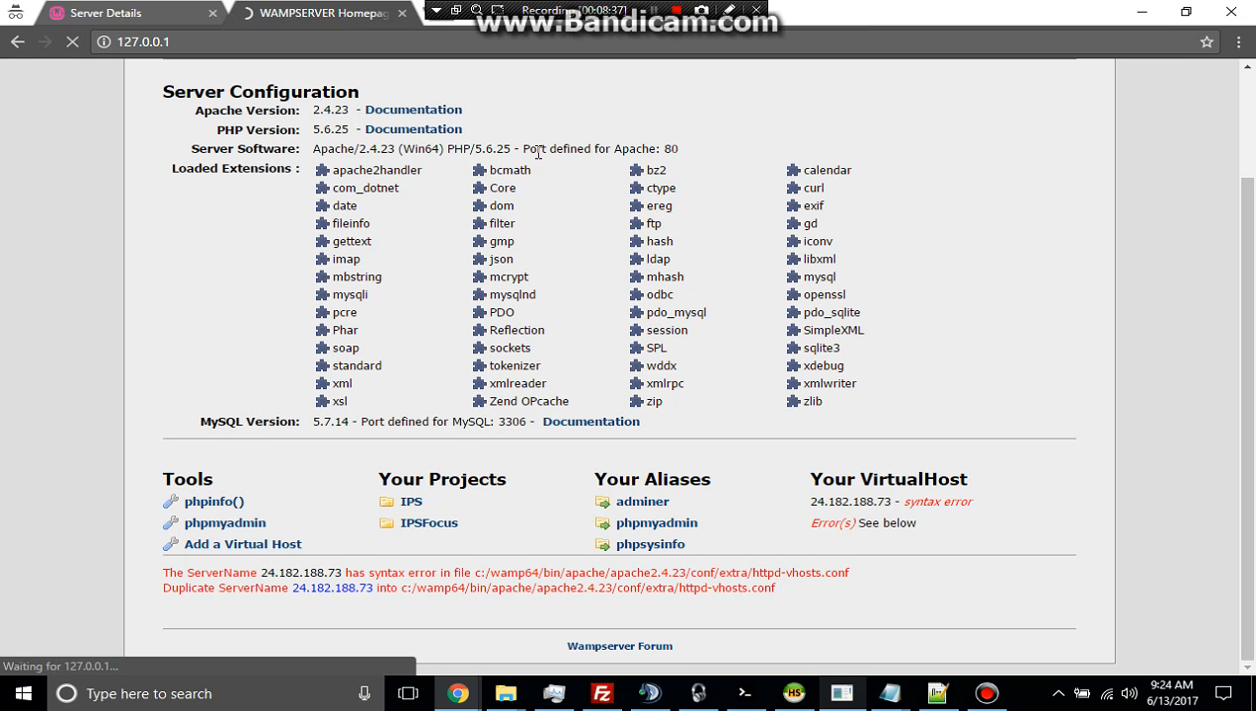
{"action": "mouse_move", "coordinate": [296, 71]}
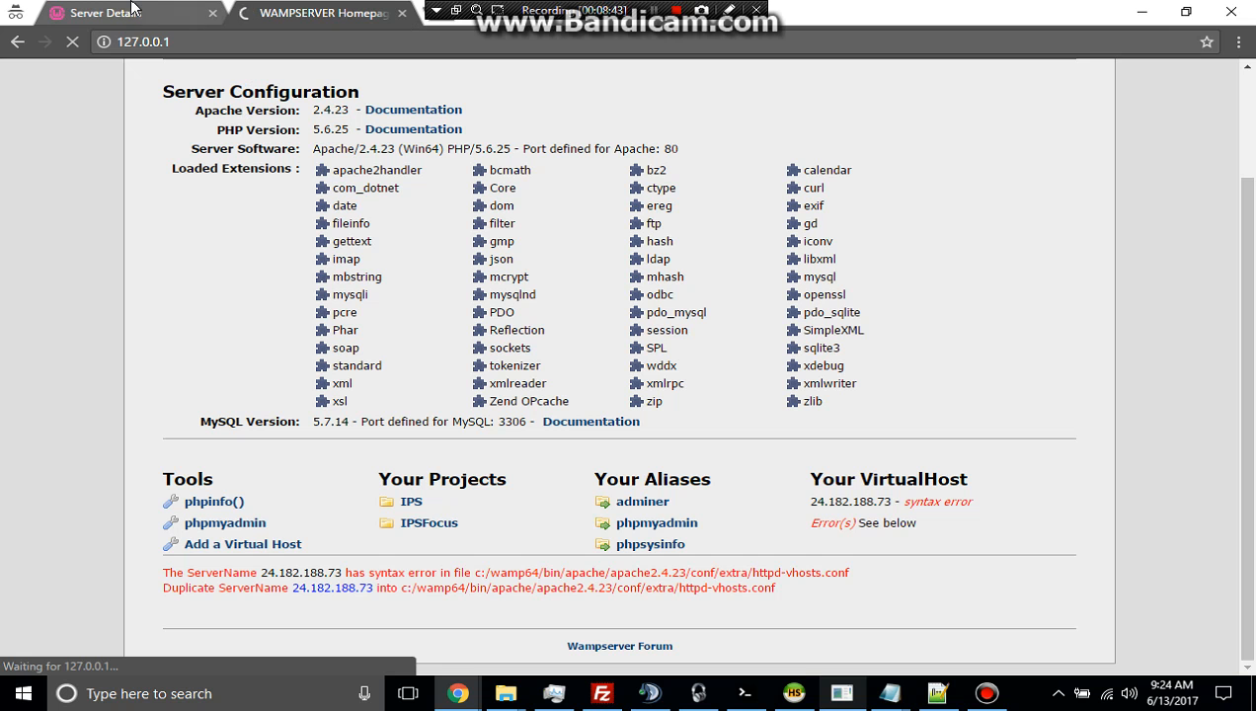
{"action": "mouse_move", "coordinate": [128, 152]}
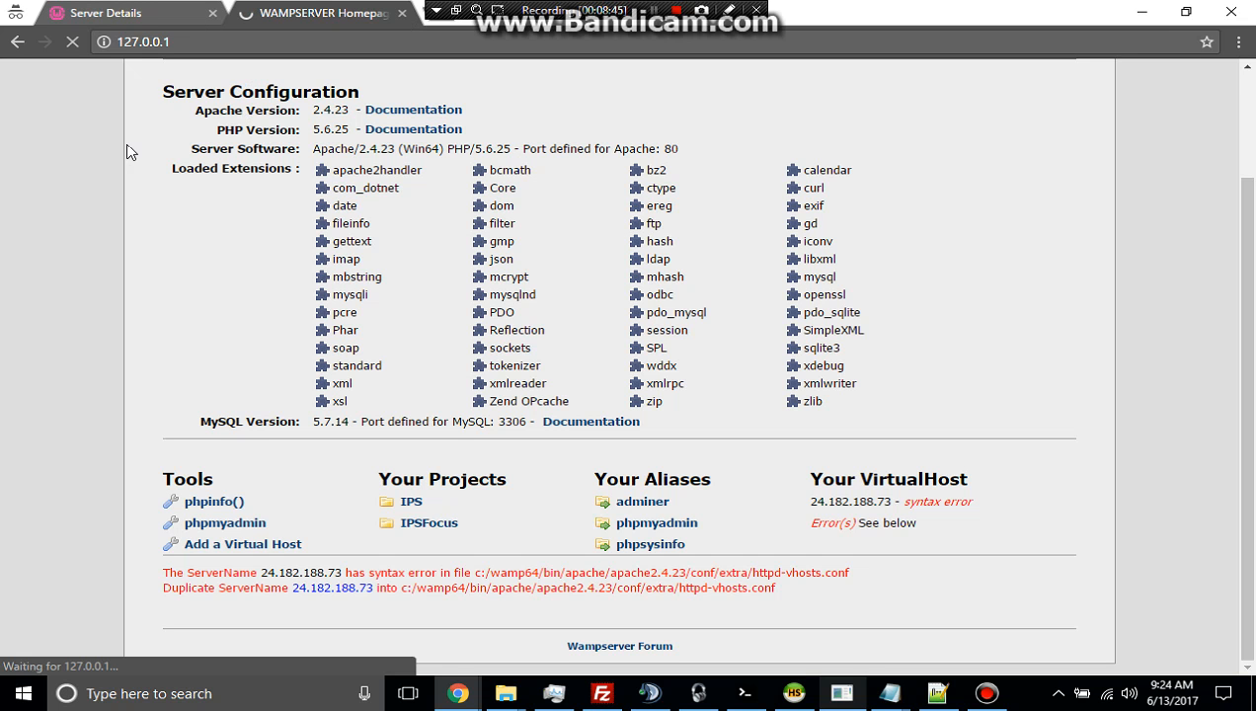
{"action": "mouse_move", "coordinate": [352, 8]}
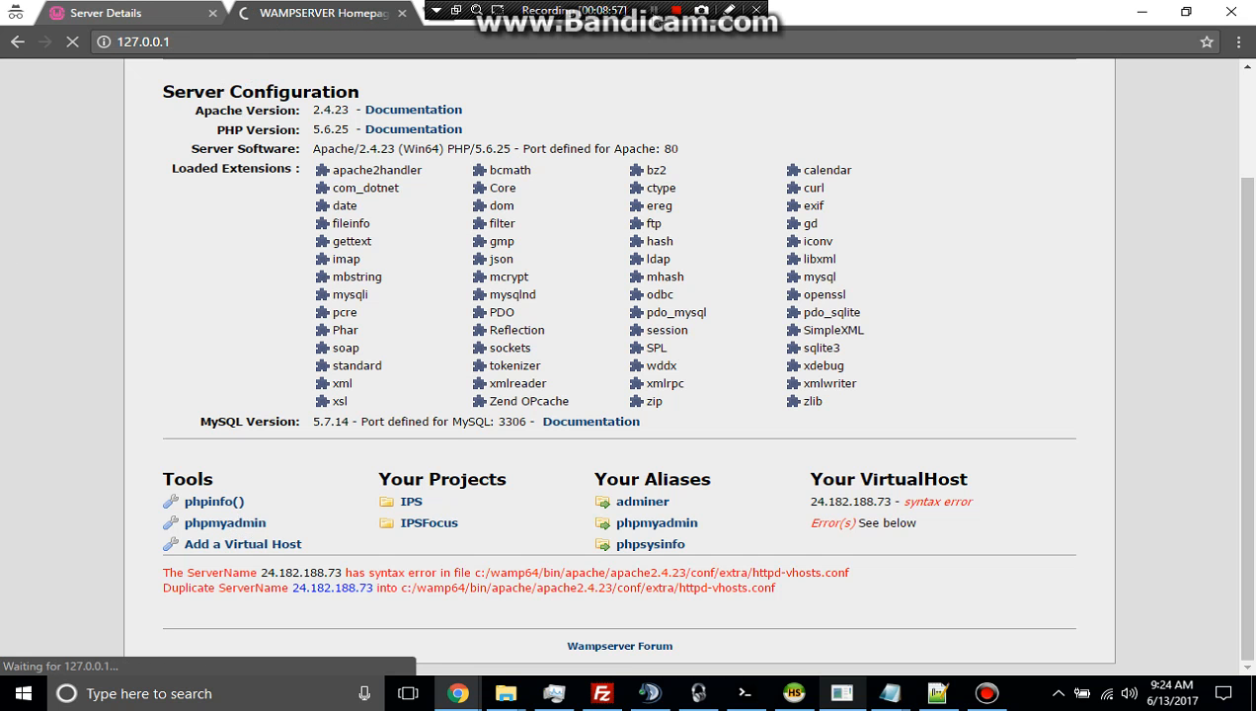
Log in to phpMyAdmin as root and go to the server's databases list
{"action": "left_click", "coordinate": [223, 522]}
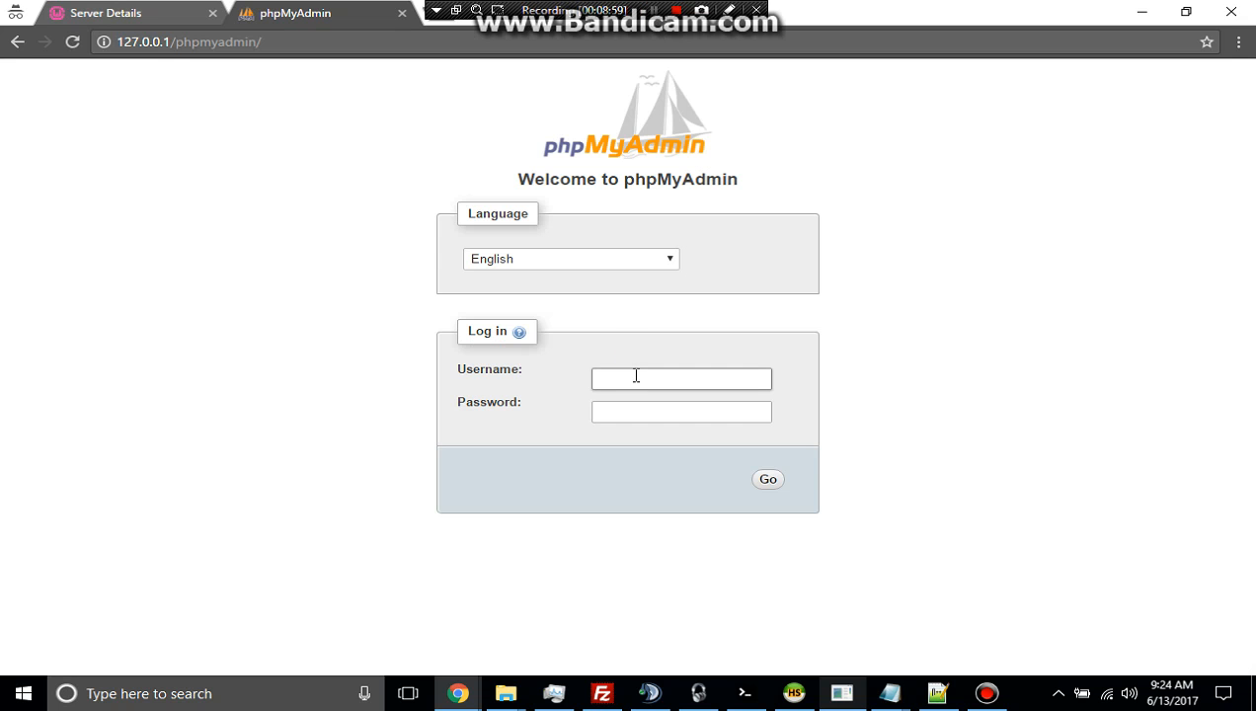
{"action": "type", "text": "root"}
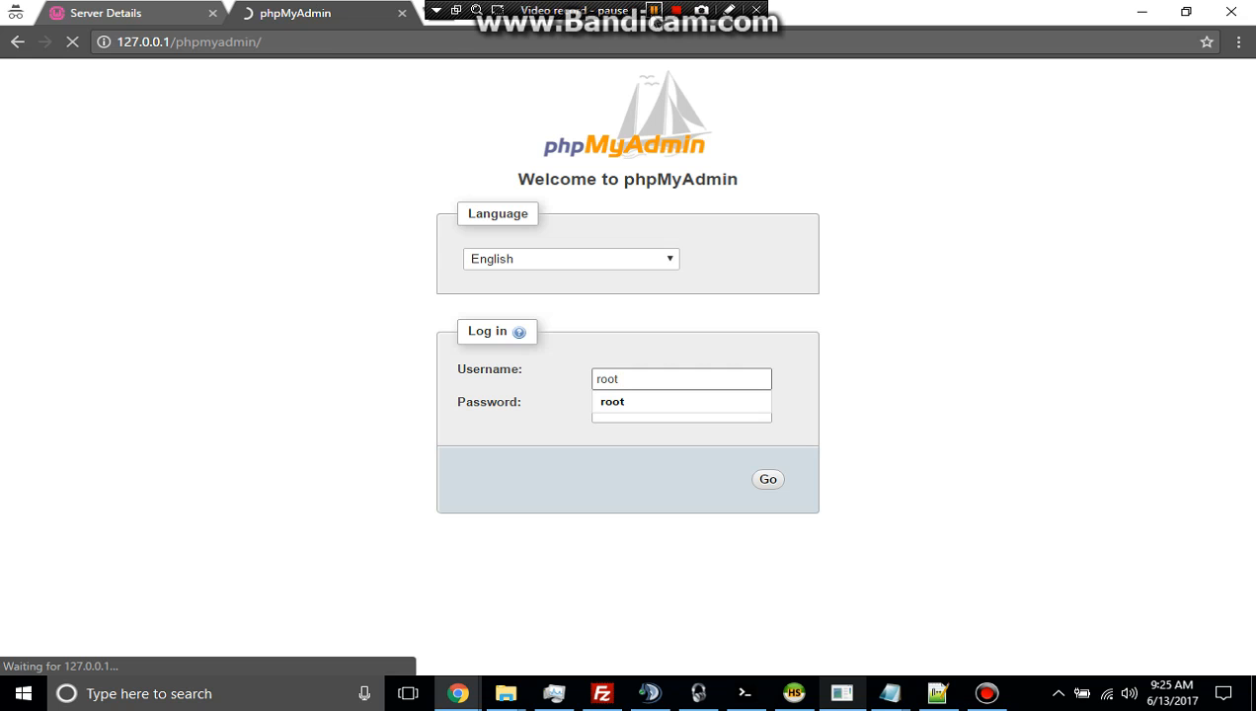
{"action": "left_click", "coordinate": [766, 480]}
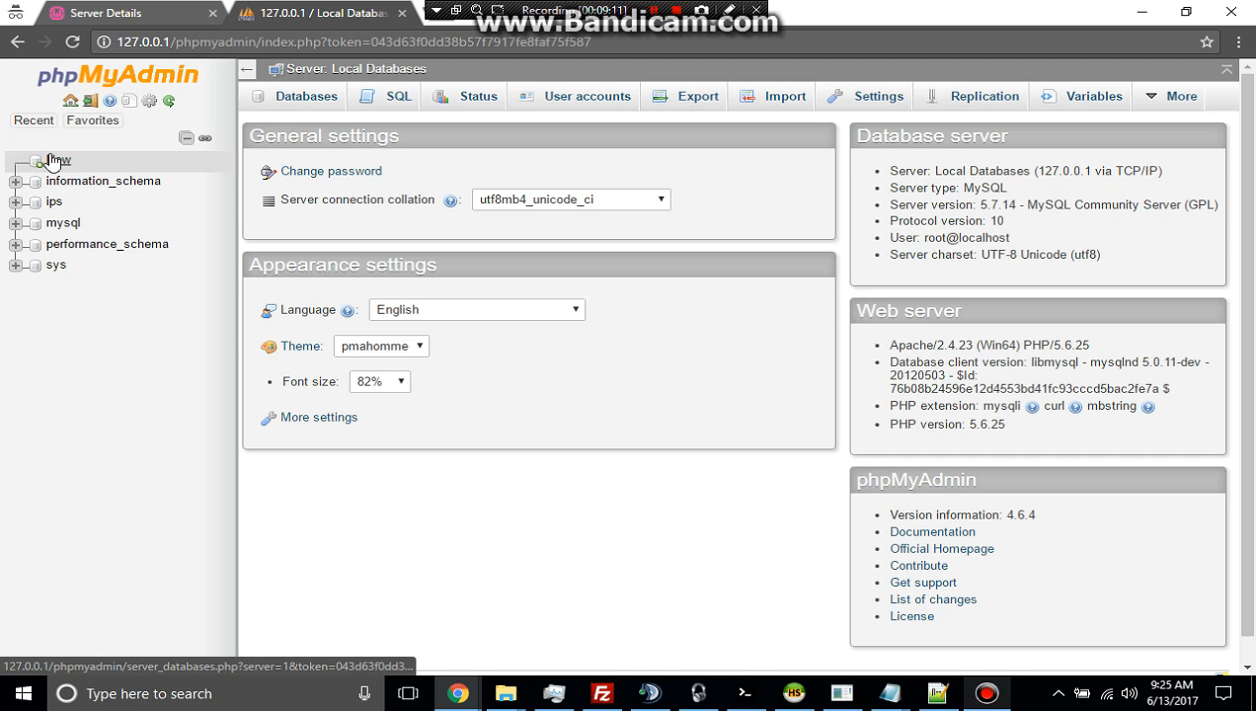
{"action": "left_click", "coordinate": [58, 162]}
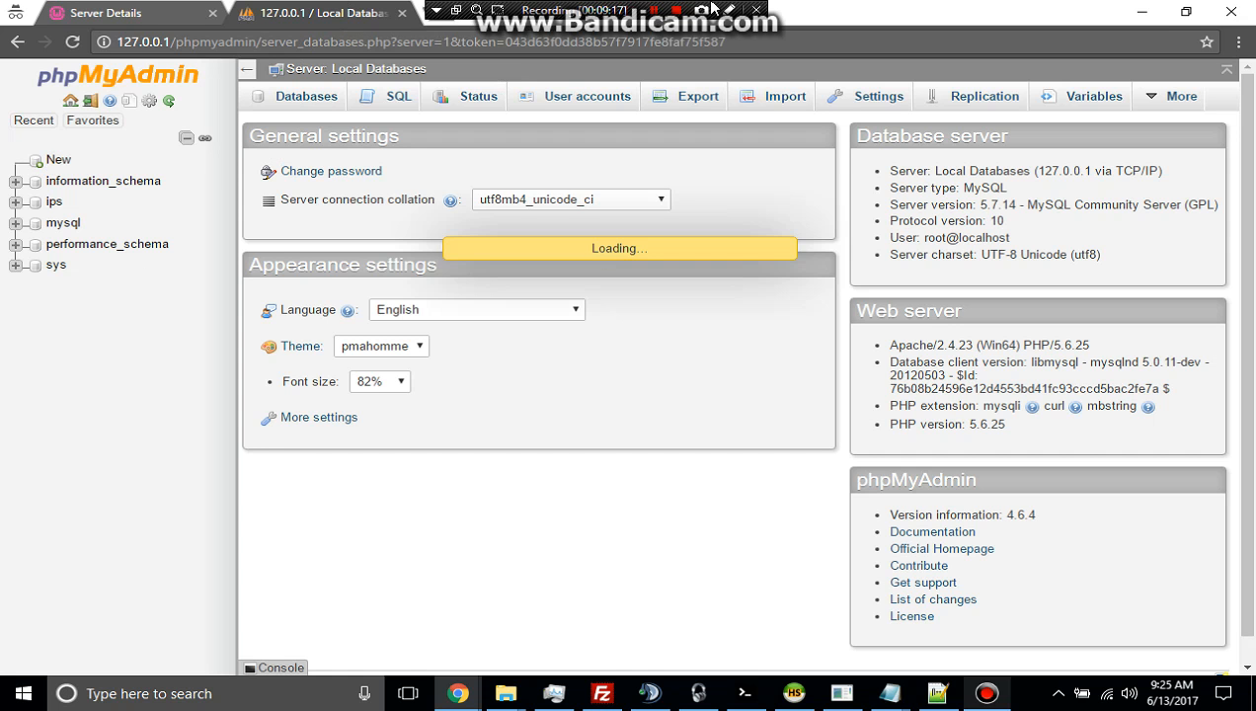
Create a new empty database named ipsfocus on the local server
{"action": "left_click", "coordinate": [304, 95]}
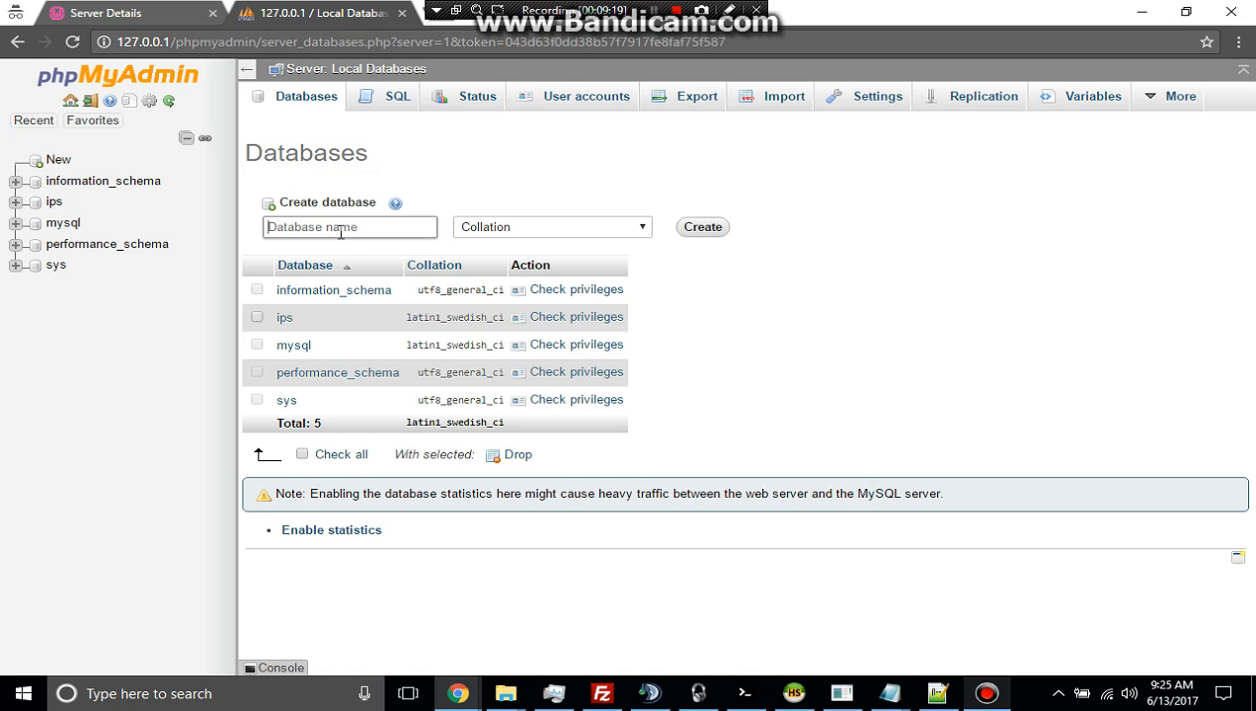
{"action": "type", "text": "ipd"}
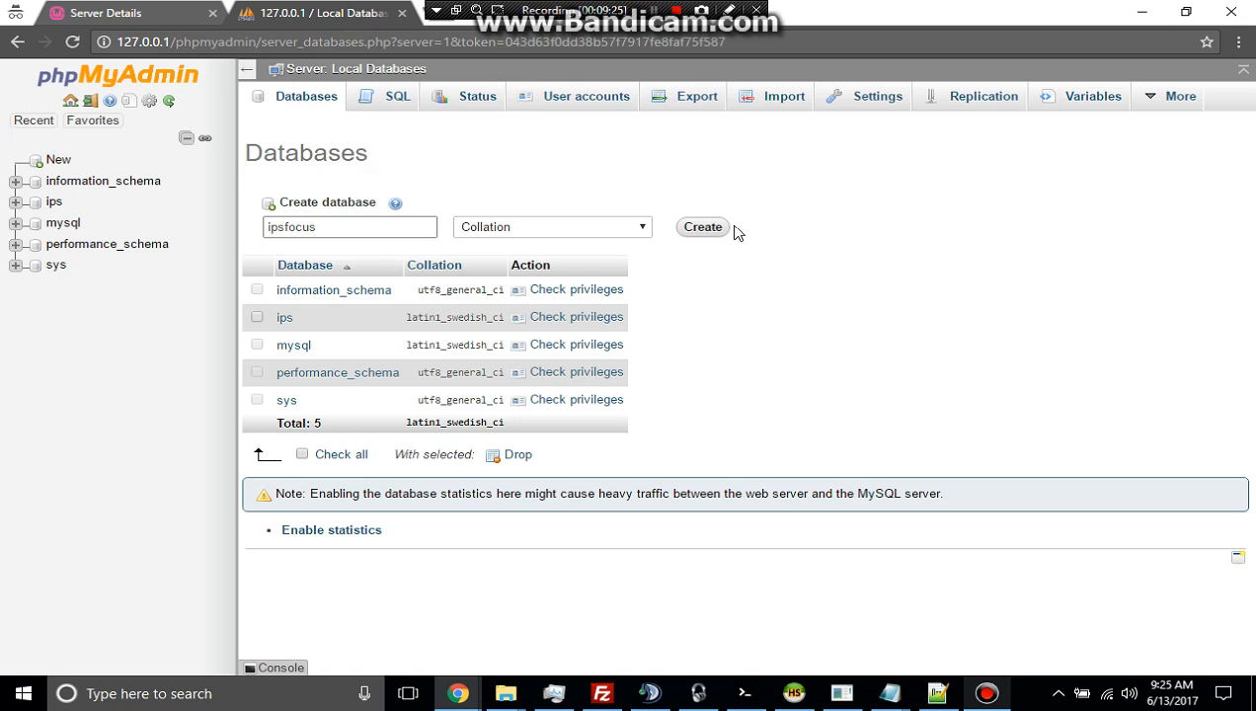
{"action": "left_click", "coordinate": [703, 227]}
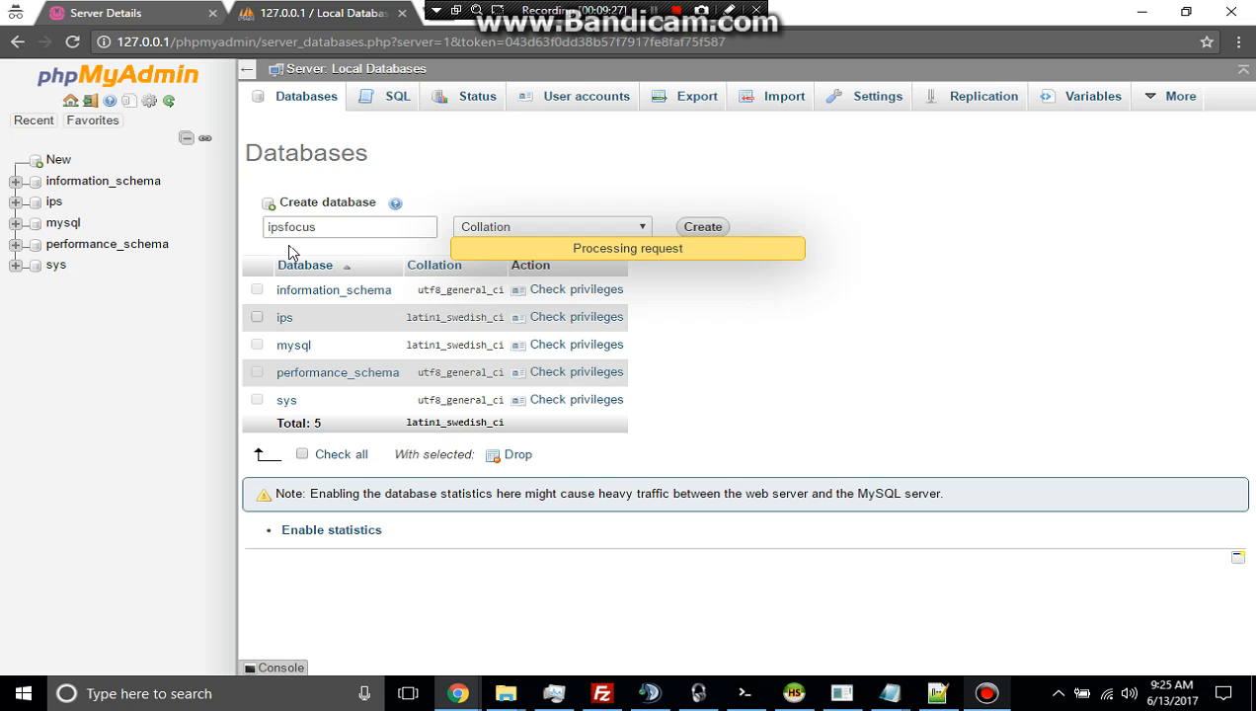
{"action": "mouse_move", "coordinate": [253, 371]}
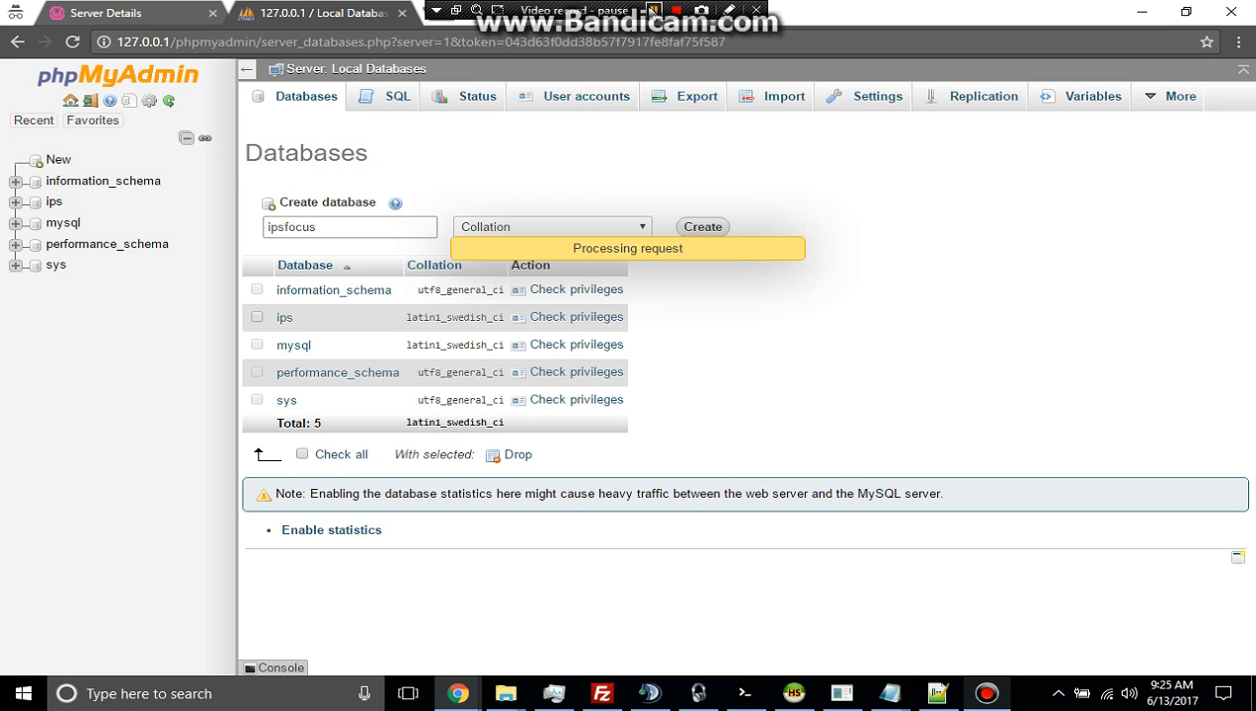
{"action": "left_click", "coordinate": [701, 226]}
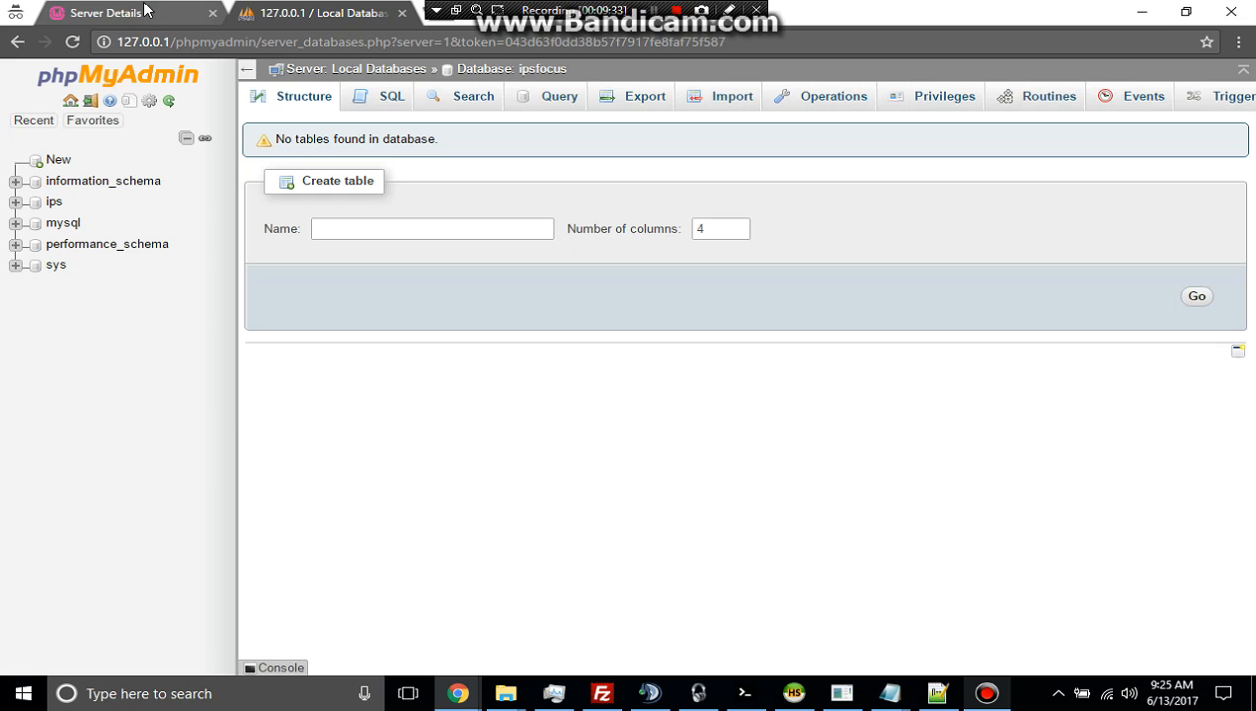
Submit the server details, skip past the Admin step and start the database install
{"action": "left_click", "coordinate": [109, 12]}
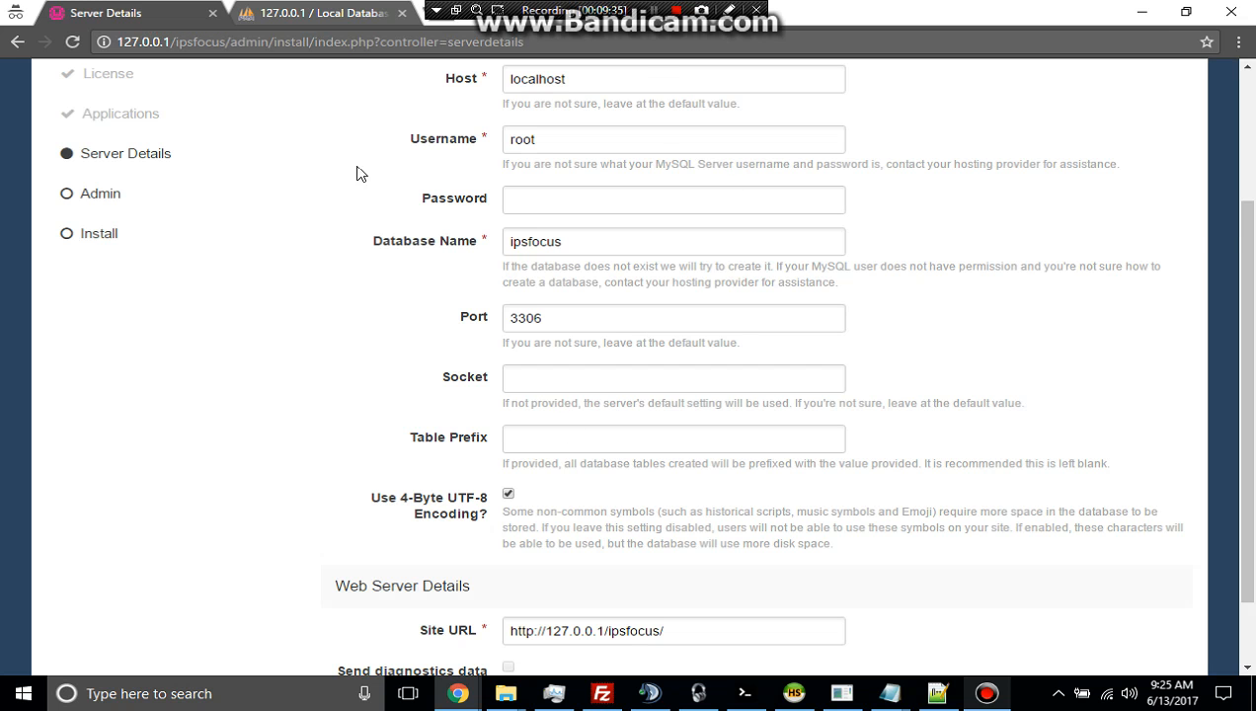
{"action": "scroll", "scroll_direction": "down", "scroll_amount": 3}
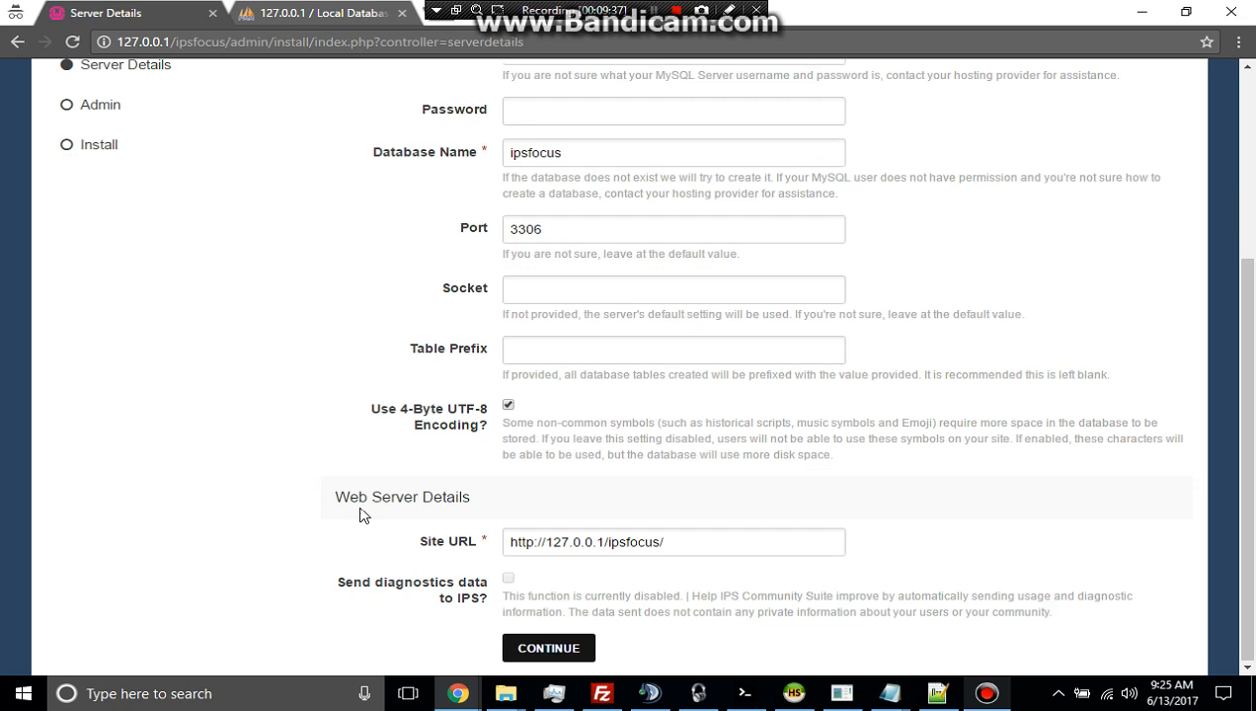
{"action": "left_click", "coordinate": [549, 647]}
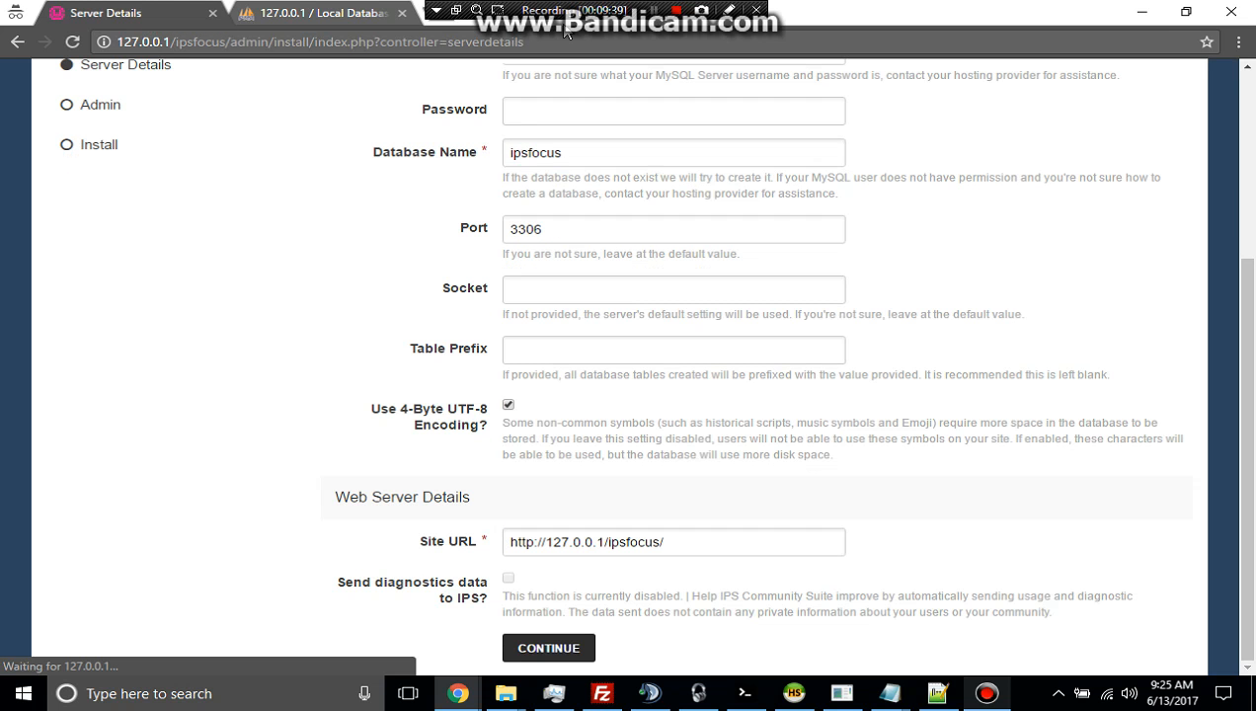
{"action": "left_click", "coordinate": [547, 647]}
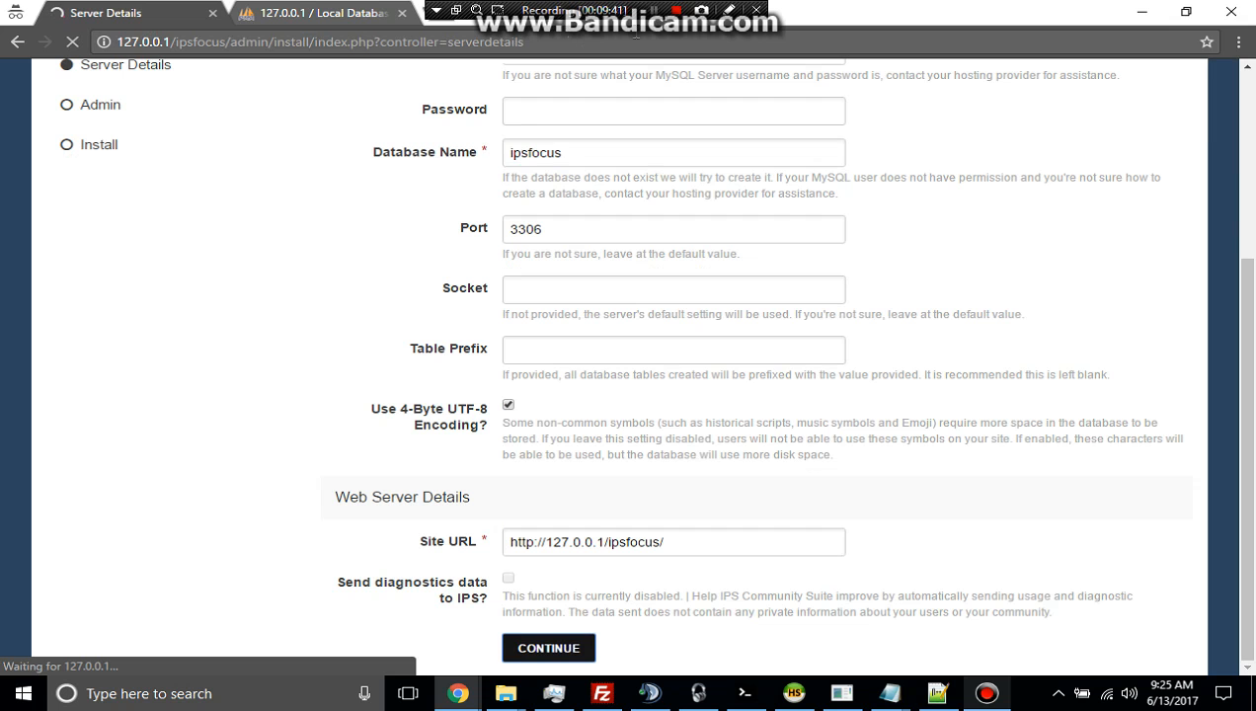
{"action": "left_click", "coordinate": [549, 648]}
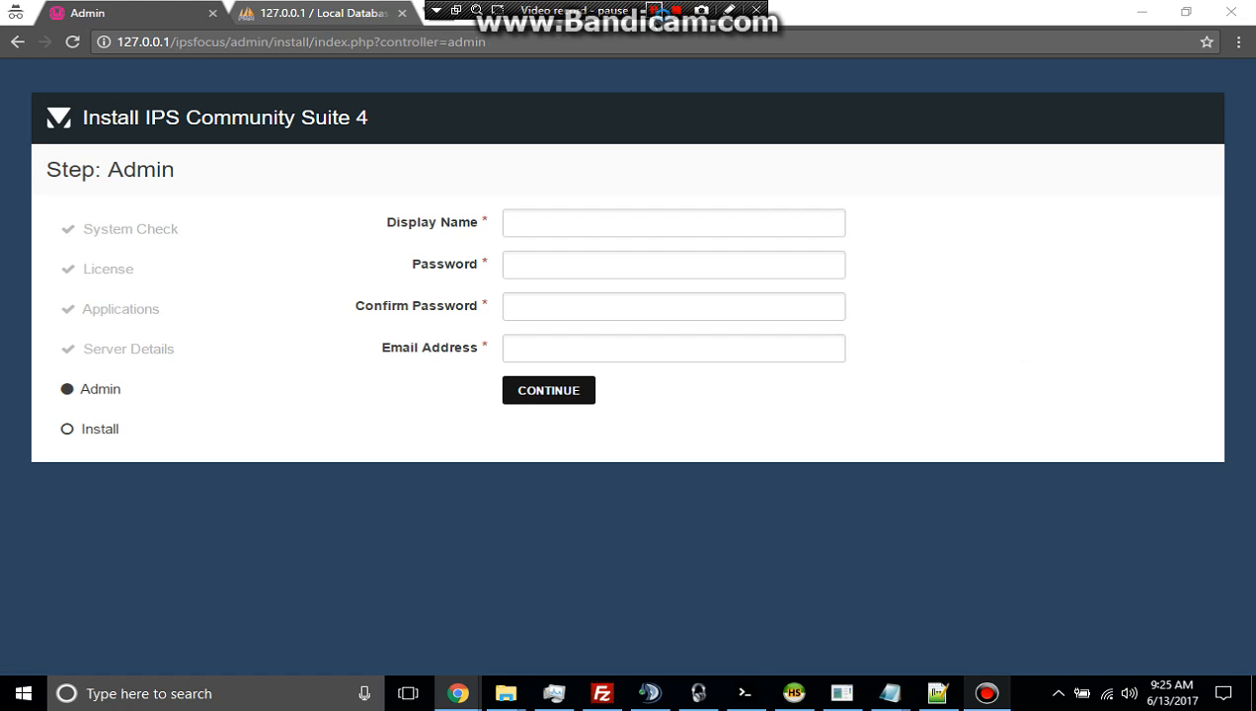
{"action": "left_click", "coordinate": [549, 389]}
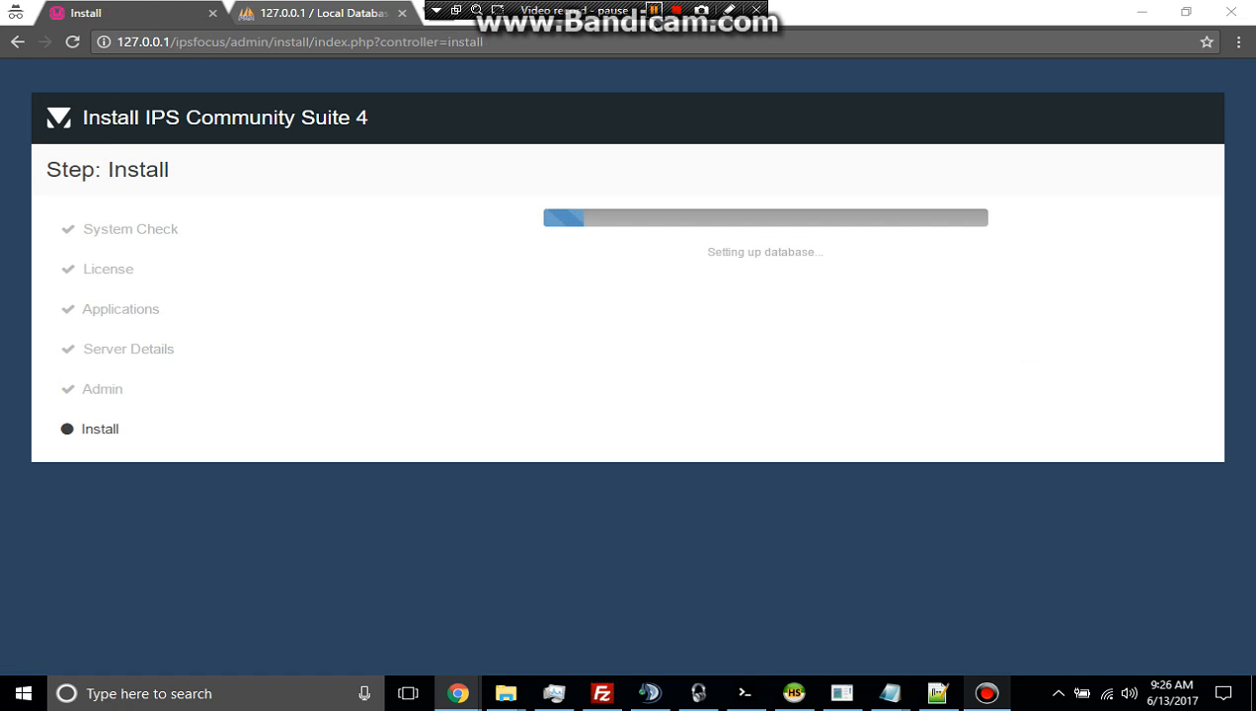